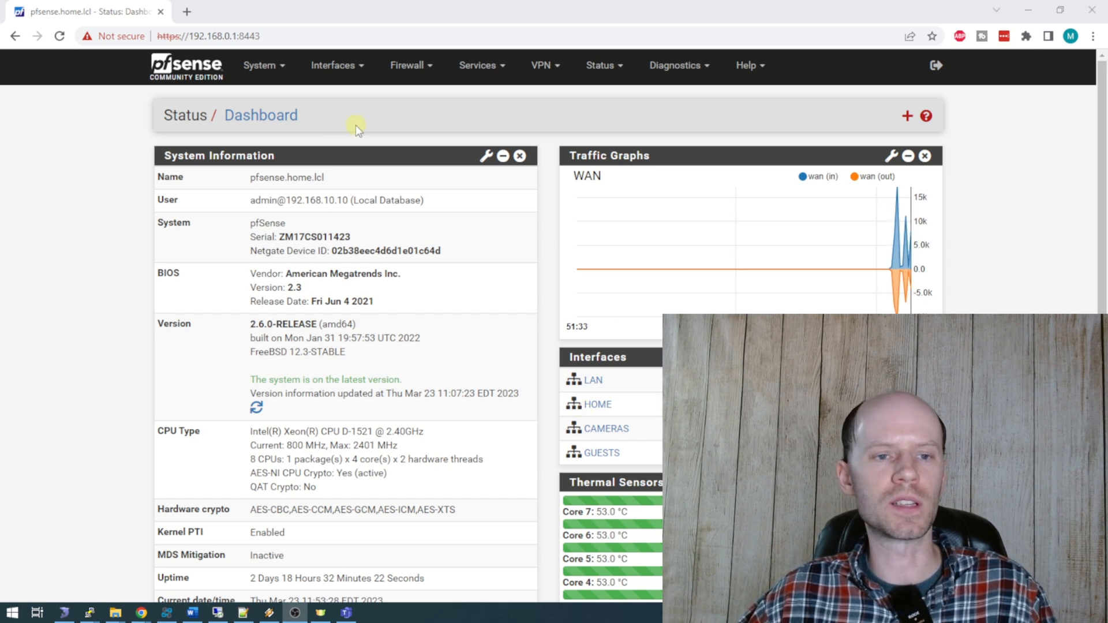
# Step: Go to the VLANs list under interface assignments and start a new VLAN
pyautogui.click(333, 64)
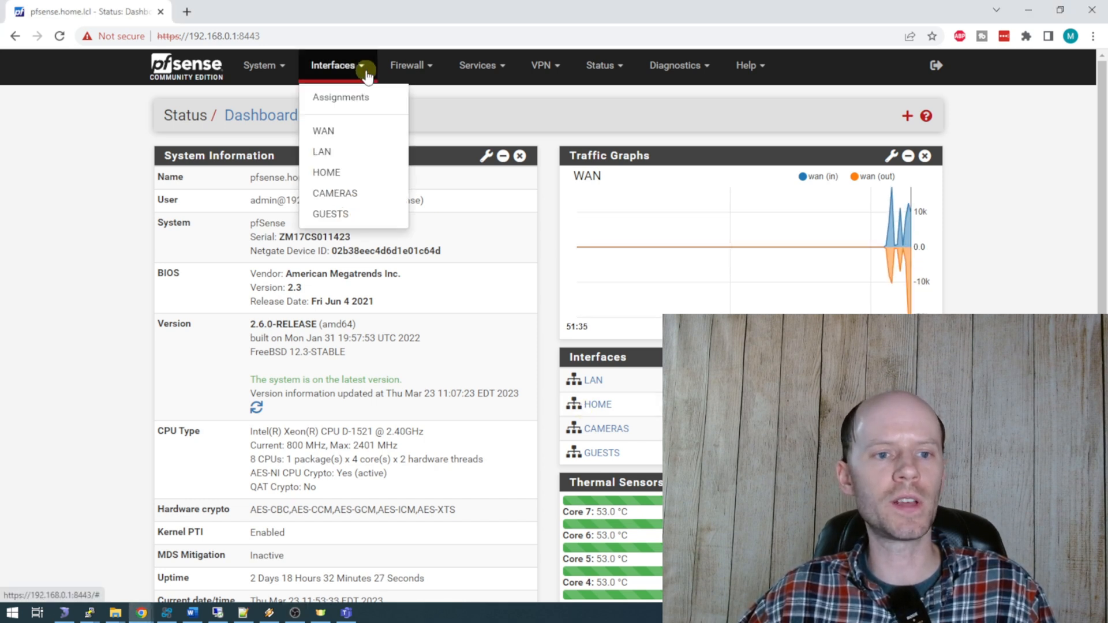
pyautogui.click(339, 97)
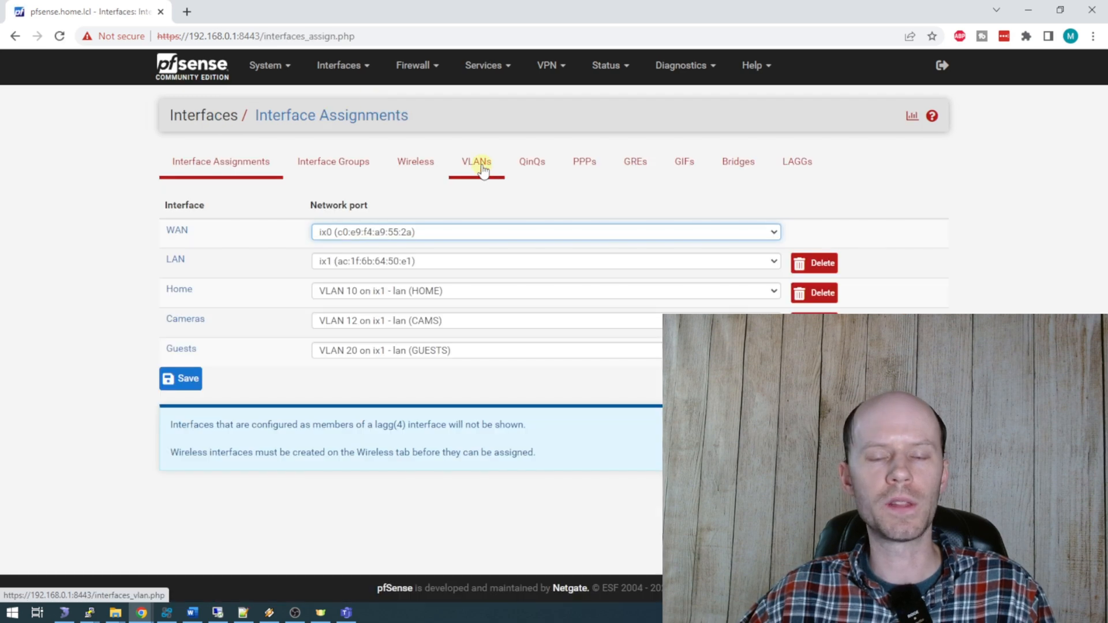
pyautogui.click(476, 162)
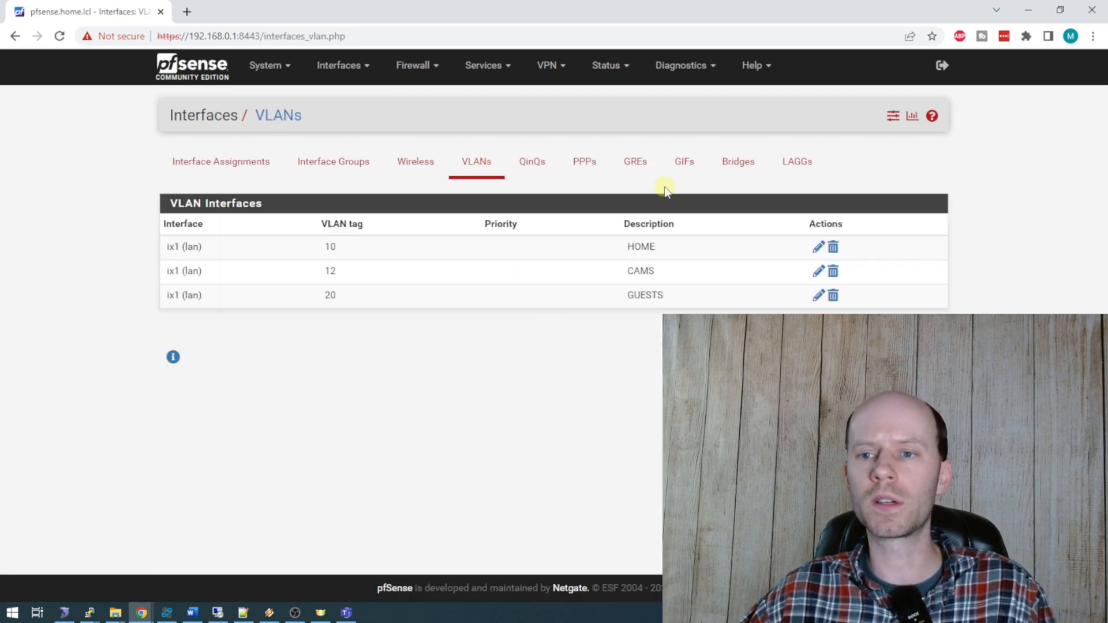
pyautogui.click(817, 247)
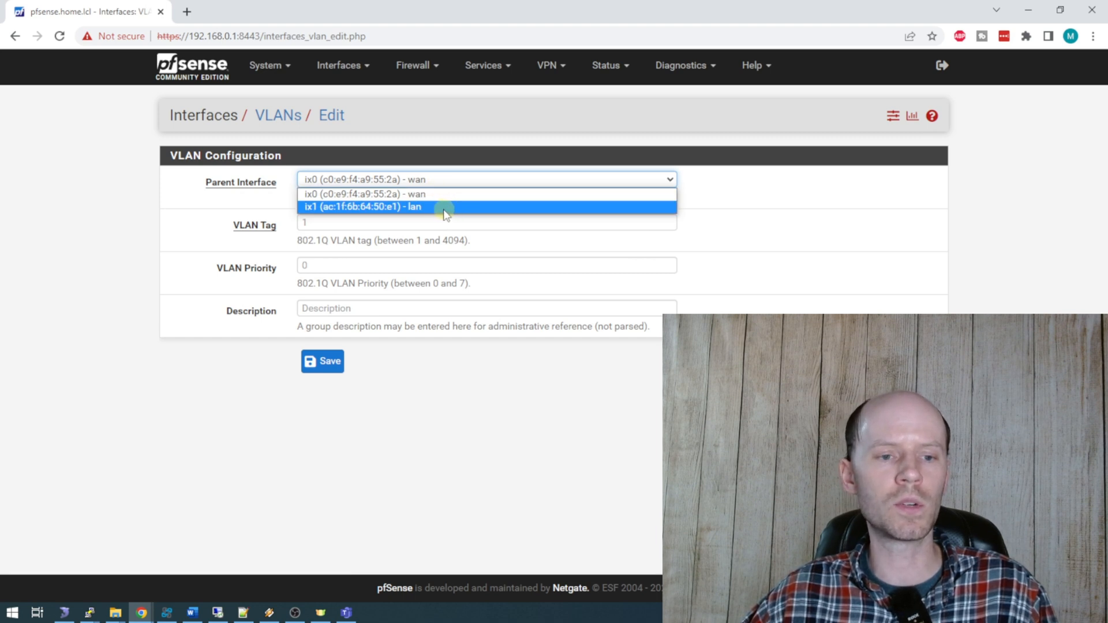
# Step: Save a VLAN on parent ix1 (lan) with tag 25 and description Youtube
pyautogui.click(363, 206)
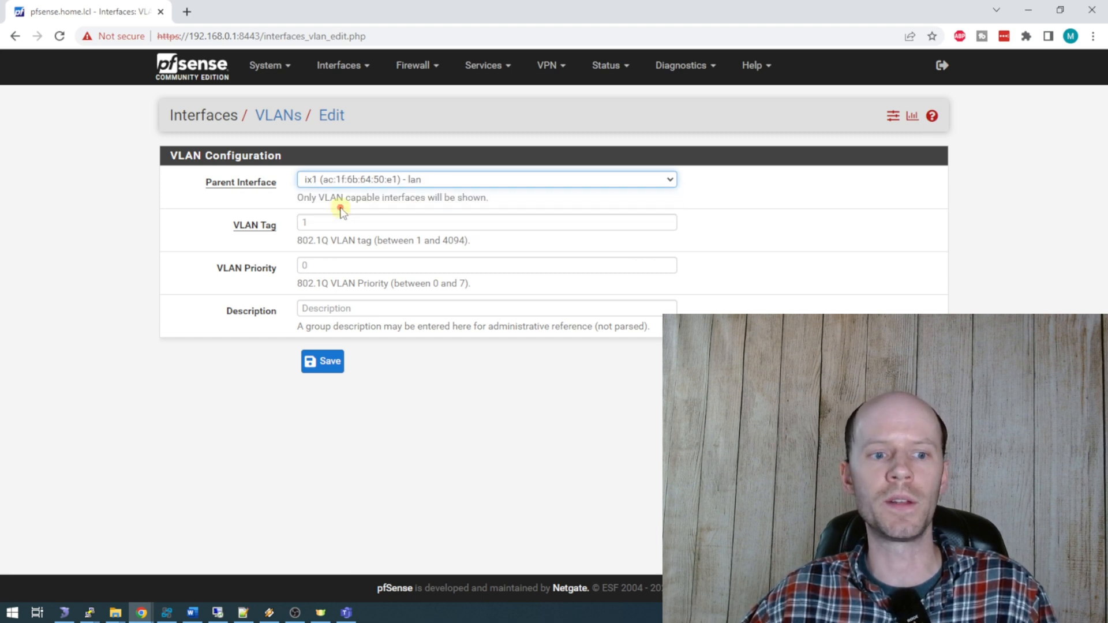
pyautogui.write('25')
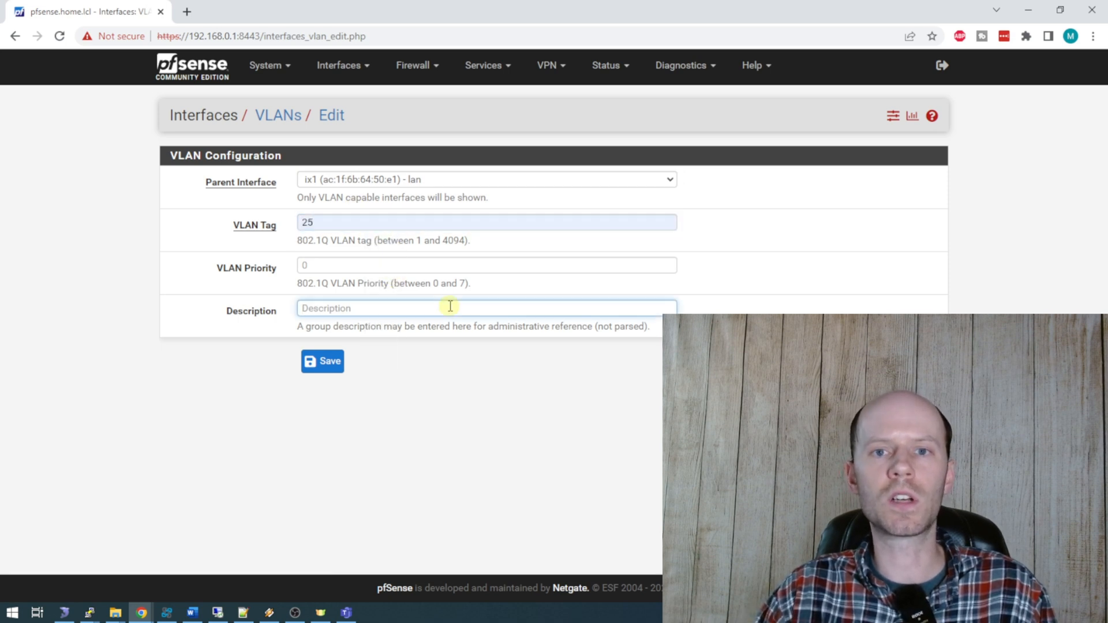
pyautogui.write('Youtube')
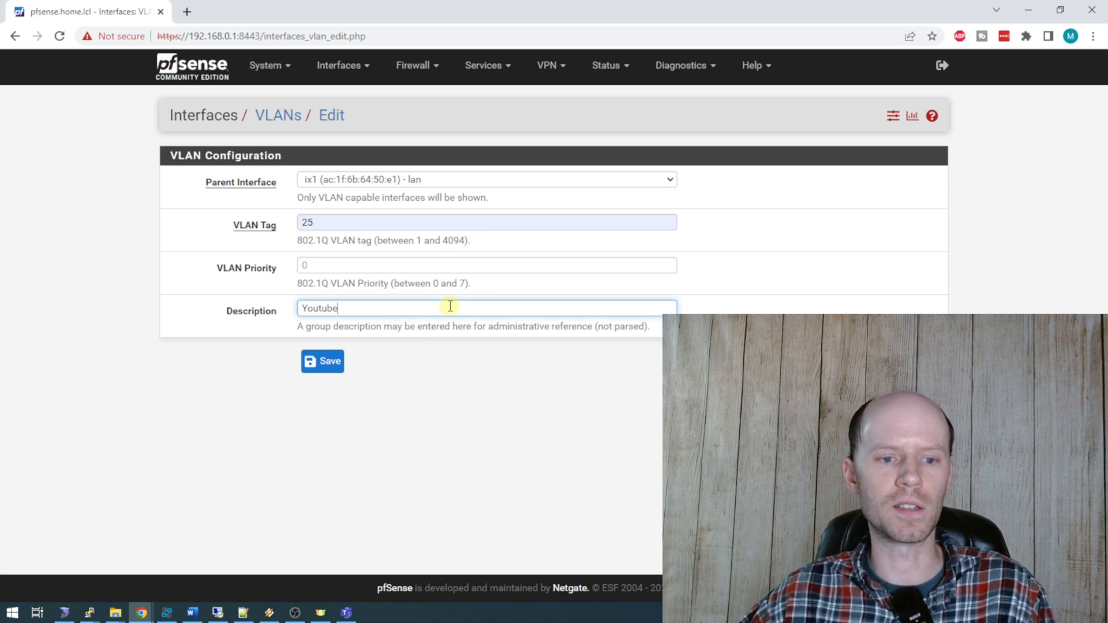
pyautogui.click(322, 361)
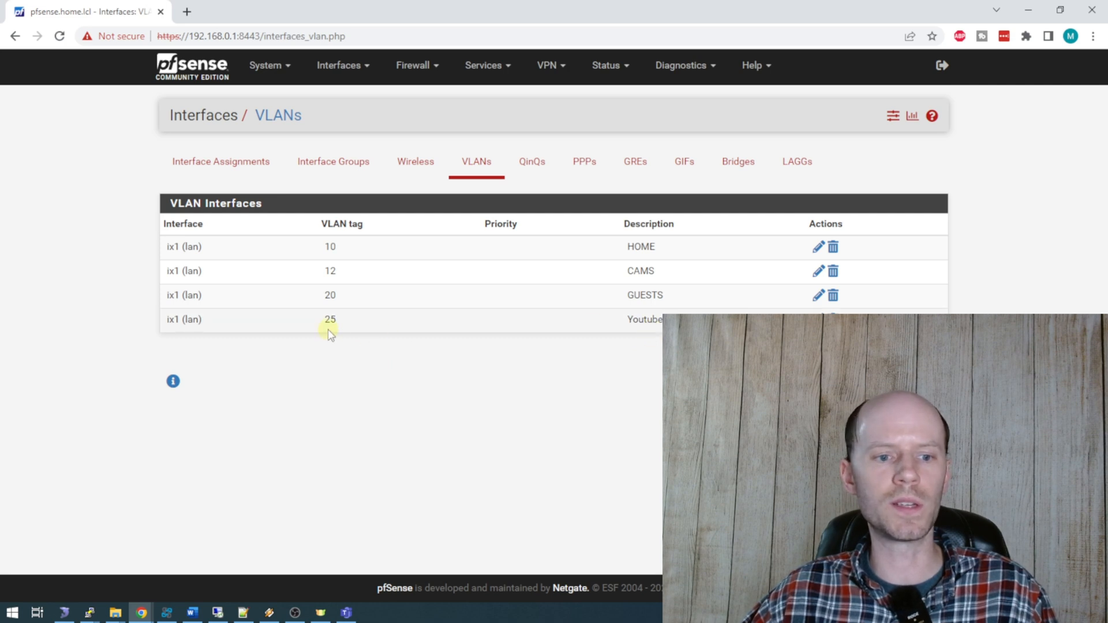
pyautogui.moveTo(309, 334)
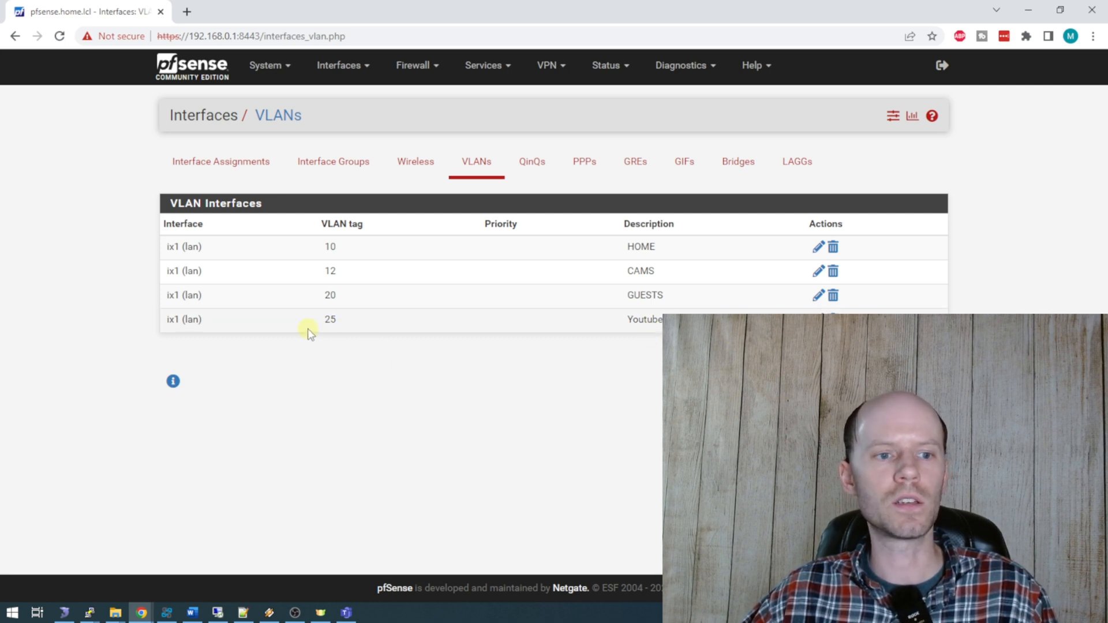
# Step: Assign VLAN 25 on ix1 (Youtube) as a new interface, which appears as OPT4
pyautogui.click(221, 161)
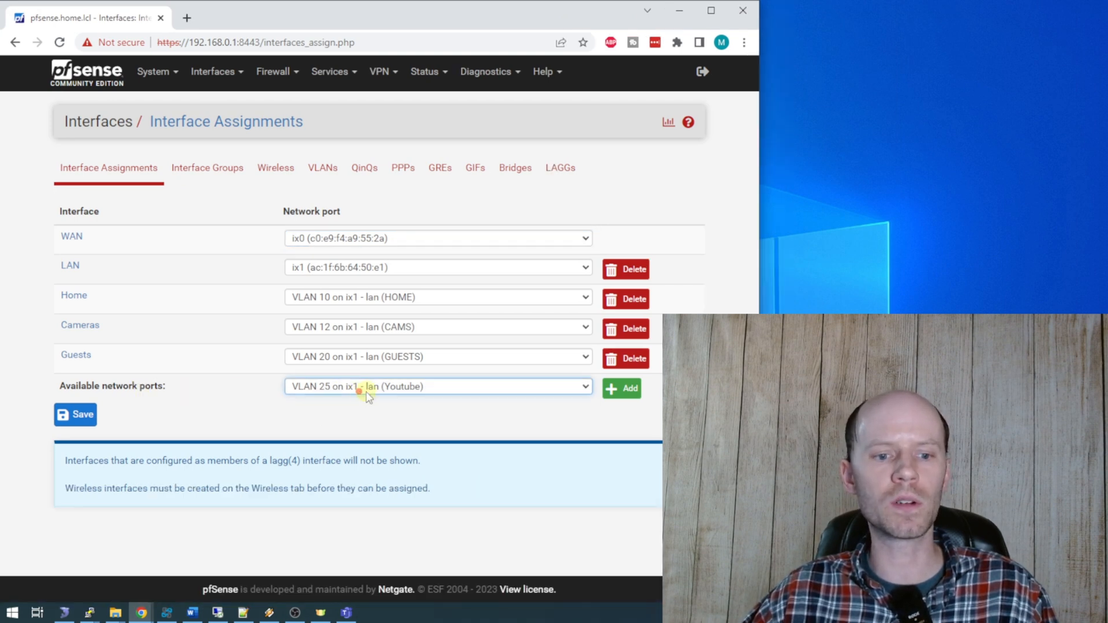
pyautogui.click(621, 389)
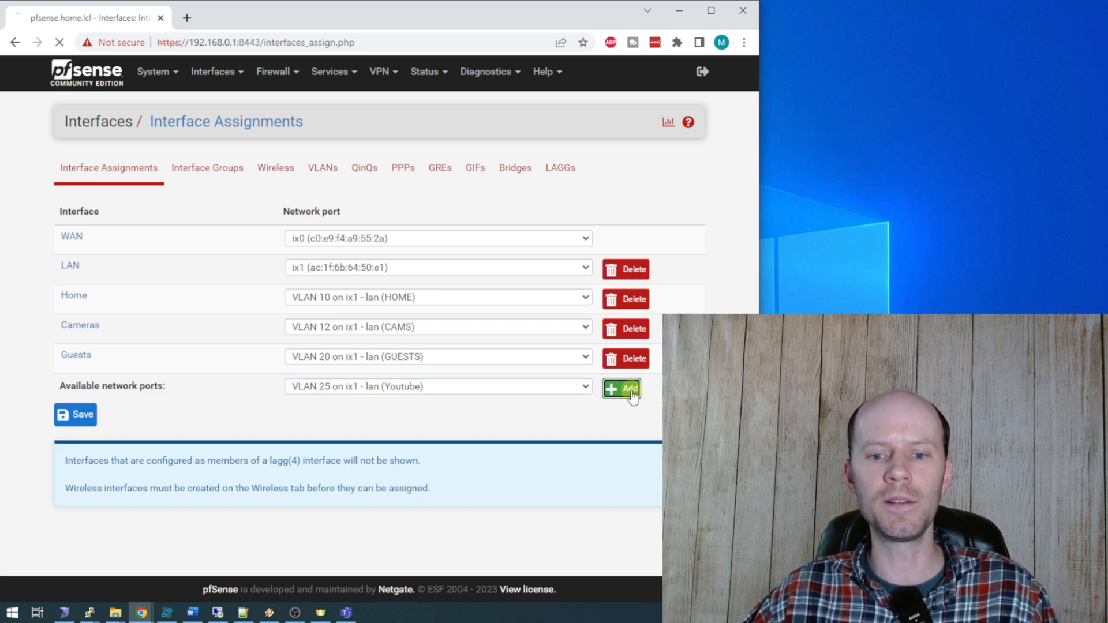
pyautogui.click(621, 389)
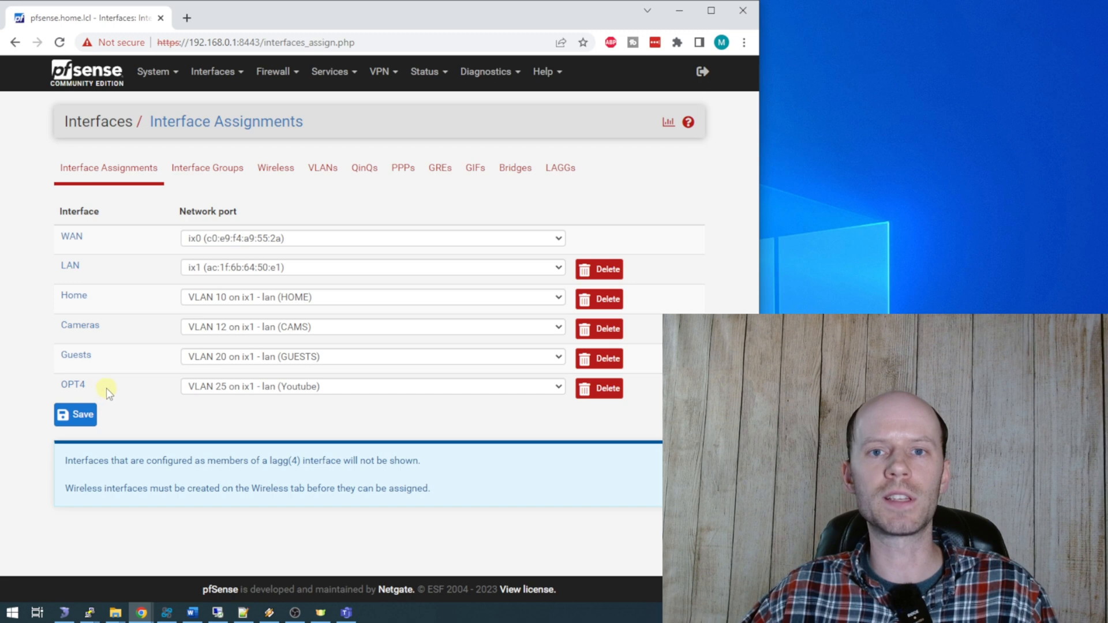
# Step: Enable the OPT4 interface, describe it as Youtube and choose Static IPv4
pyautogui.click(72, 385)
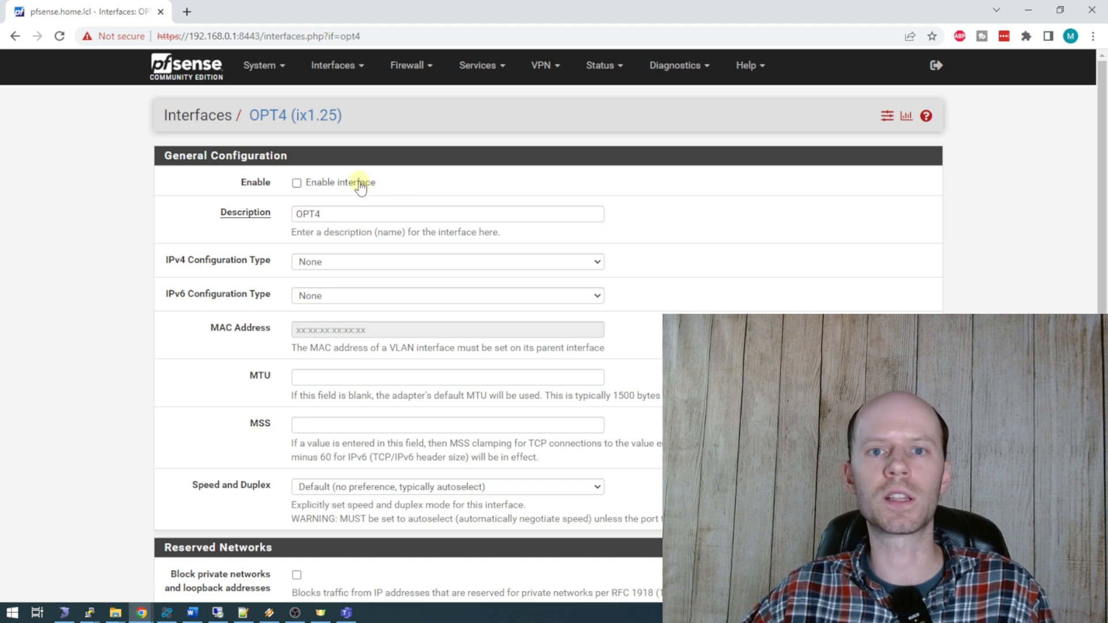
pyautogui.click(296, 182)
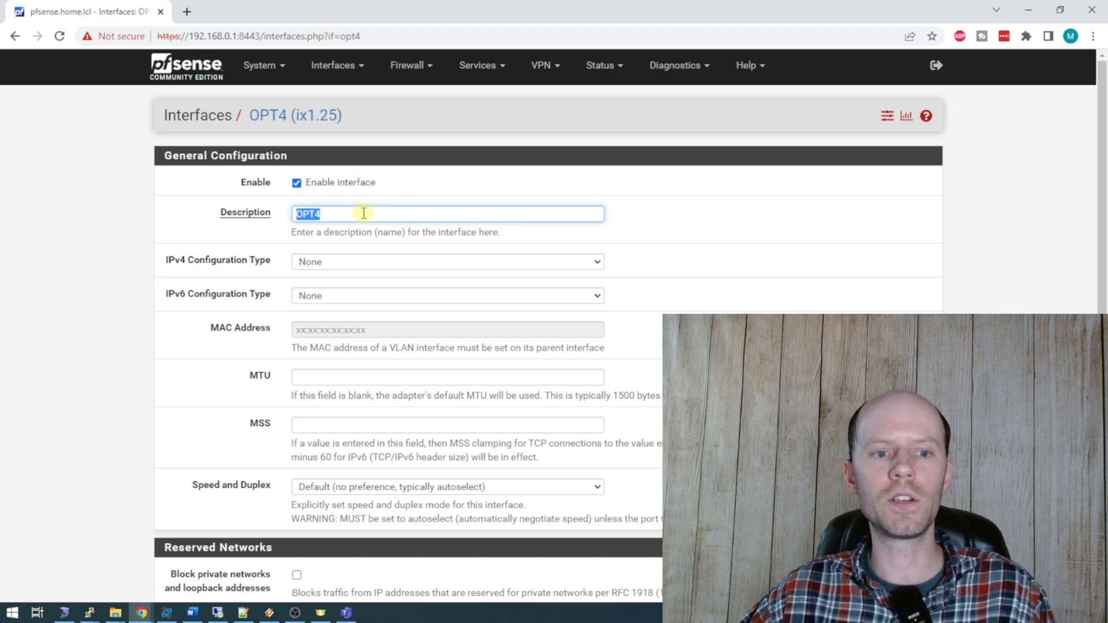
pyautogui.write('Youtube')
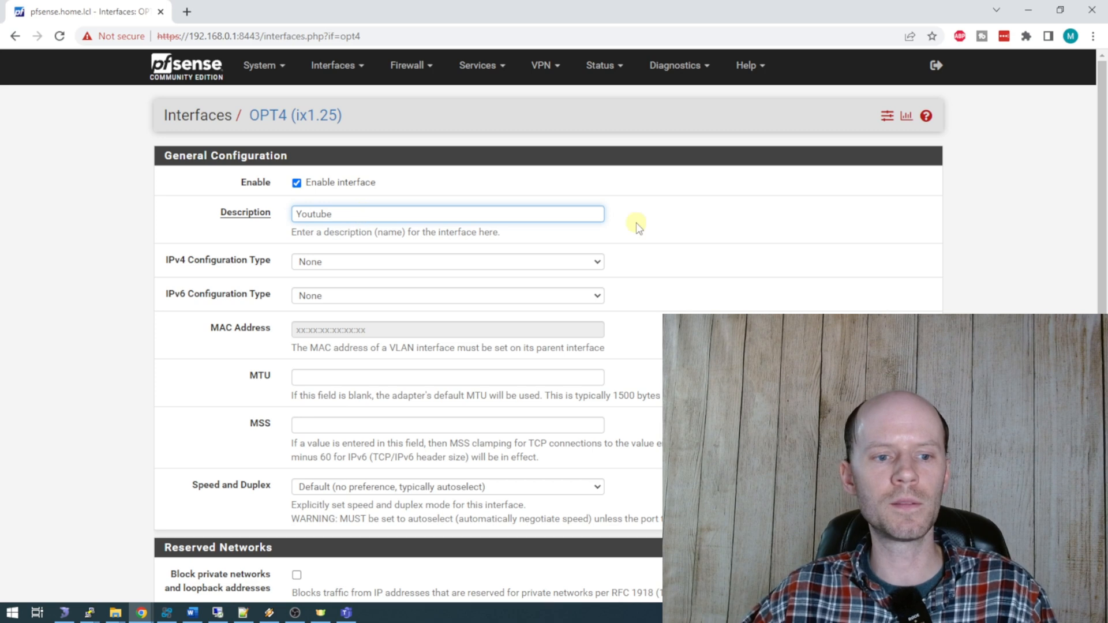
pyautogui.scroll(-3)
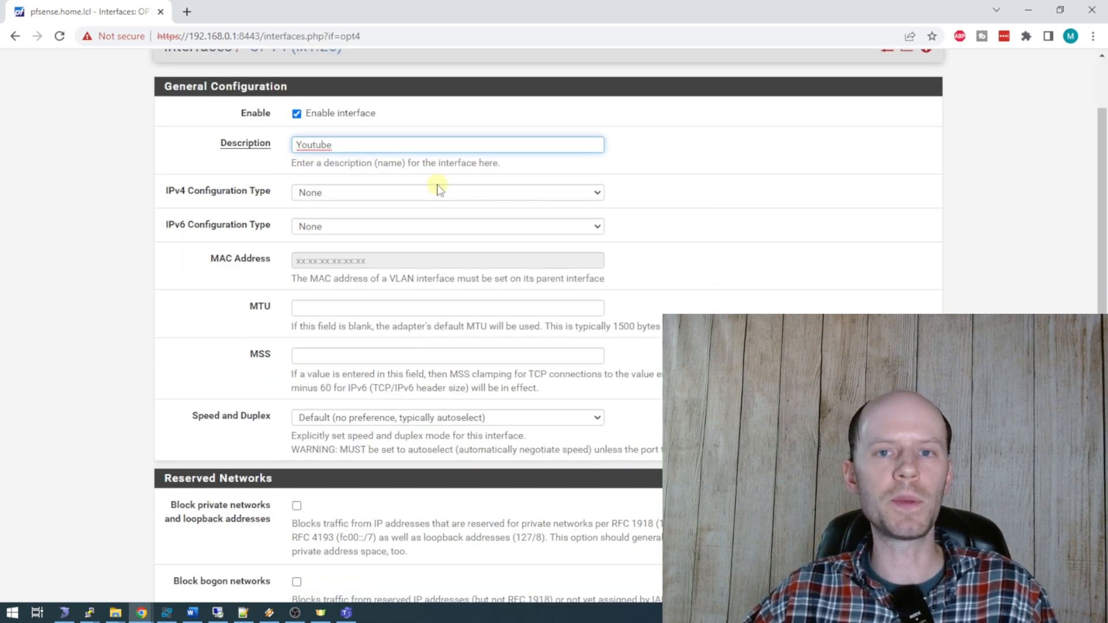
pyautogui.click(447, 193)
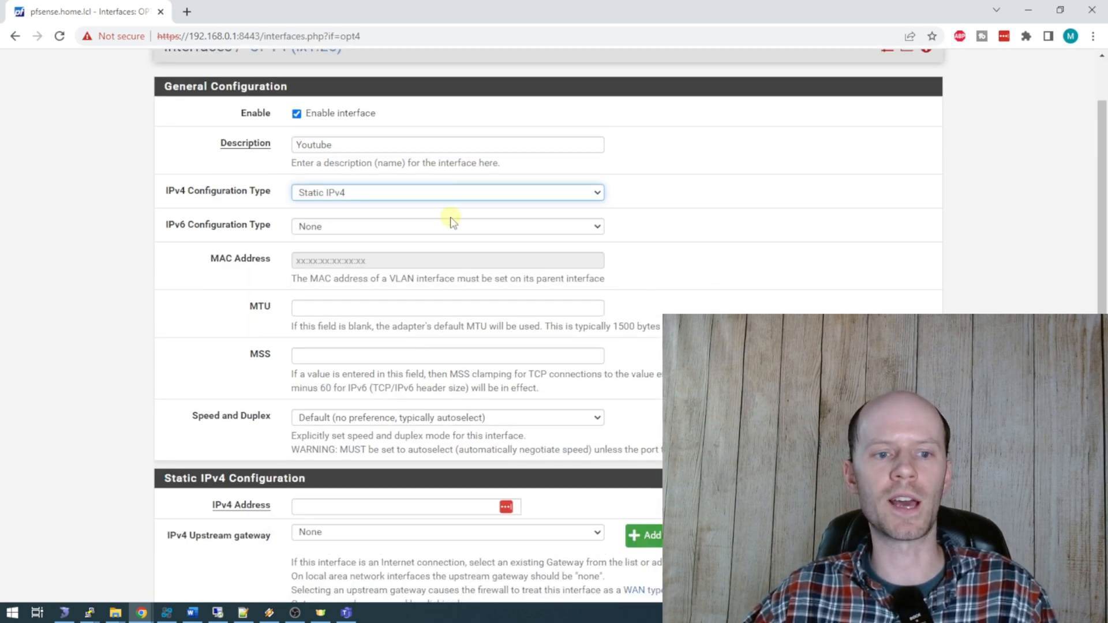
# Step: Give the Youtube interface address 192.168.25.1/24 and save its settings
pyautogui.scroll(-3)
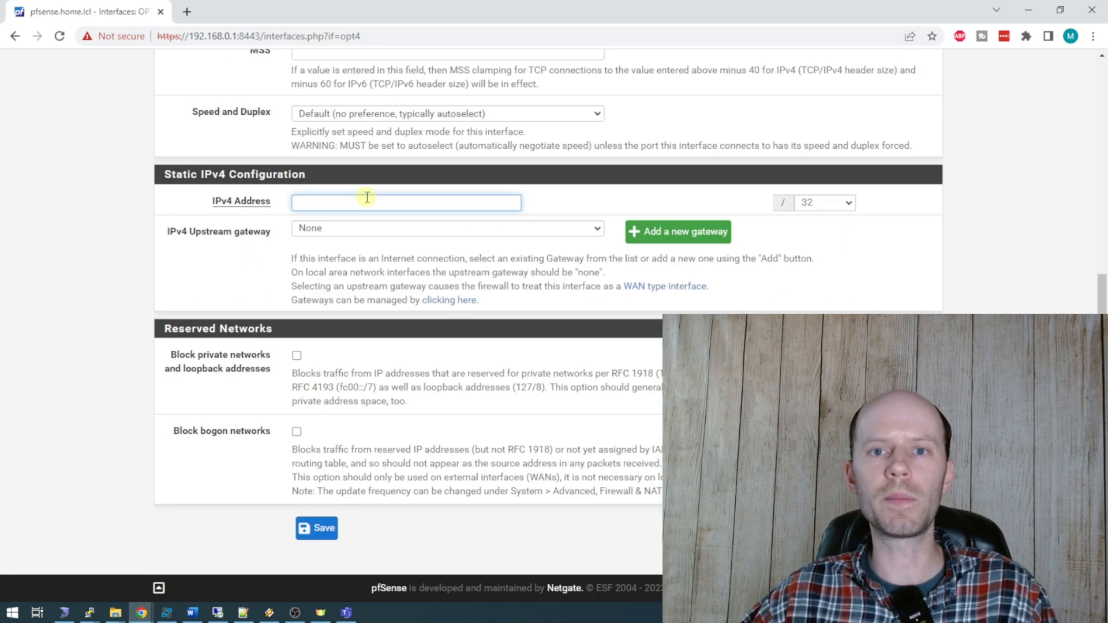
pyautogui.write('192.168.25.1')
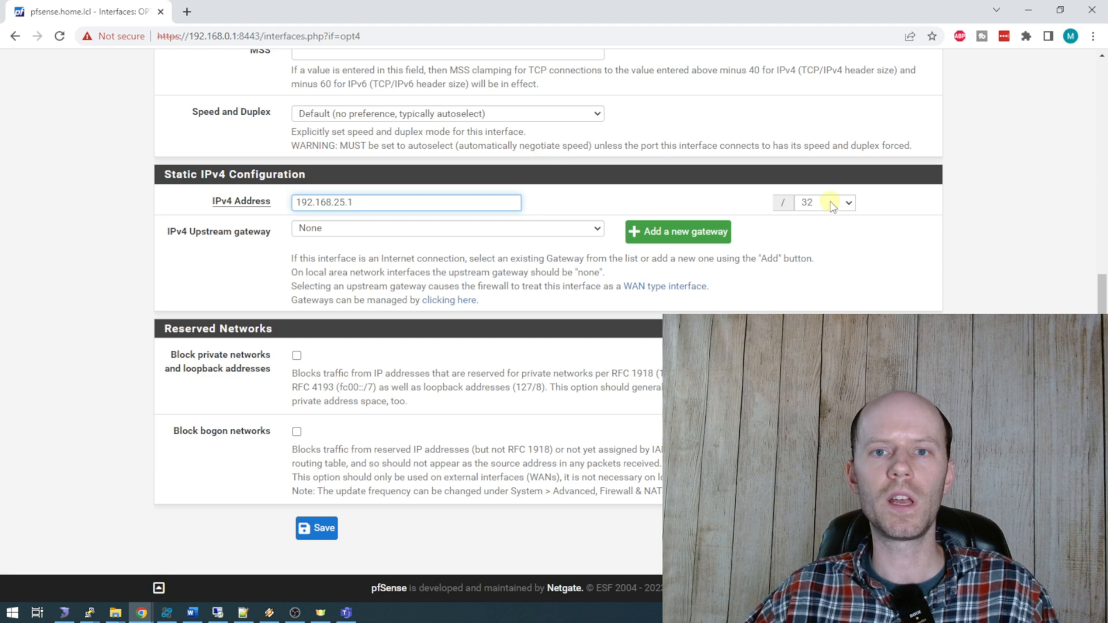
pyautogui.click(823, 202)
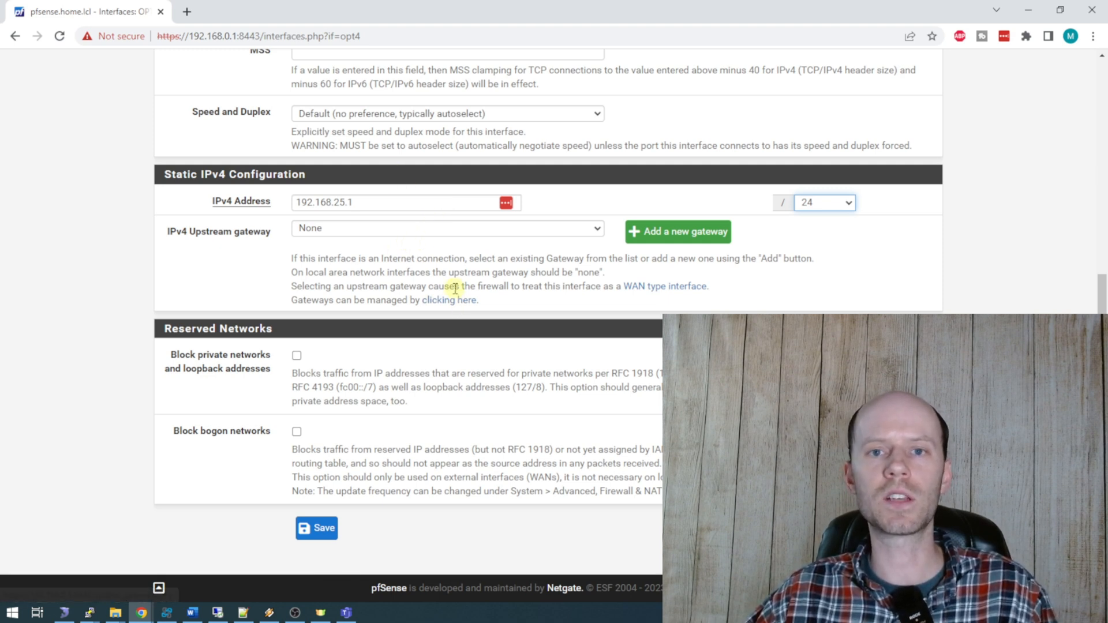
pyautogui.click(316, 528)
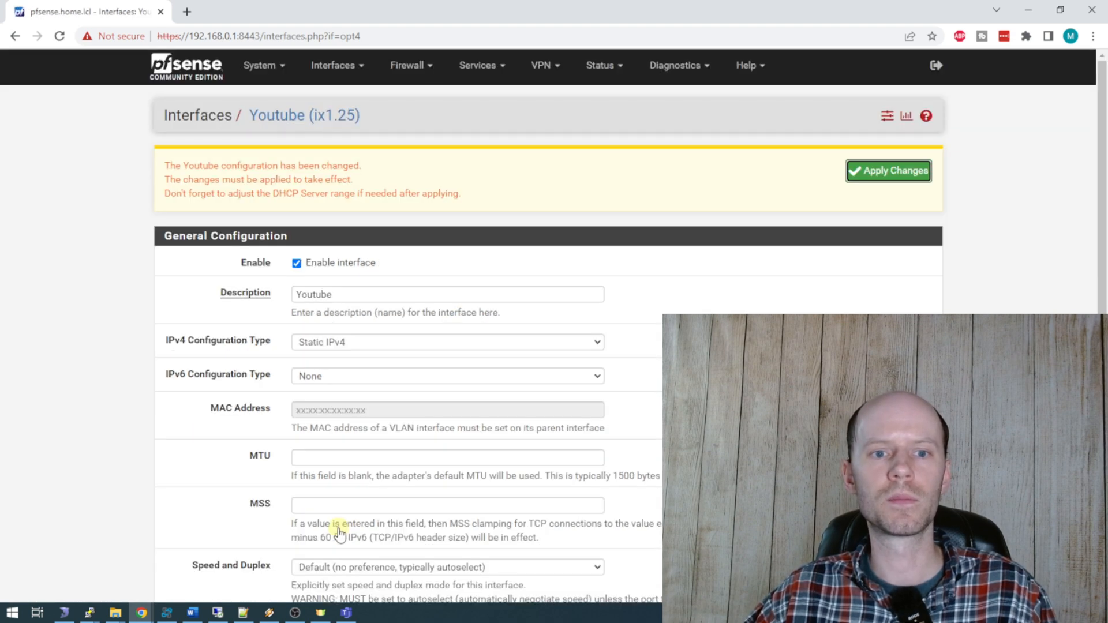
# Step: Apply the interface changes and begin a ping toward 192.168.25 in Command Prompt
pyautogui.click(889, 171)
pyautogui.write('ping')
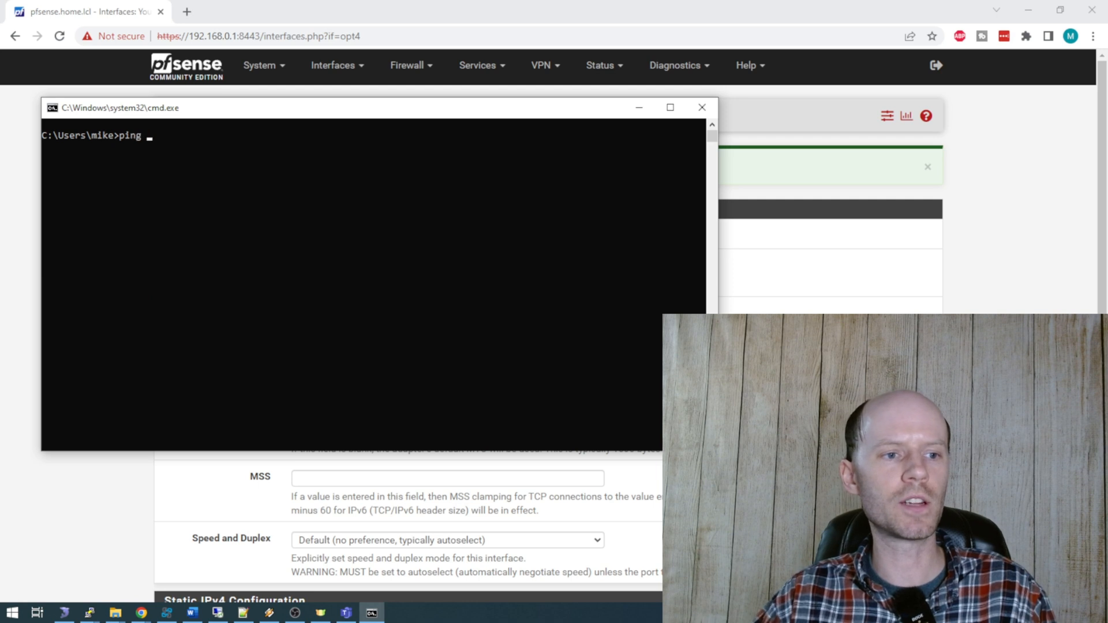
pyautogui.write('192.168.25')
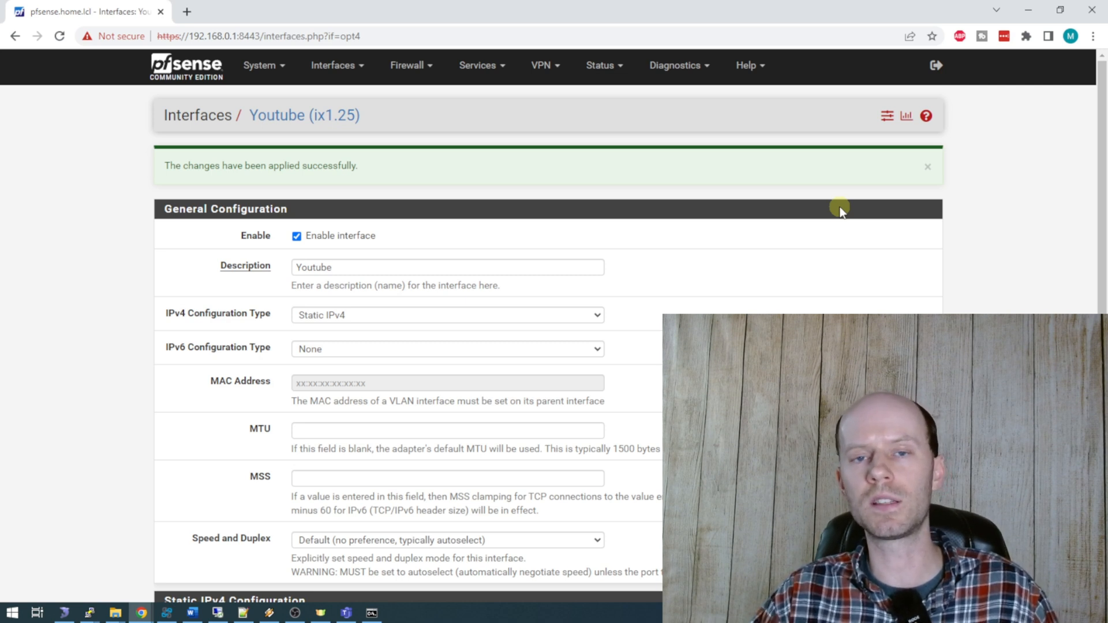
pyautogui.moveTo(635, 156)
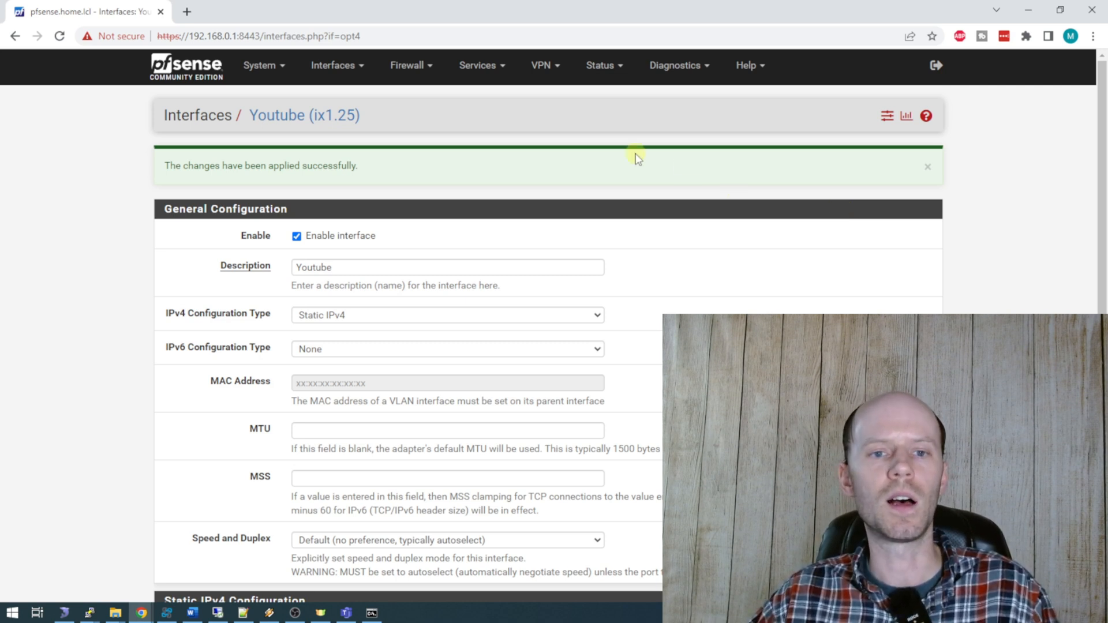
# Step: In Services > DHCP Server, enable DHCP on the YOUTUBE interface
pyautogui.click(481, 65)
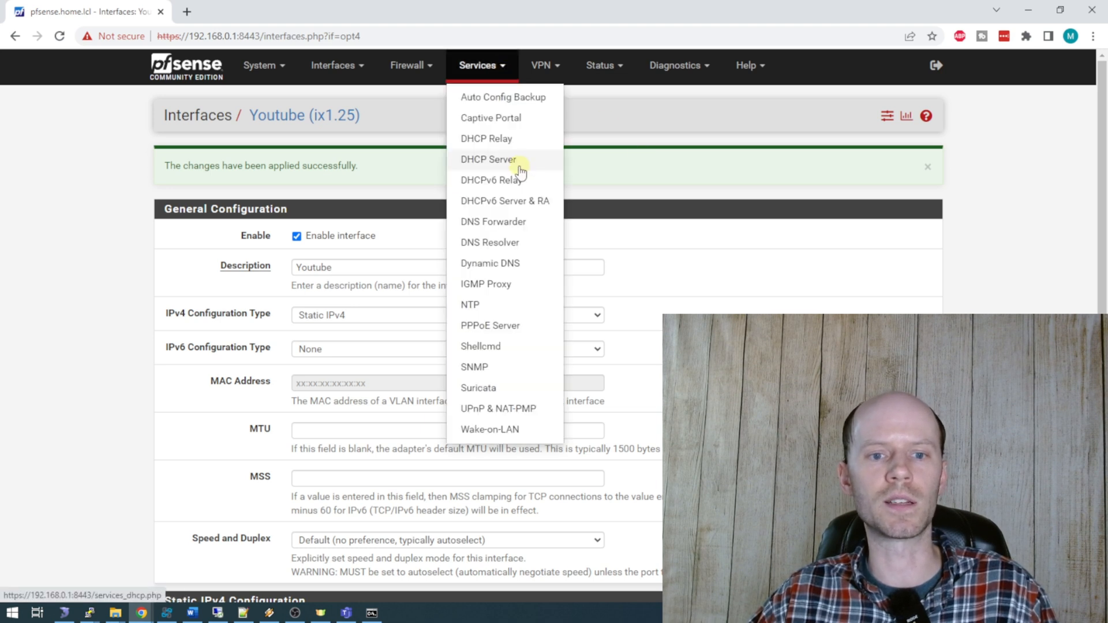
pyautogui.click(487, 160)
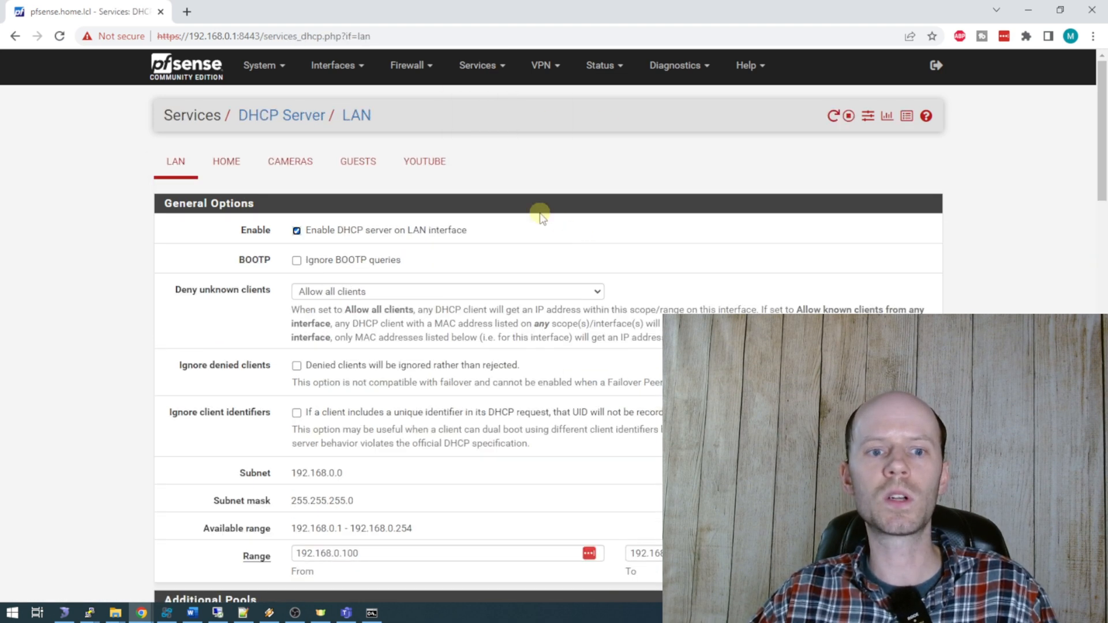
pyautogui.click(423, 161)
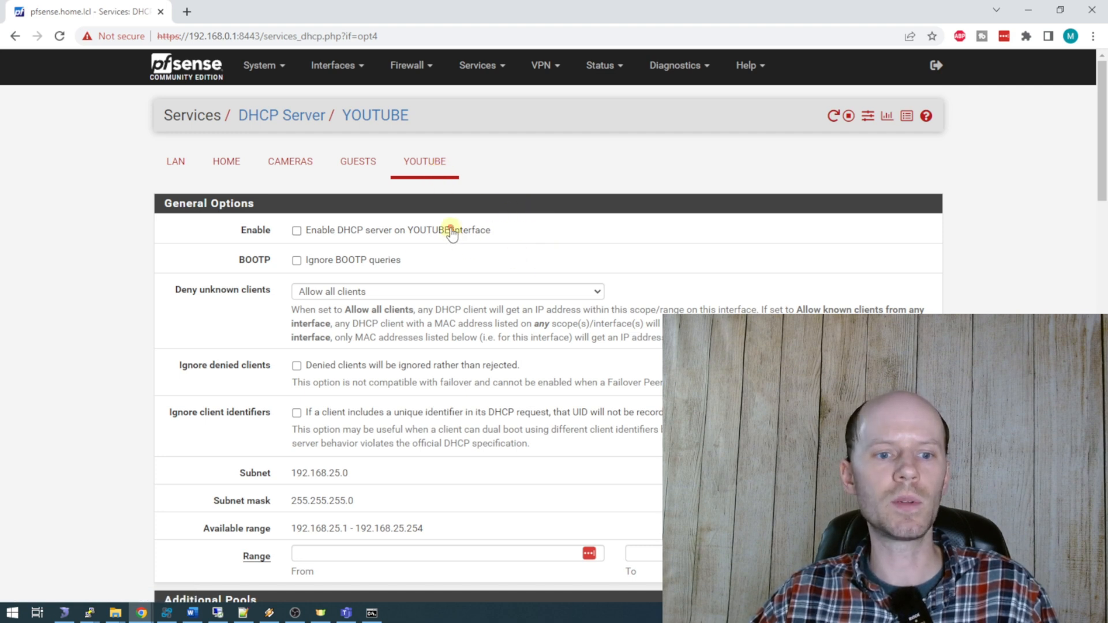
pyautogui.click(297, 230)
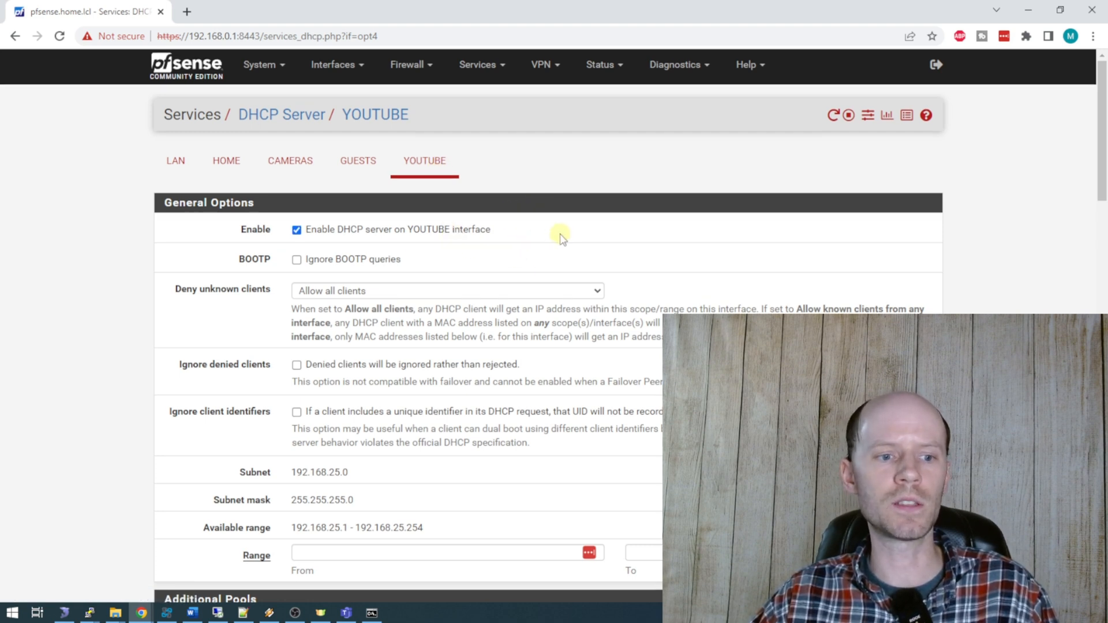
# Step: Set the DHCP range 192.168.25.10 to 192.168.25.99 and save it
pyautogui.scroll(-3)
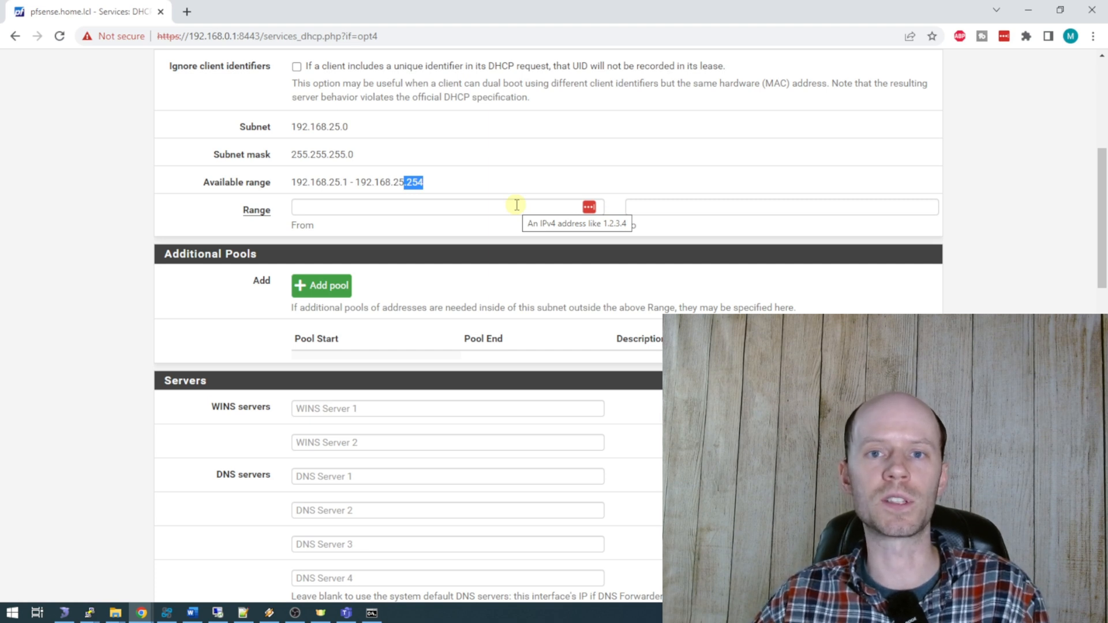
pyautogui.write('192.168.25.')
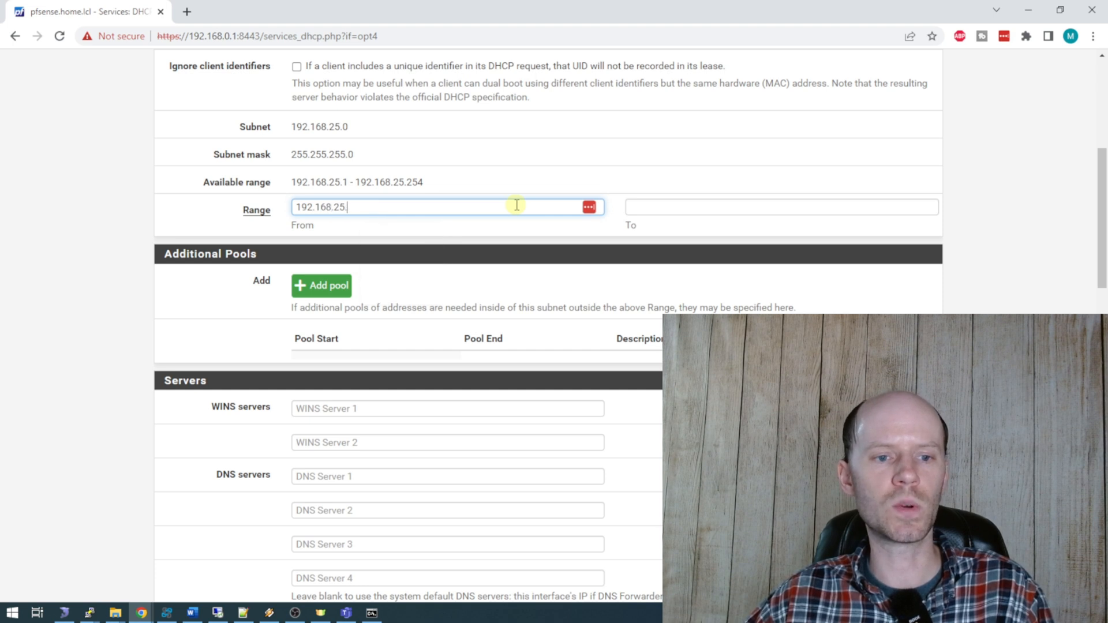
pyautogui.write('10')
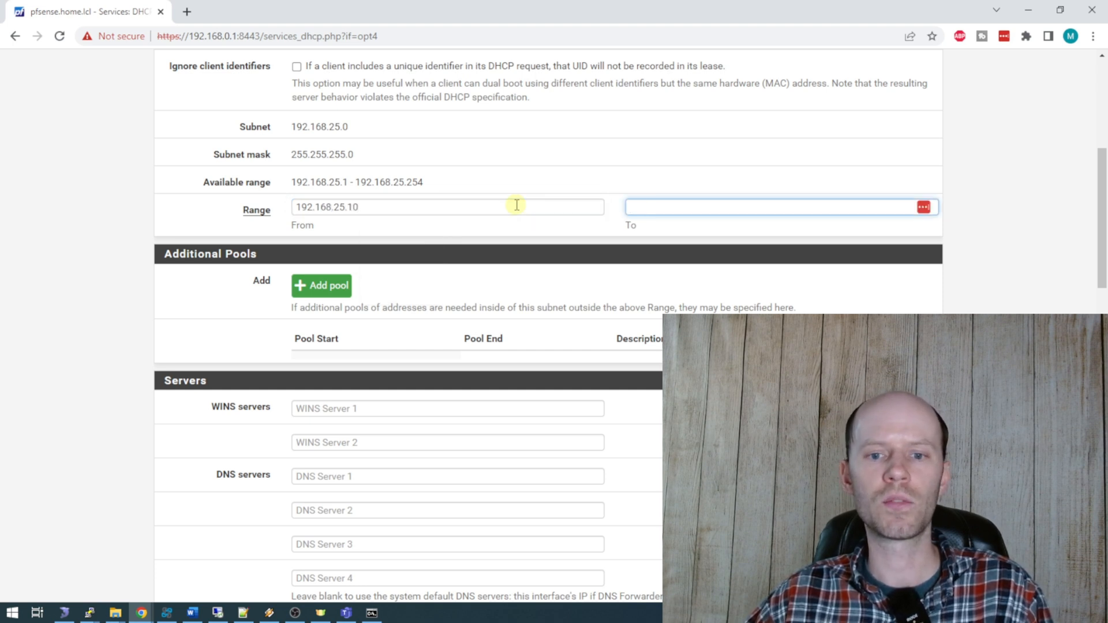
pyautogui.write('192.168.25.99')
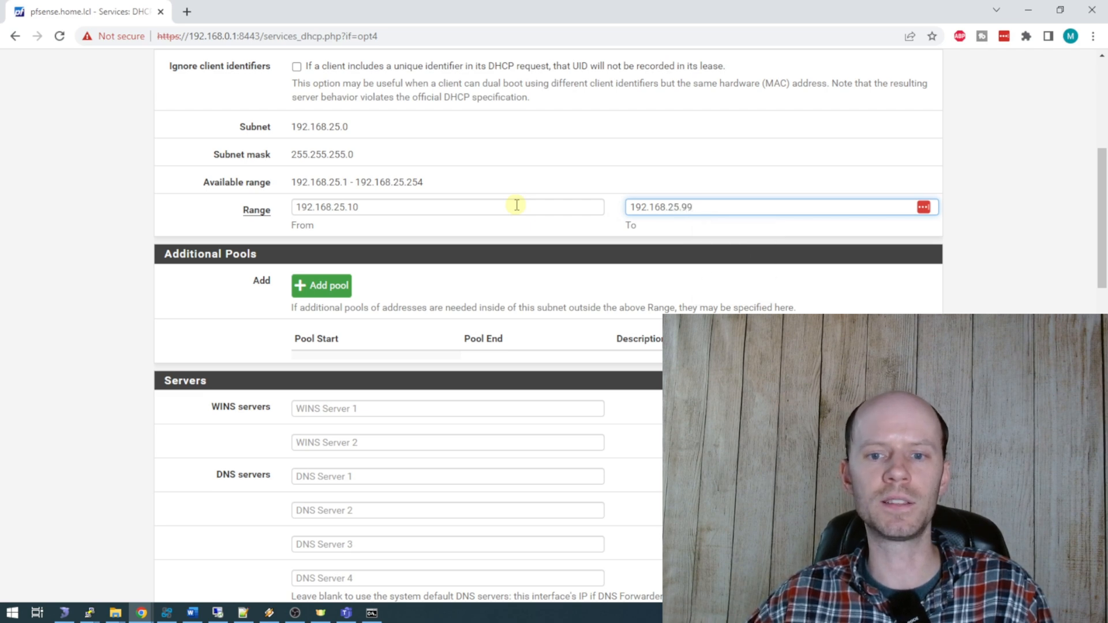
pyautogui.scroll(-3)
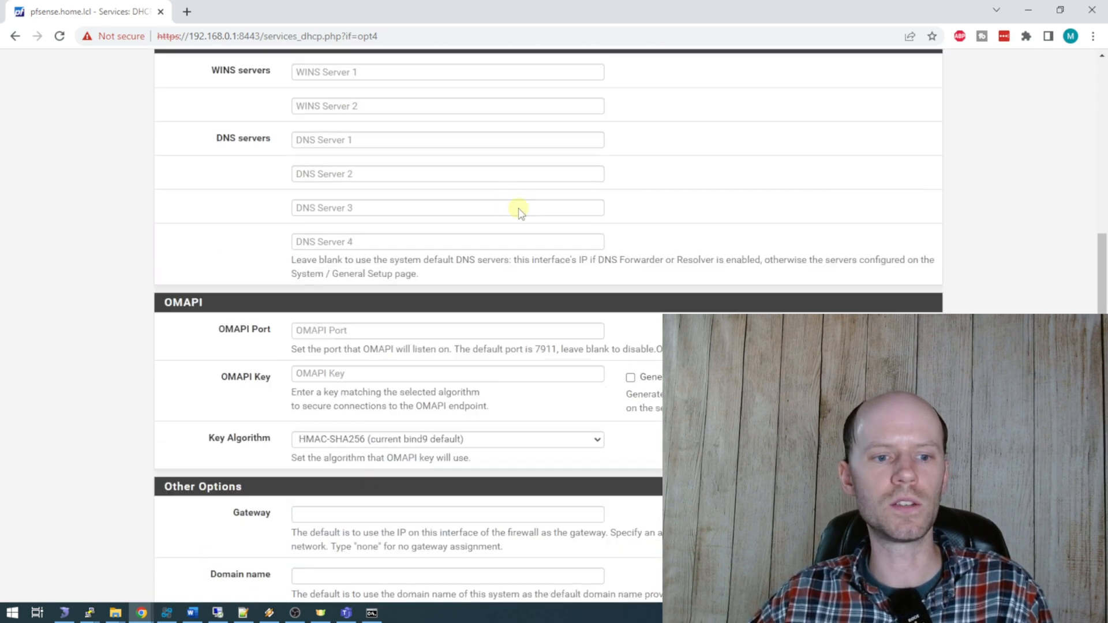
pyautogui.scroll(-3)
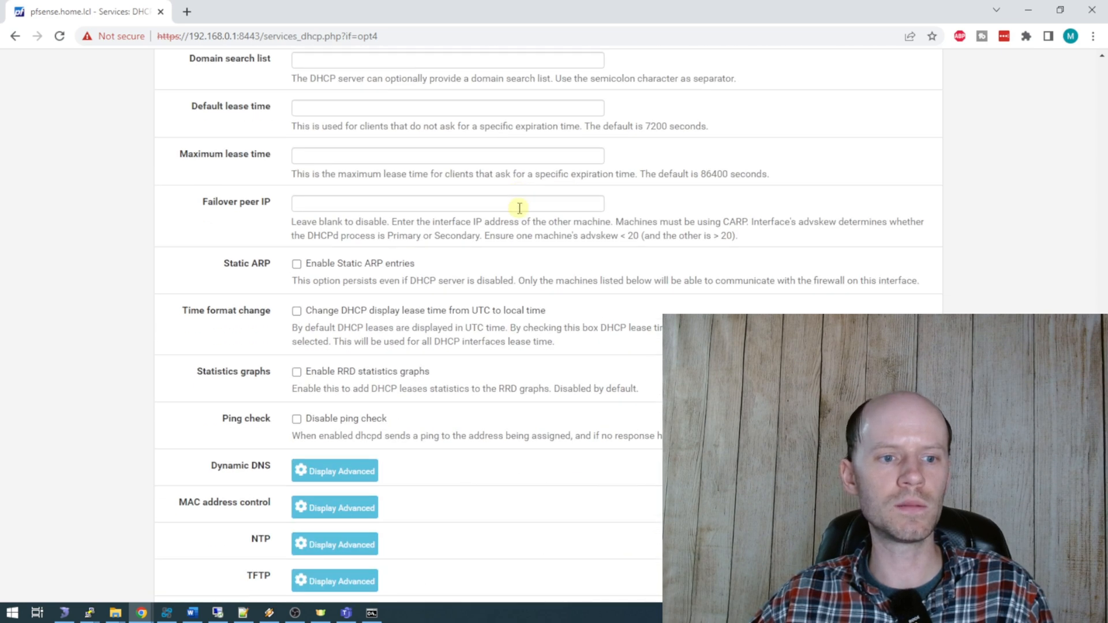
pyautogui.scroll(-3)
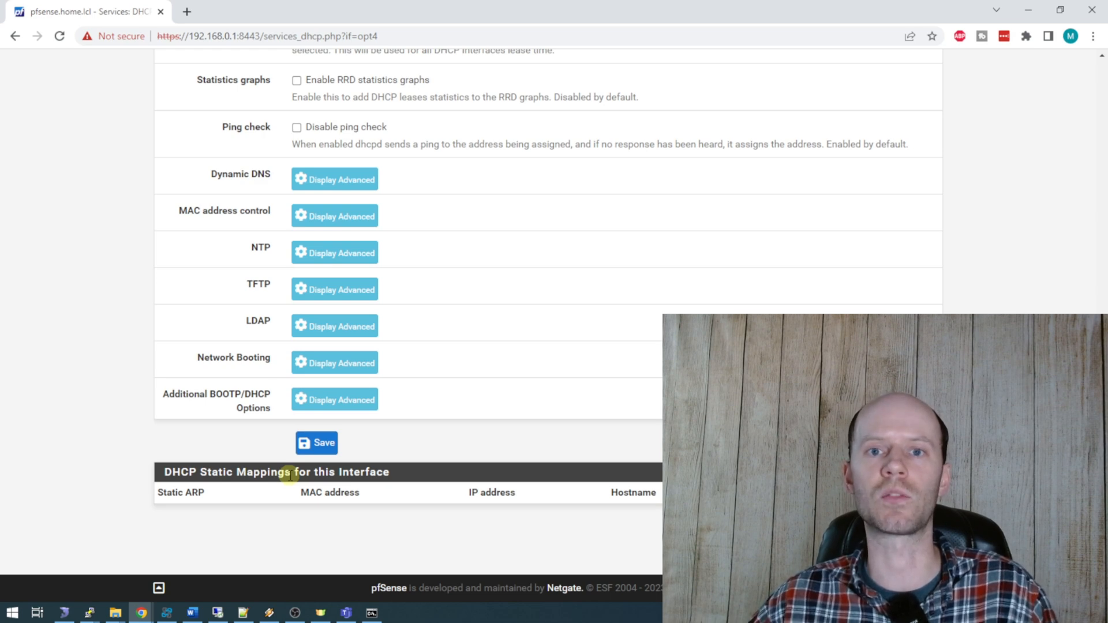
pyautogui.click(316, 442)
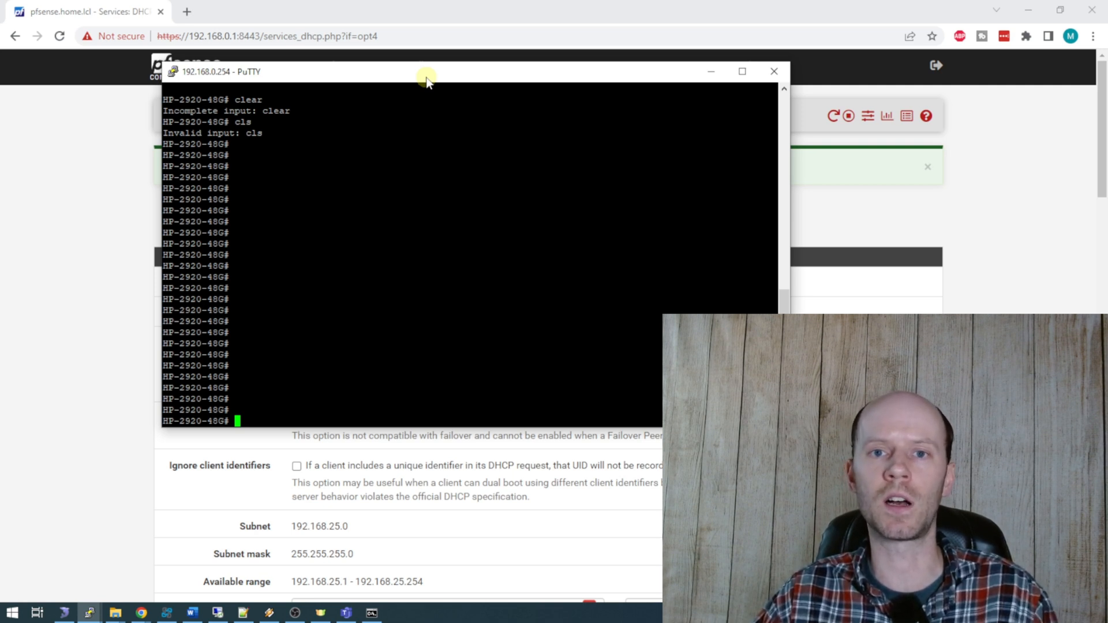
# Step: In configure mode create VLAN 25 named "Youtube" and verify it with show vlan
pyautogui.write('conf')
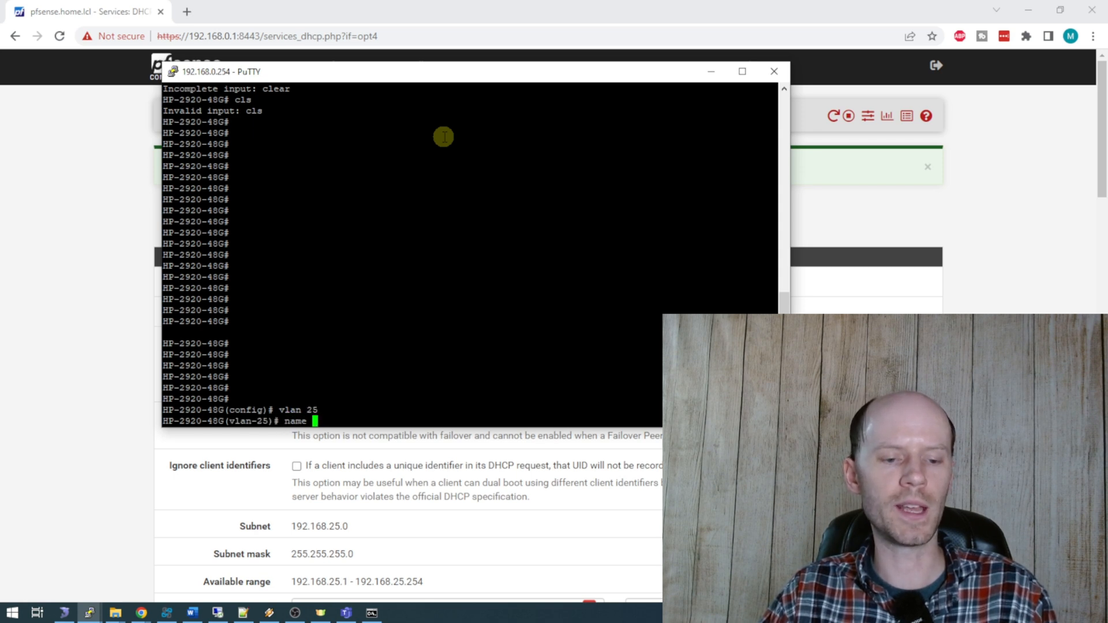
pyautogui.write('"Youtube"')
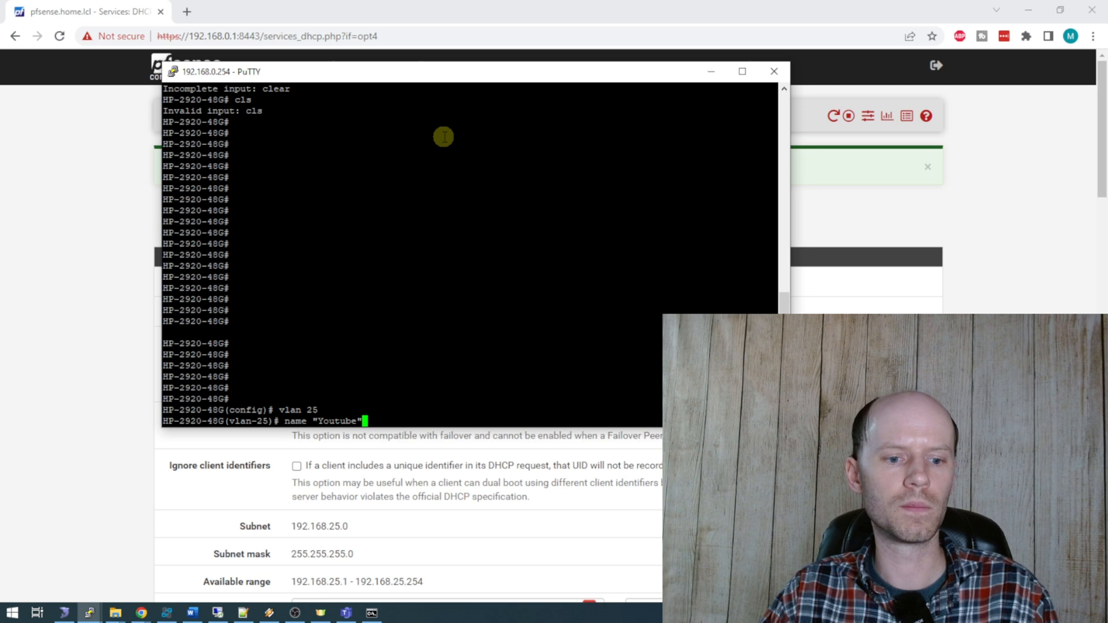
pyautogui.write('show vlan')
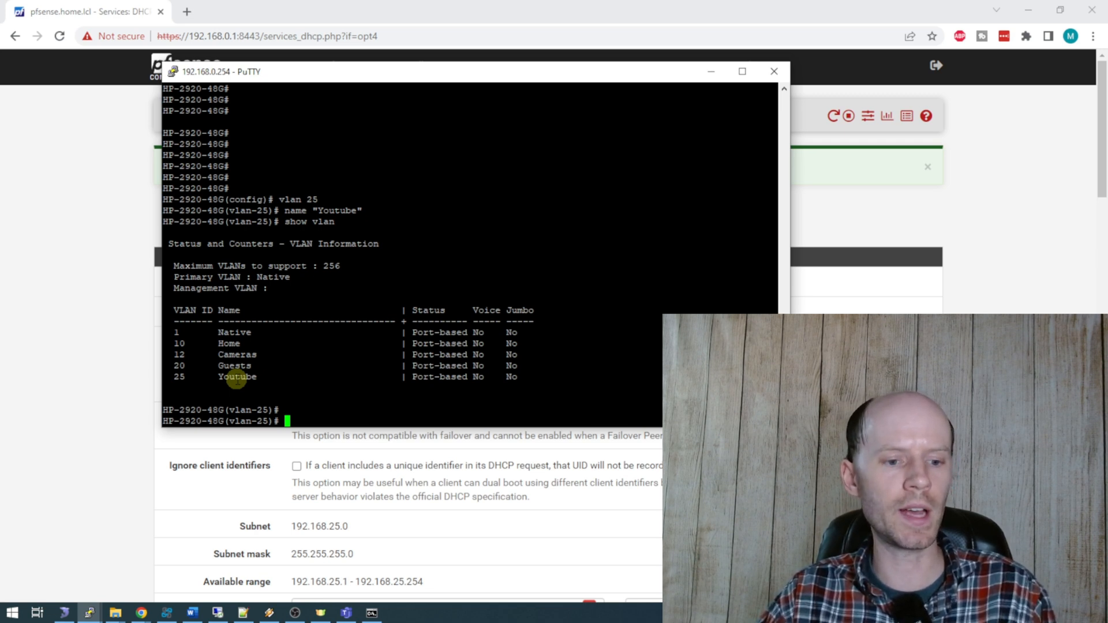
# Step: Tag VLAN 25 on uplink port 1, untag port 33, verify the ports and write memory
pyautogui.write('tagged 1')
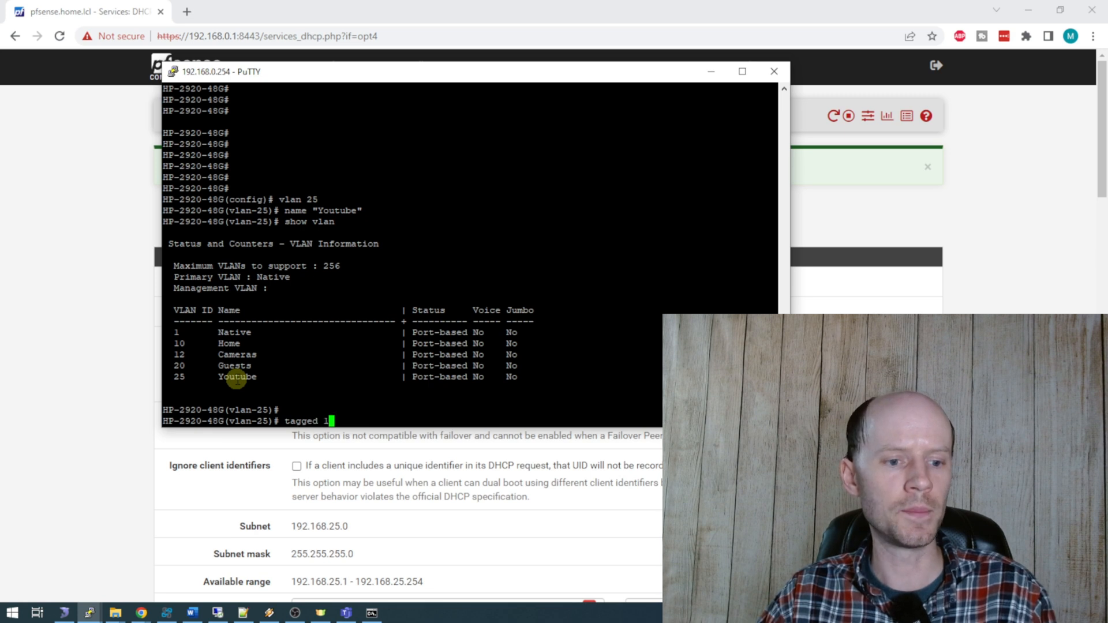
pyautogui.write('show vlan ports 1 detail')
pyautogui.write('untagged 33')
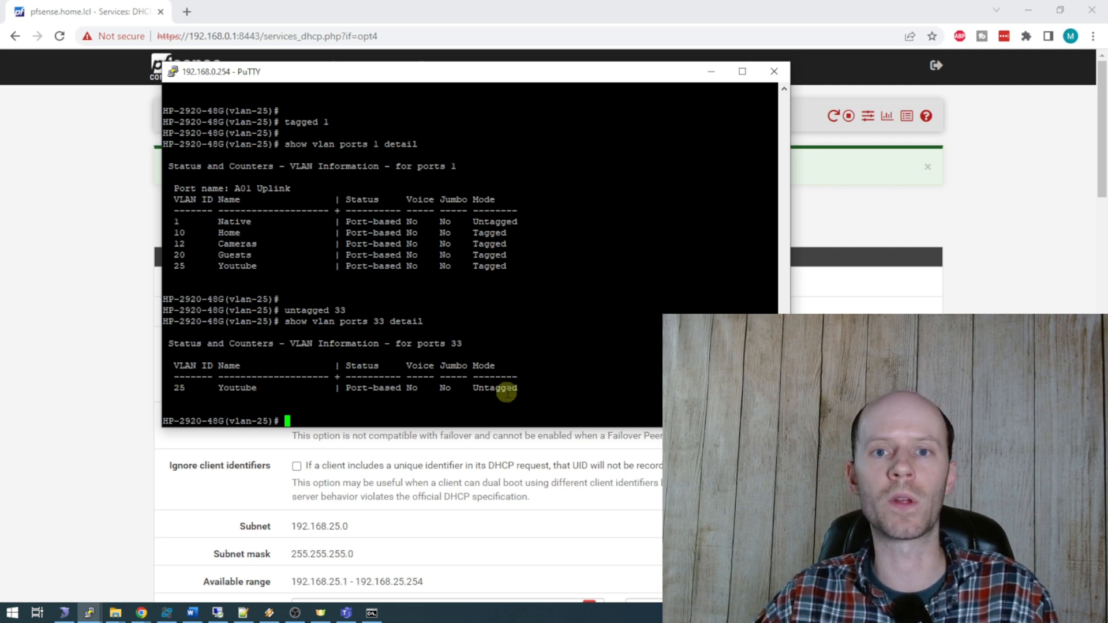
pyautogui.write('write')
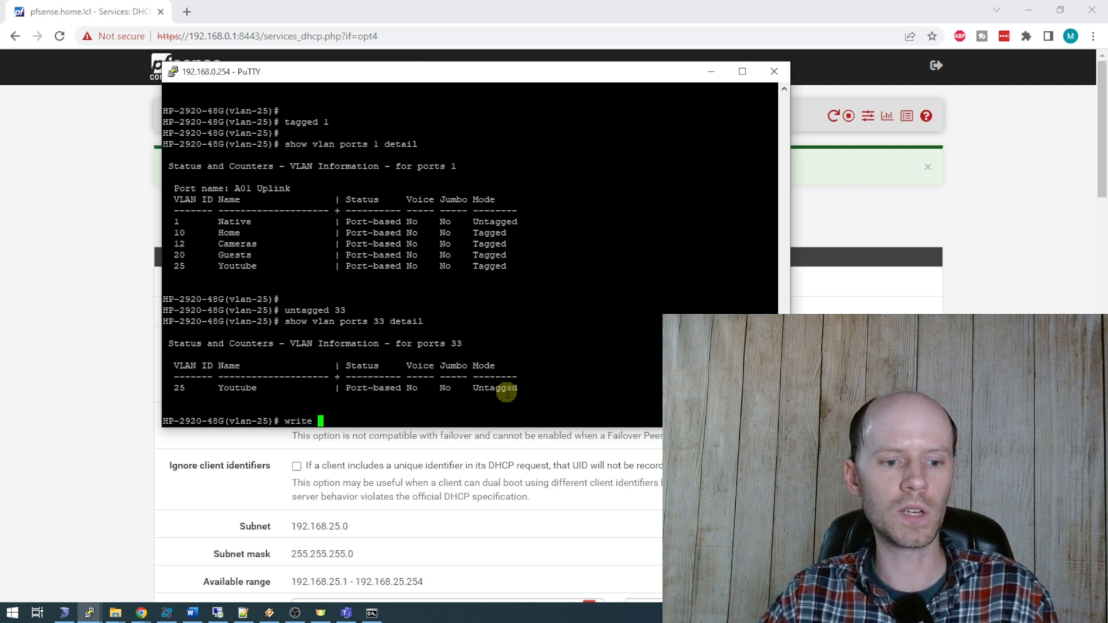
pyautogui.write('memory')
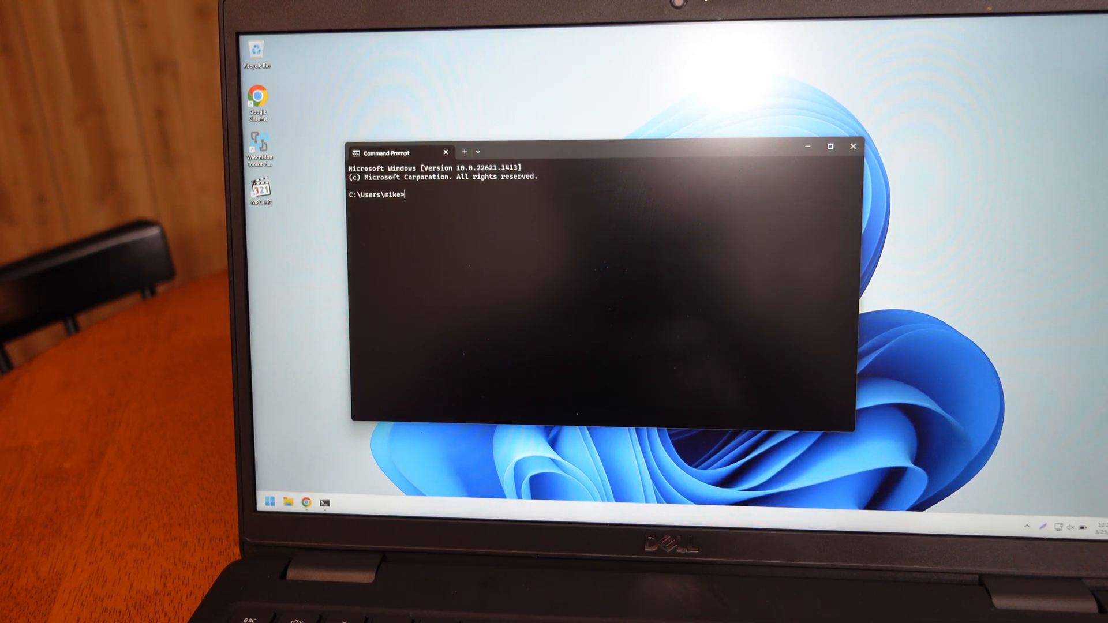
# Step: Run ipconfig to confirm 192.168.25.10, then ping the 192.168.25.1 gateway
pyautogui.write('ipconfig')
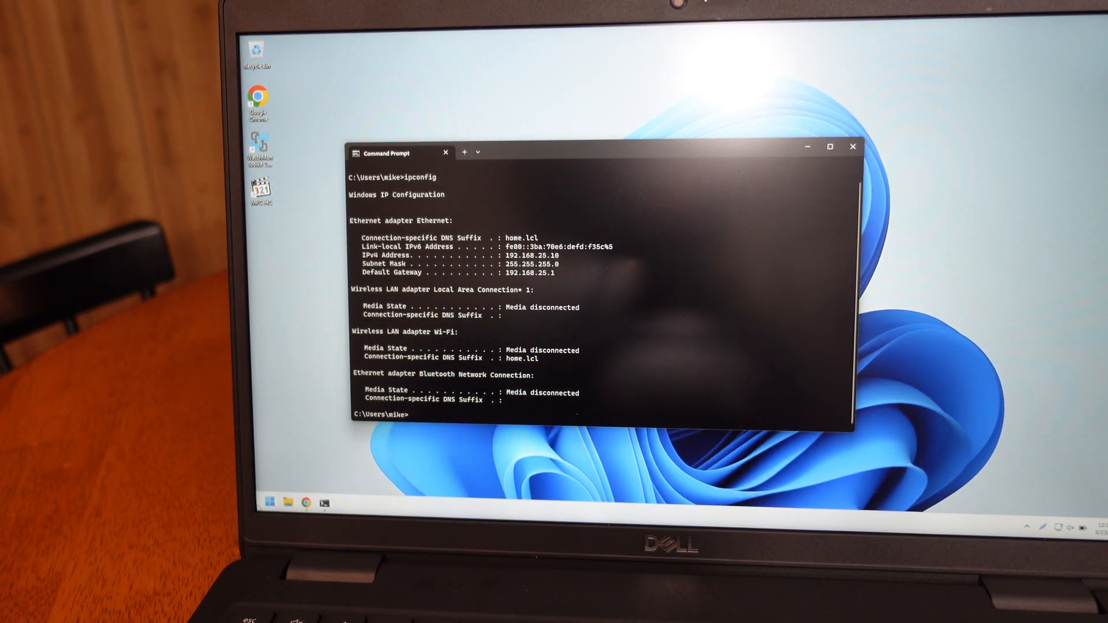
pyautogui.write('ping 192.168')
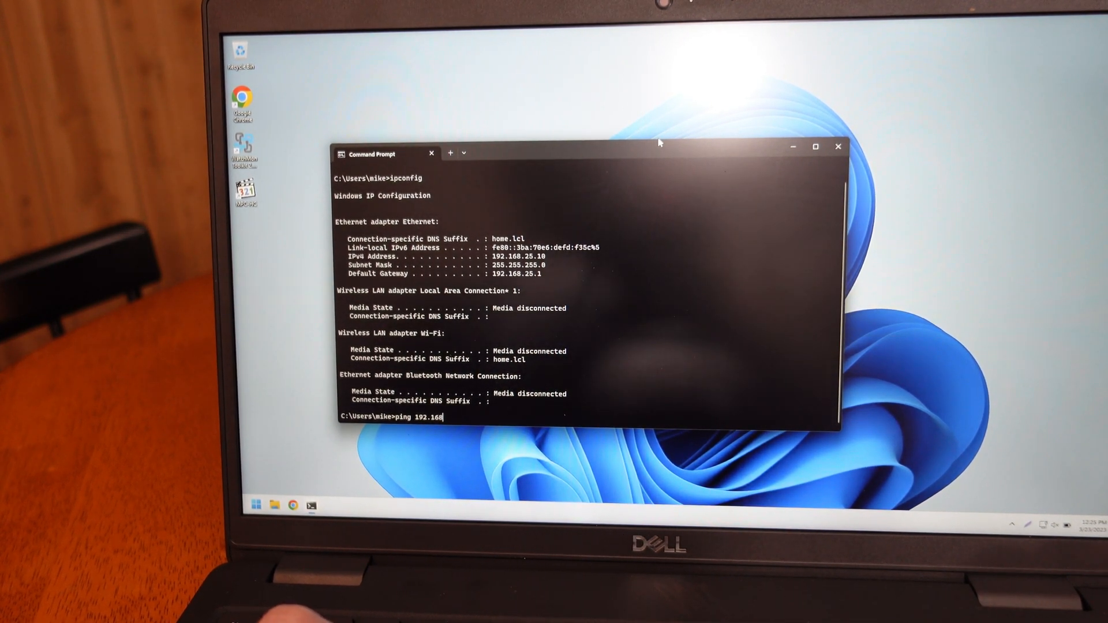
pyautogui.write('.251')
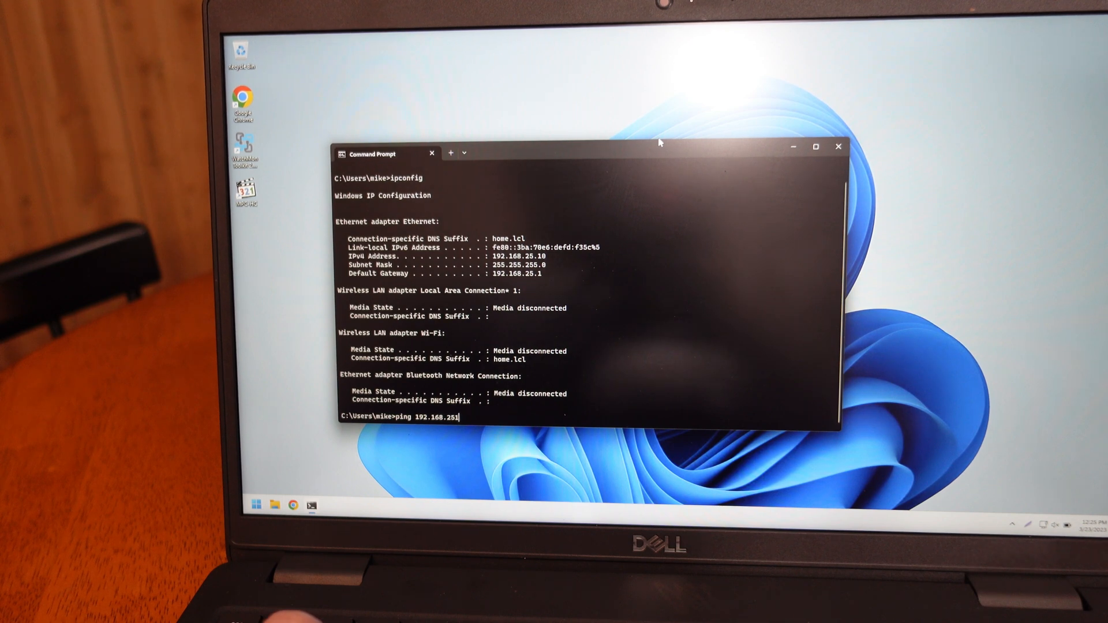
pyautogui.write('.1')
pyautogui.press('enter')
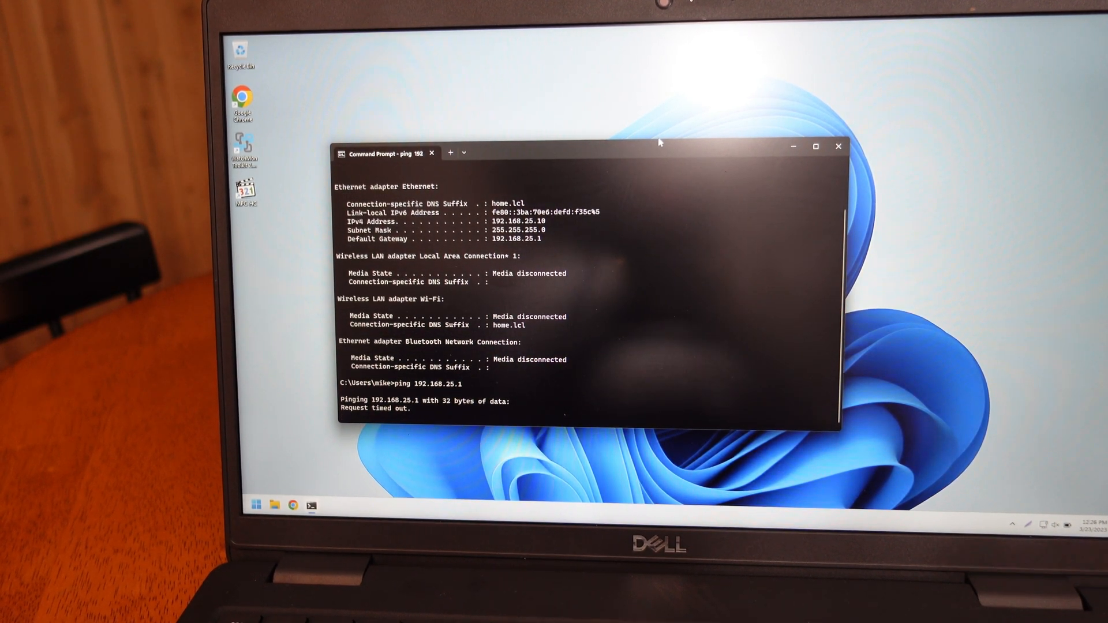
# Step: Stop the timed-out gateway ping and start pinging google.com
pyautogui.press('ctrl+c')
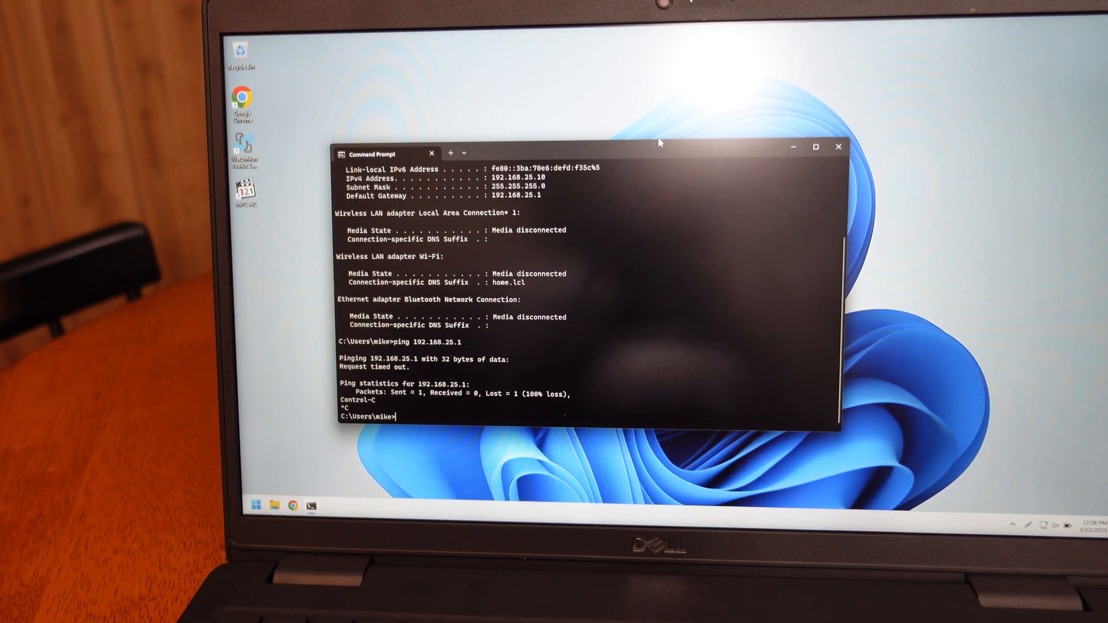
pyautogui.write('ping go')
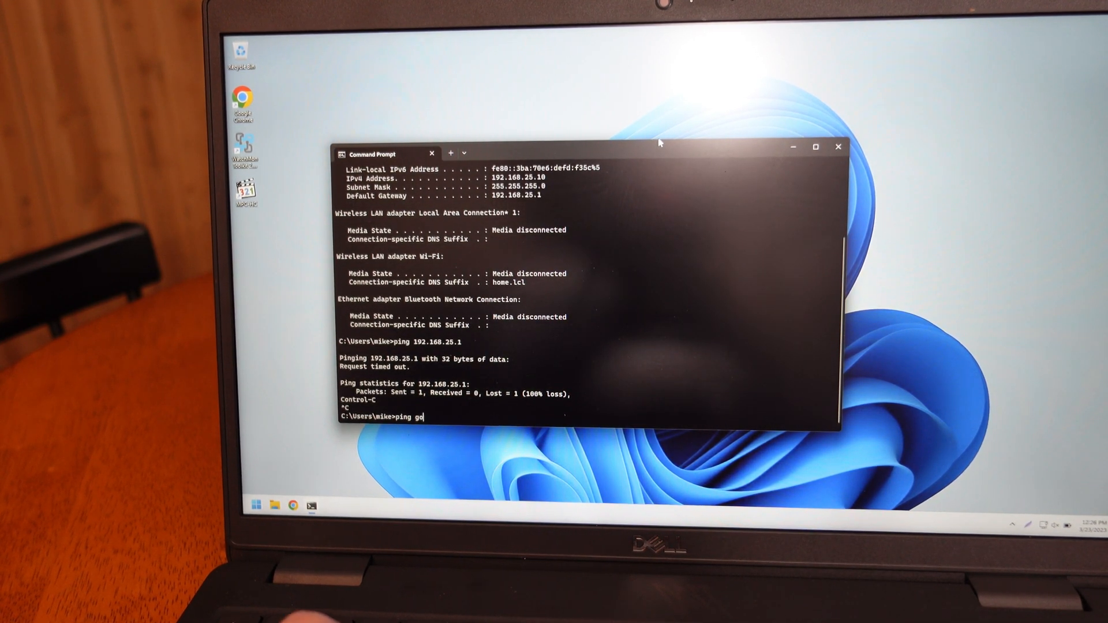
pyautogui.press('Enter')
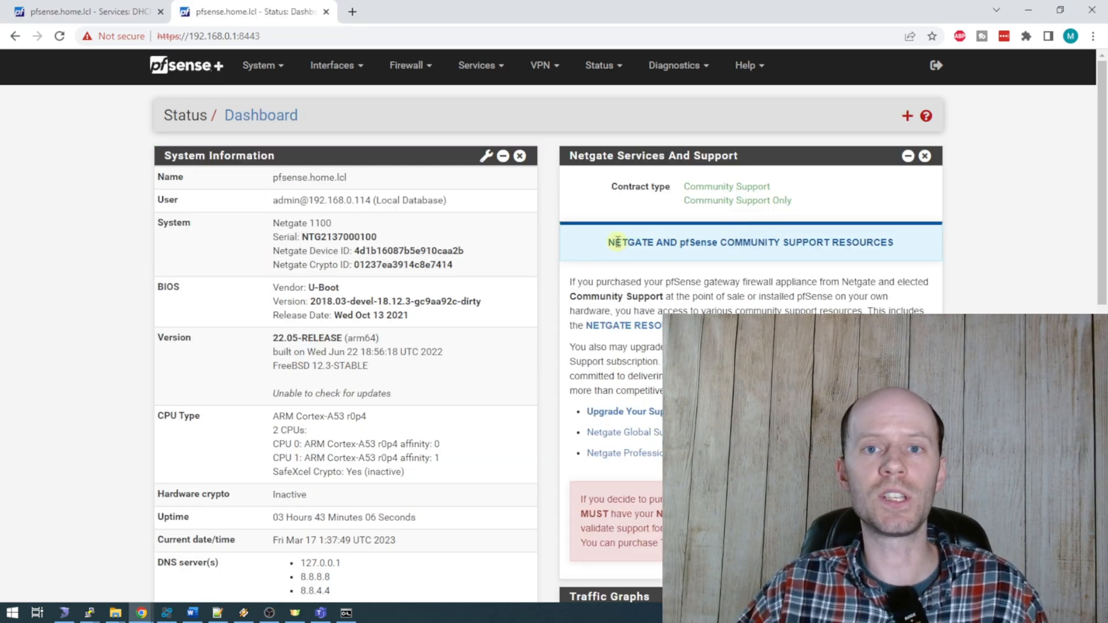
pyautogui.moveTo(366, 114)
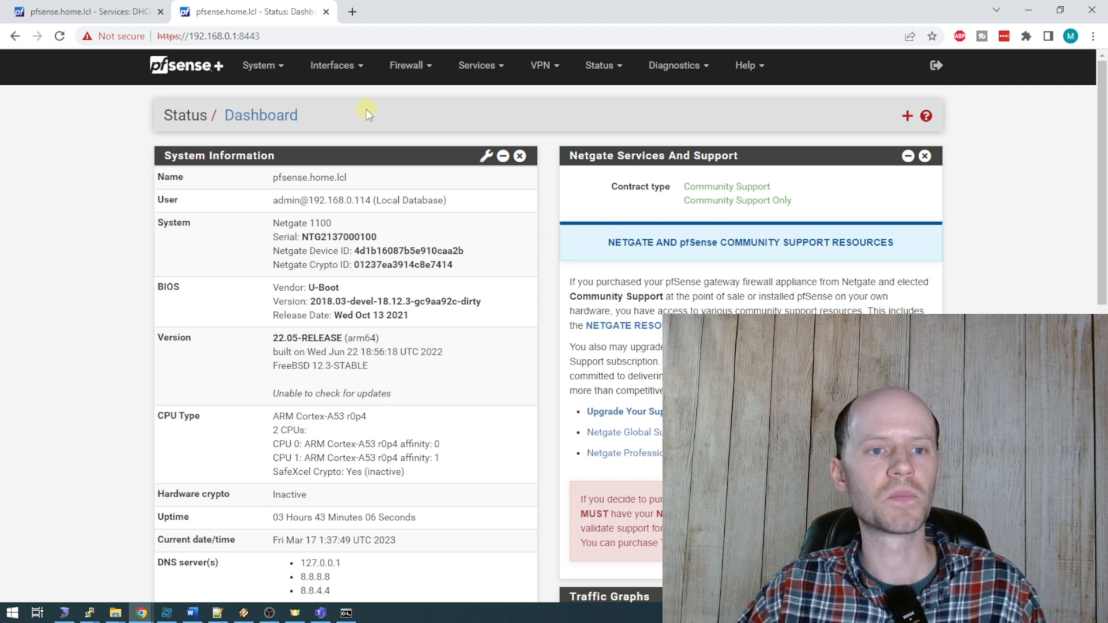
# Step: Review the built-in switch's port list under Interfaces > Switches, then its VLAN list
pyautogui.click(332, 65)
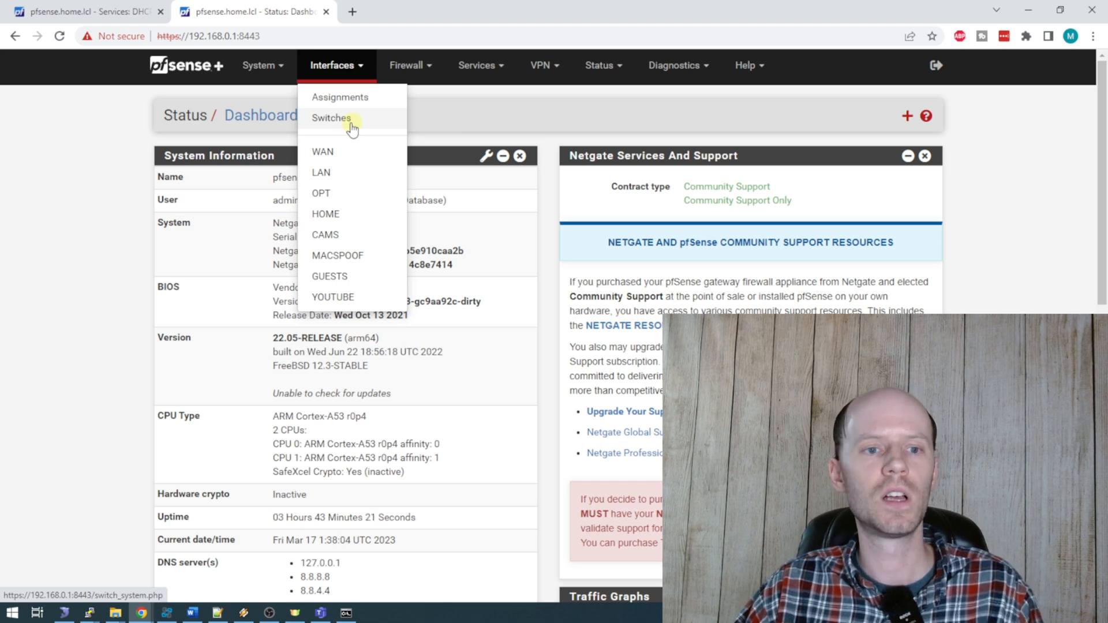
pyautogui.click(331, 117)
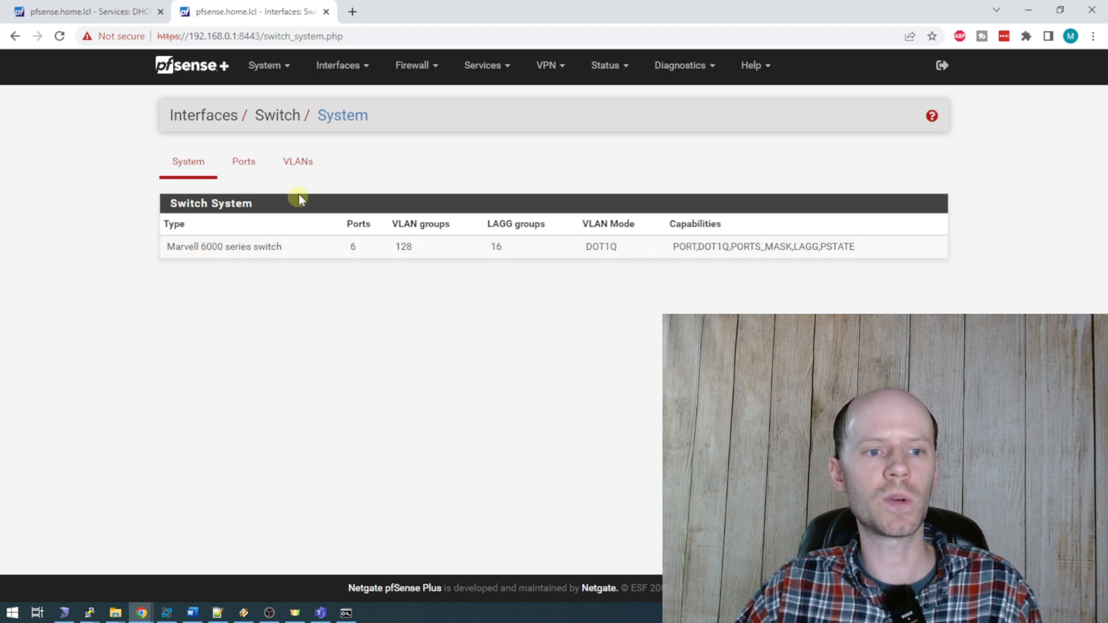
pyautogui.click(243, 161)
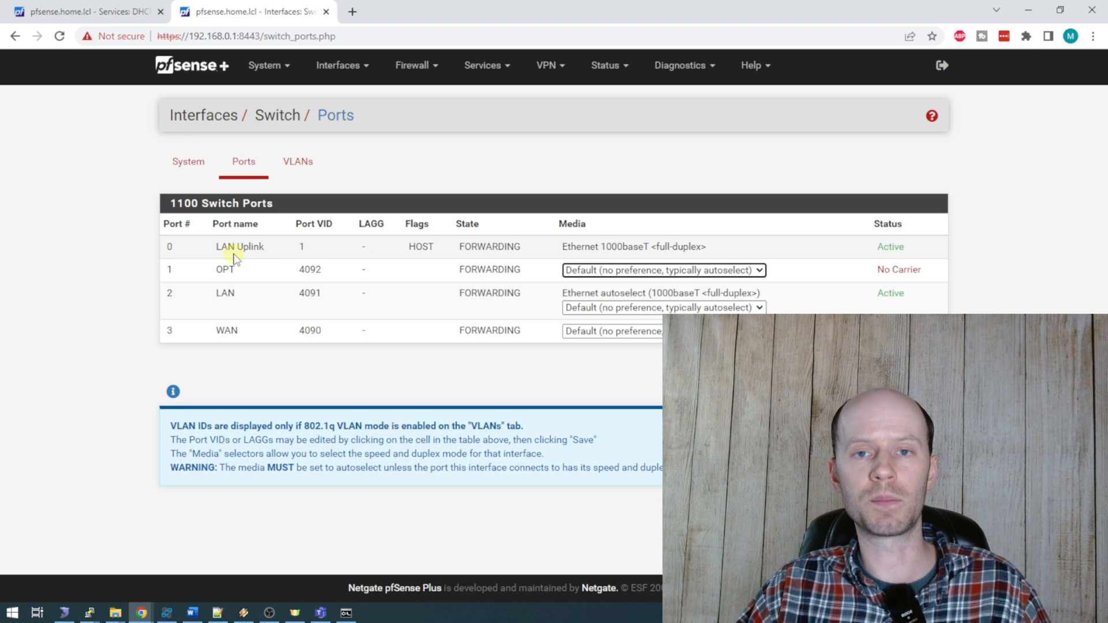
pyautogui.moveTo(182, 362)
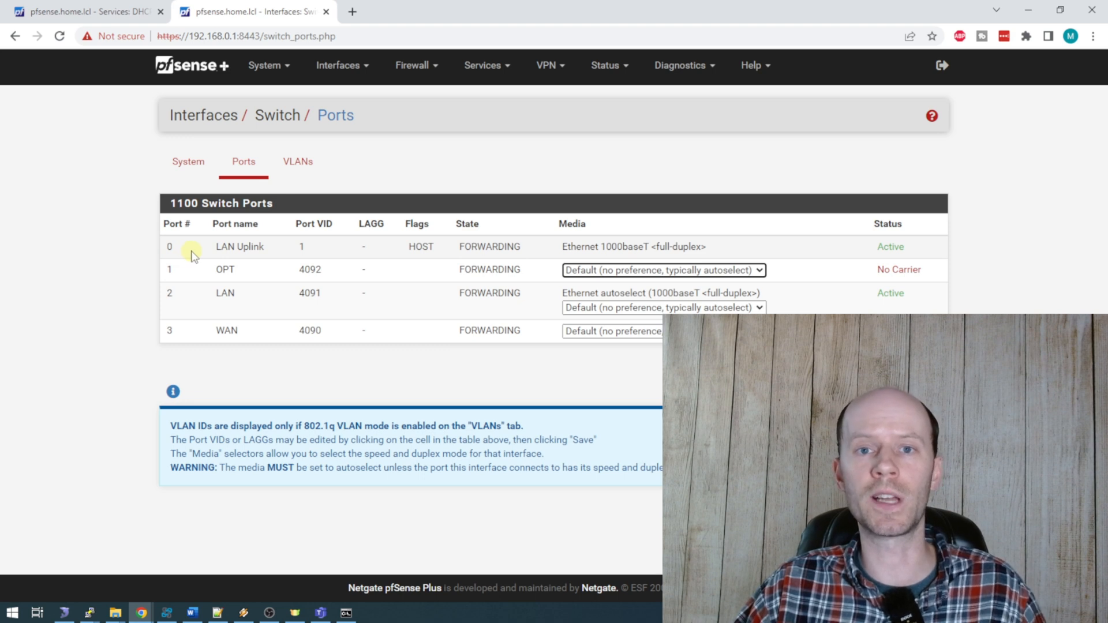
pyautogui.moveTo(183, 292)
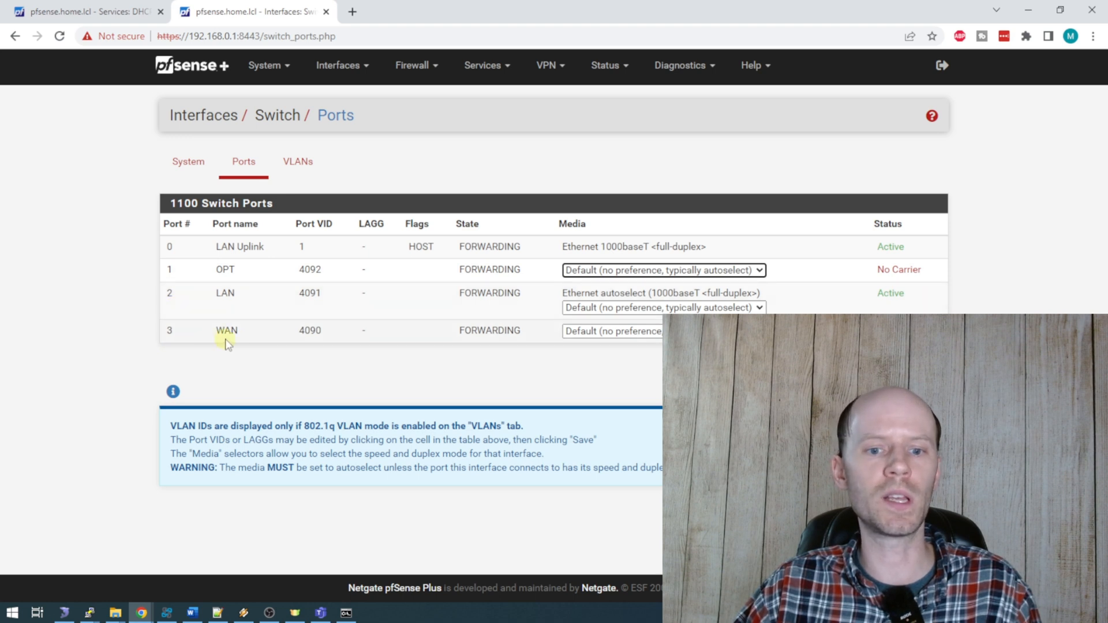
pyautogui.moveTo(332, 318)
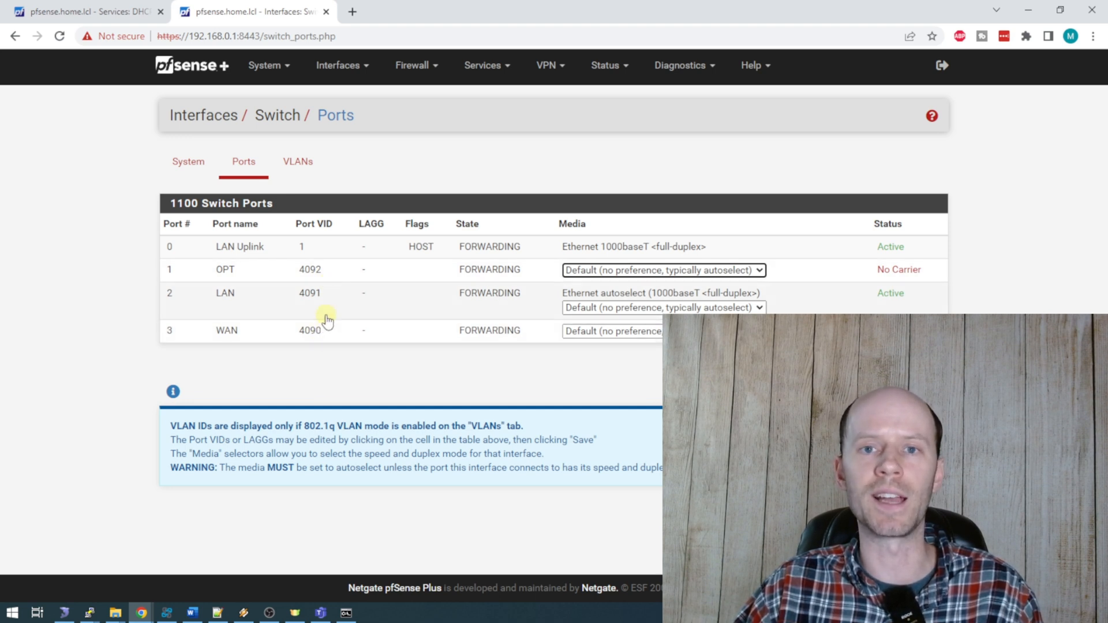
pyautogui.moveTo(318, 346)
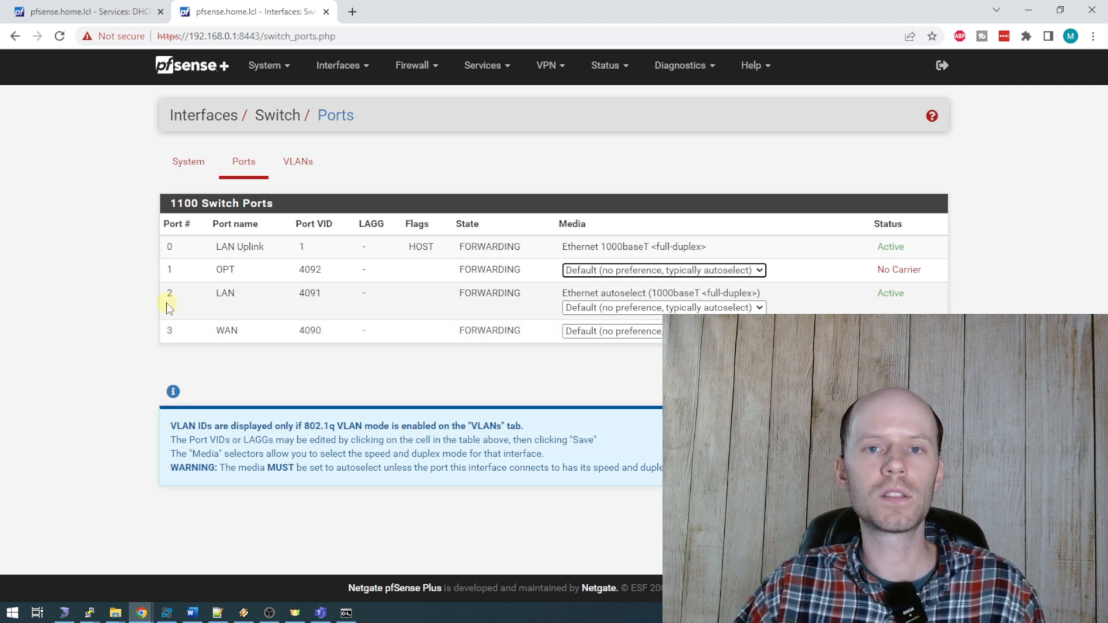
pyautogui.moveTo(189, 307)
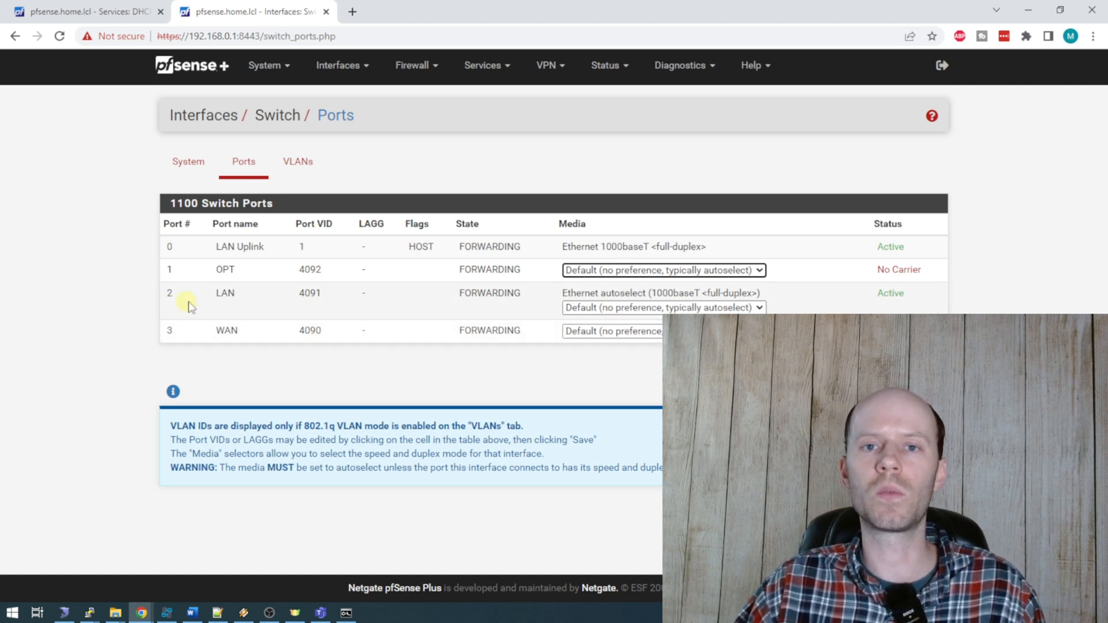
pyautogui.moveTo(203, 311)
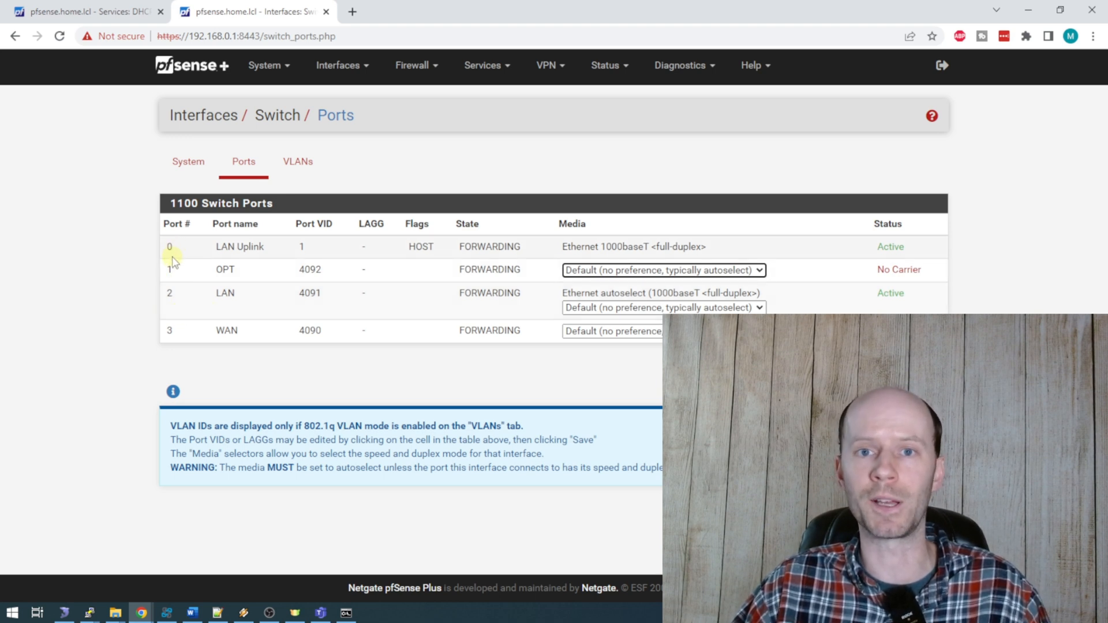
pyautogui.click(298, 162)
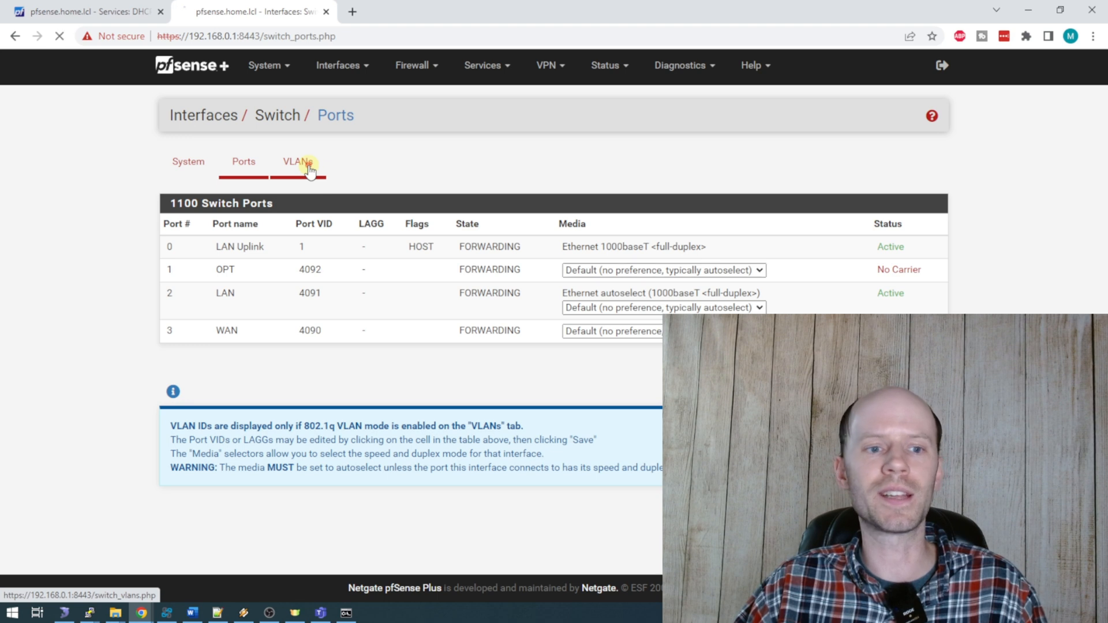
# Step: Start a new switch VLAN with tag 25 and first member port 0
pyautogui.click(297, 162)
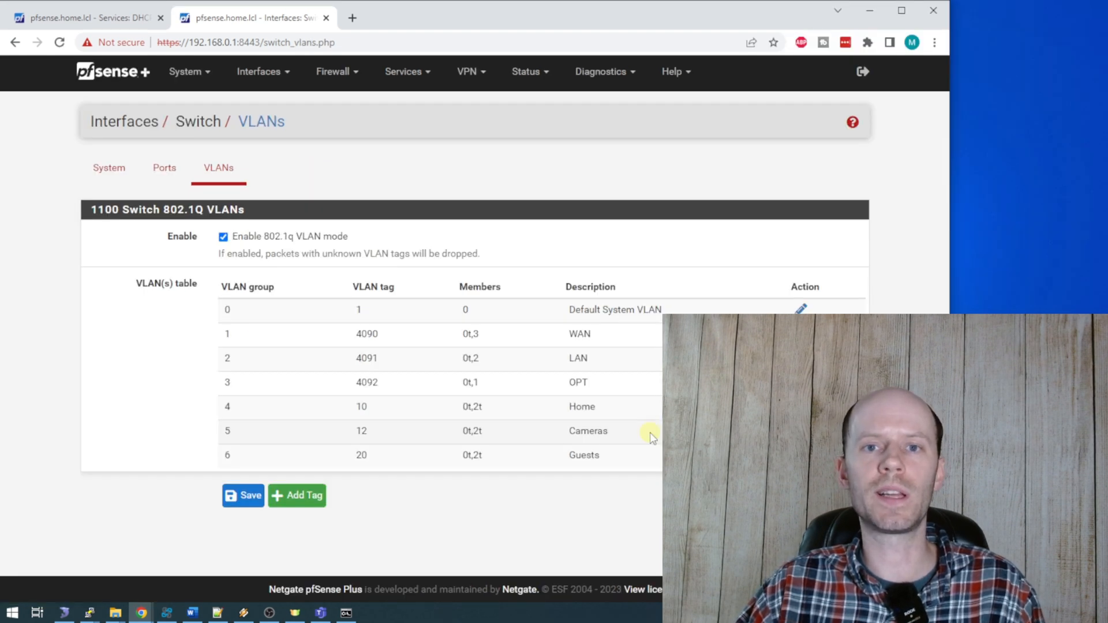
pyautogui.moveTo(634, 462)
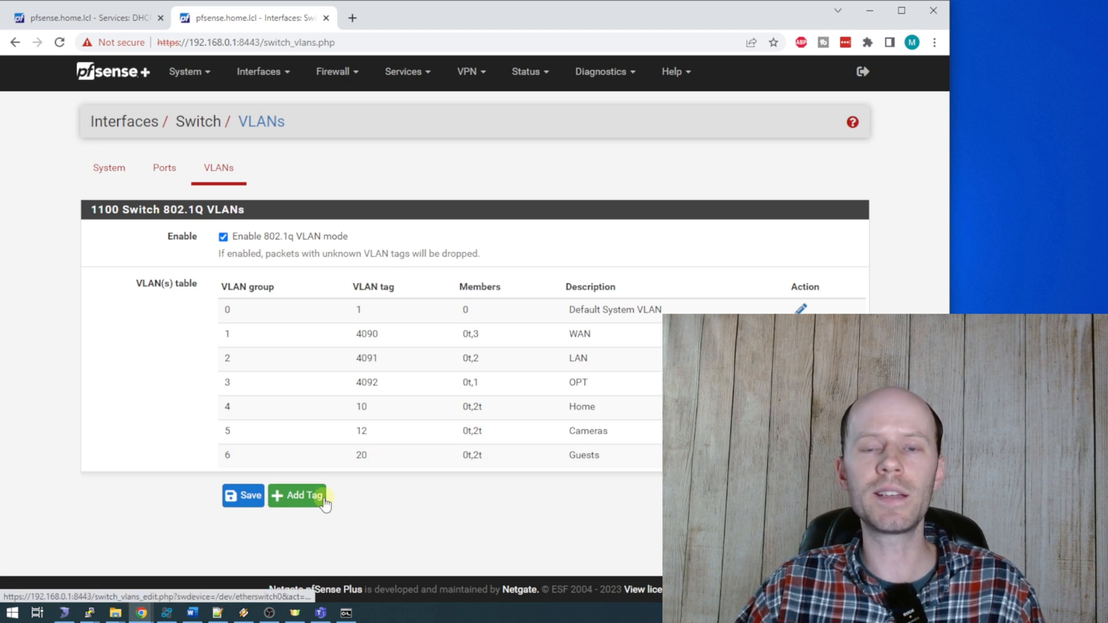
pyautogui.click(297, 495)
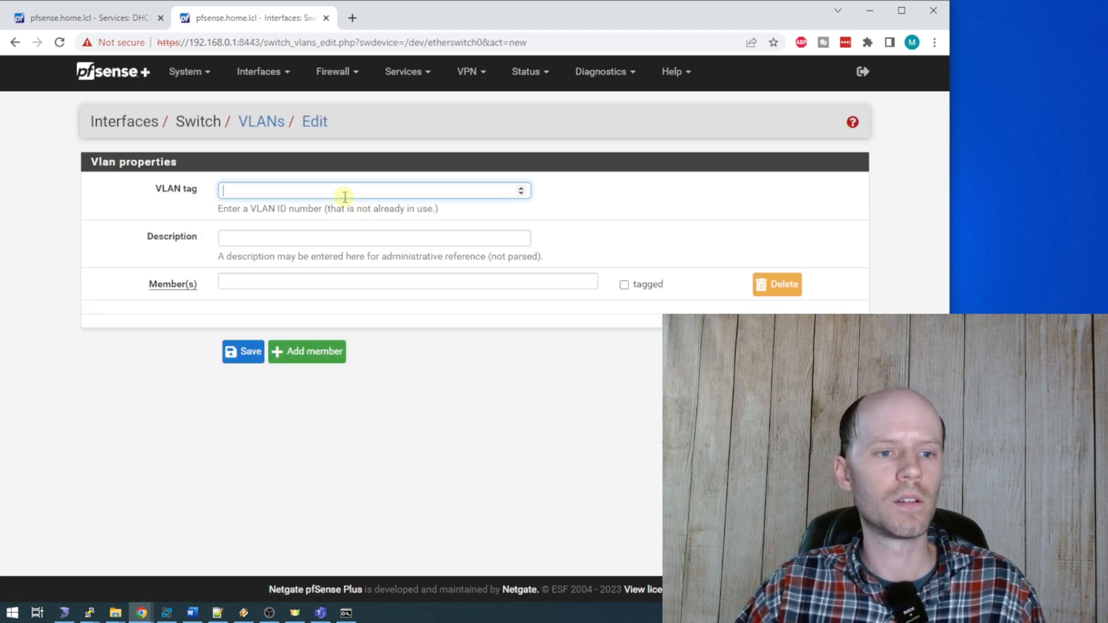
pyautogui.write('25')
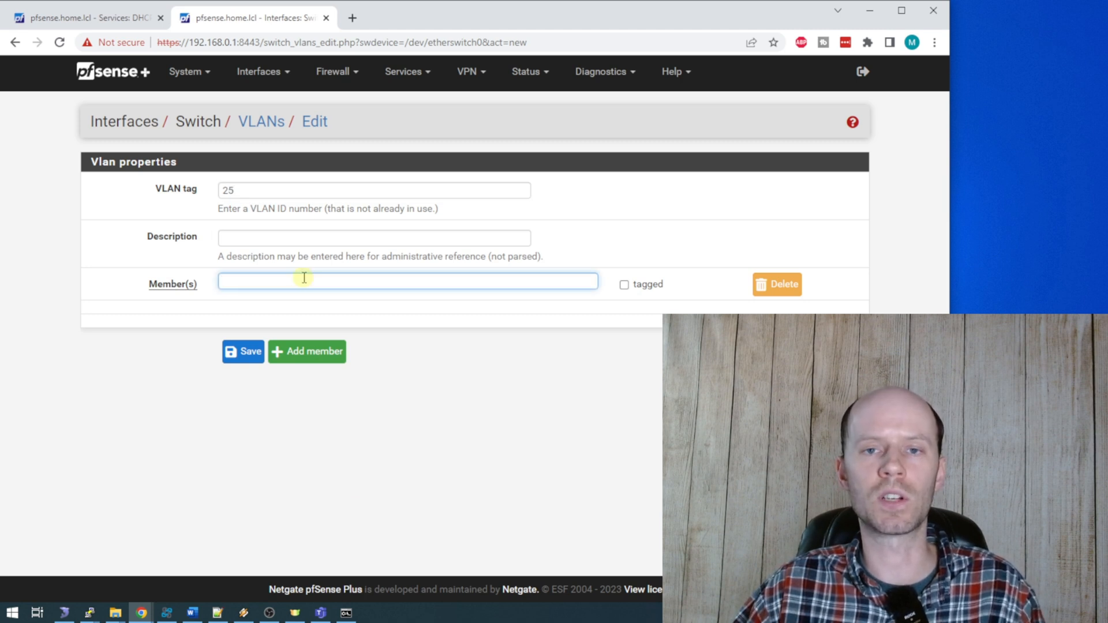
pyautogui.write('0')
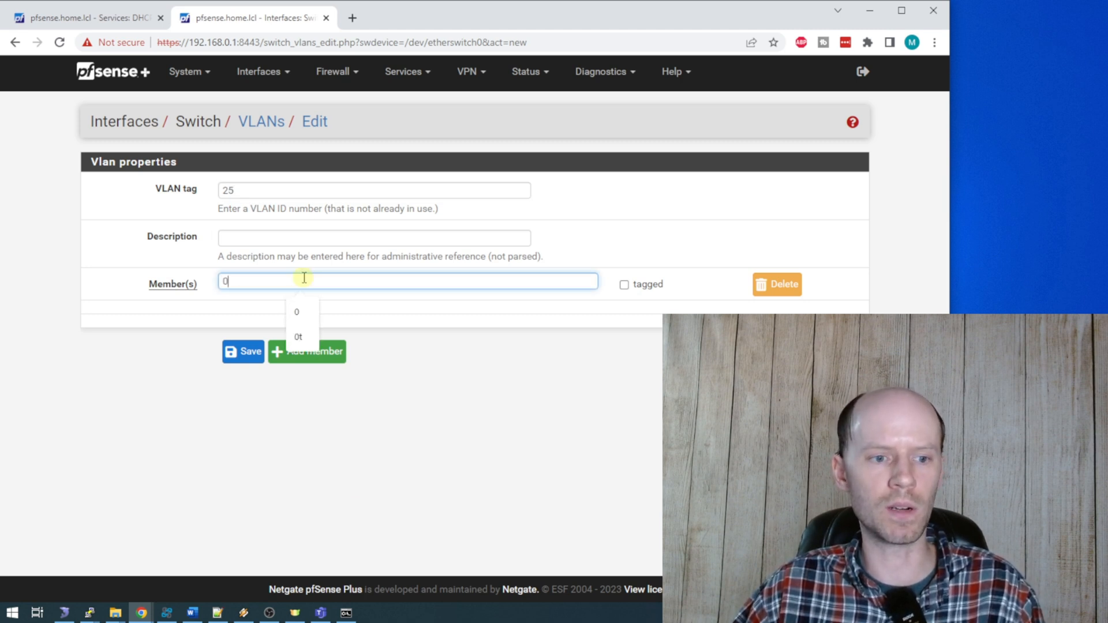
# Step: Add member port 2 tagged, describe the VLAN as Youtube and save it
pyautogui.click(307, 351)
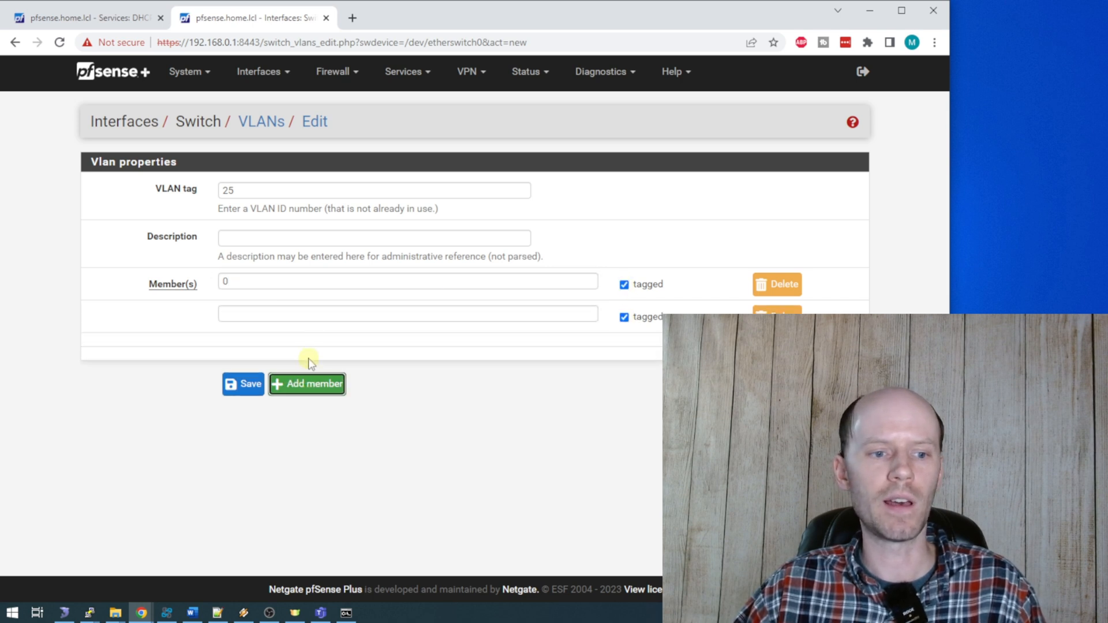
pyautogui.click(406, 313)
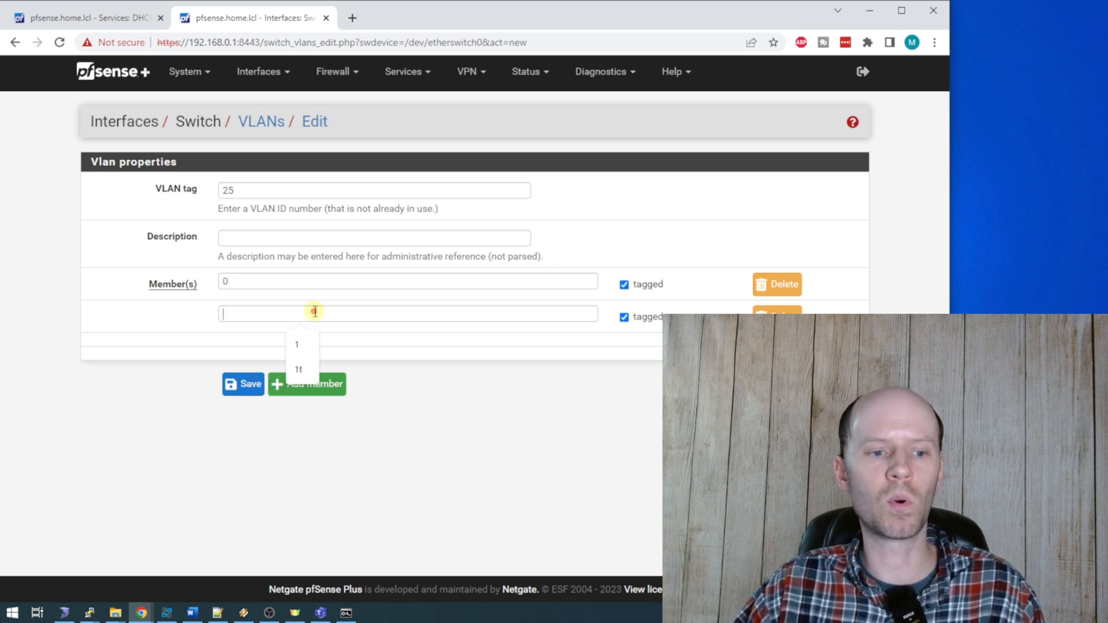
pyautogui.write('2')
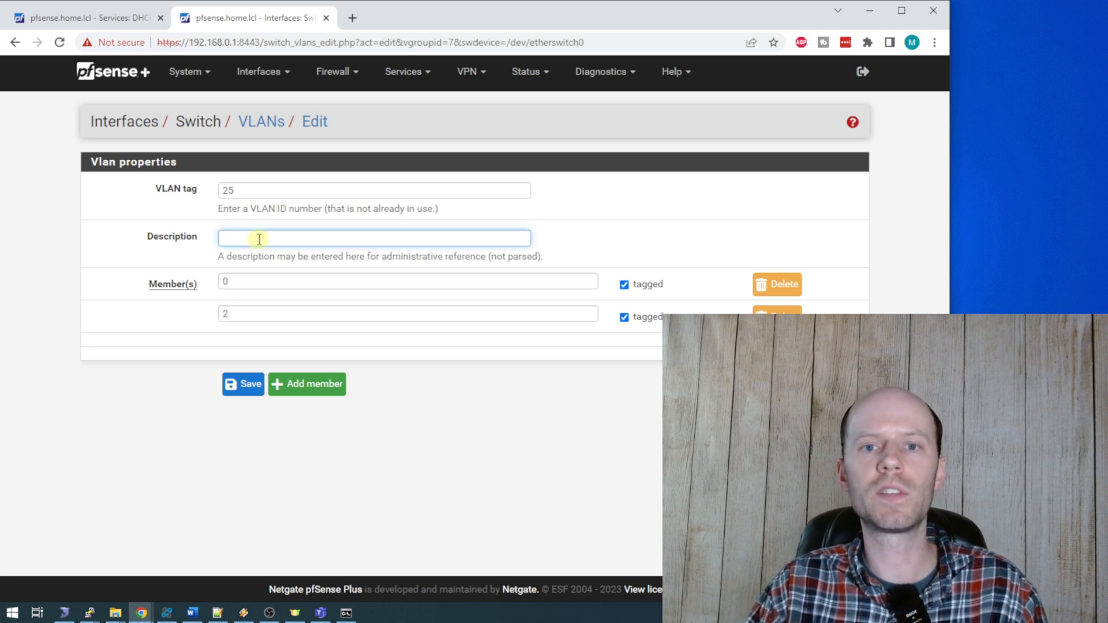
pyautogui.write('Youtube')
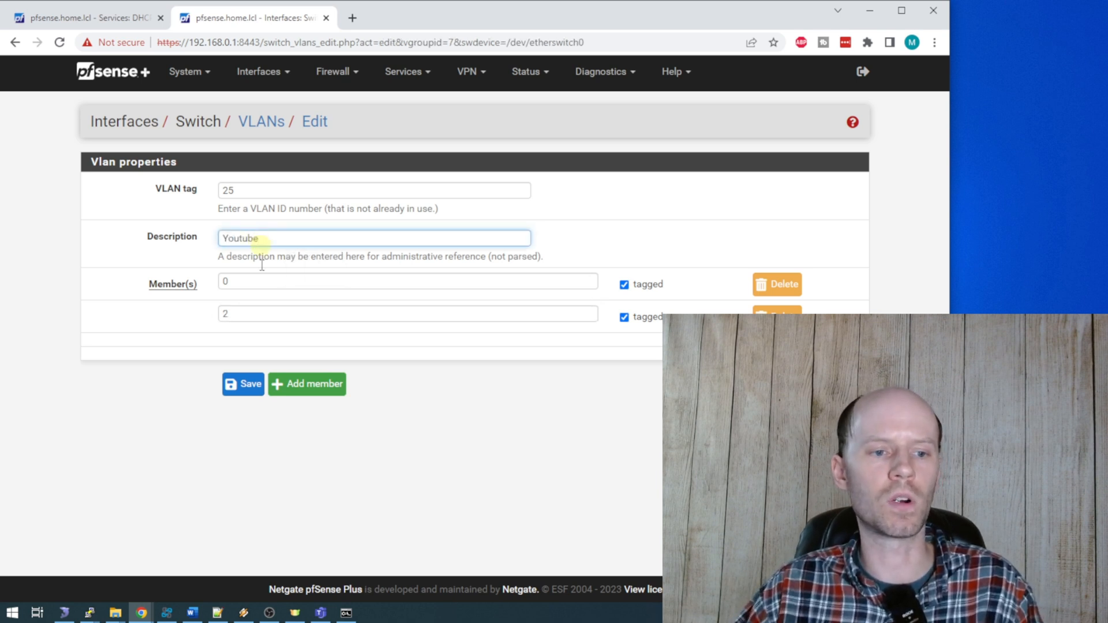
pyautogui.click(242, 384)
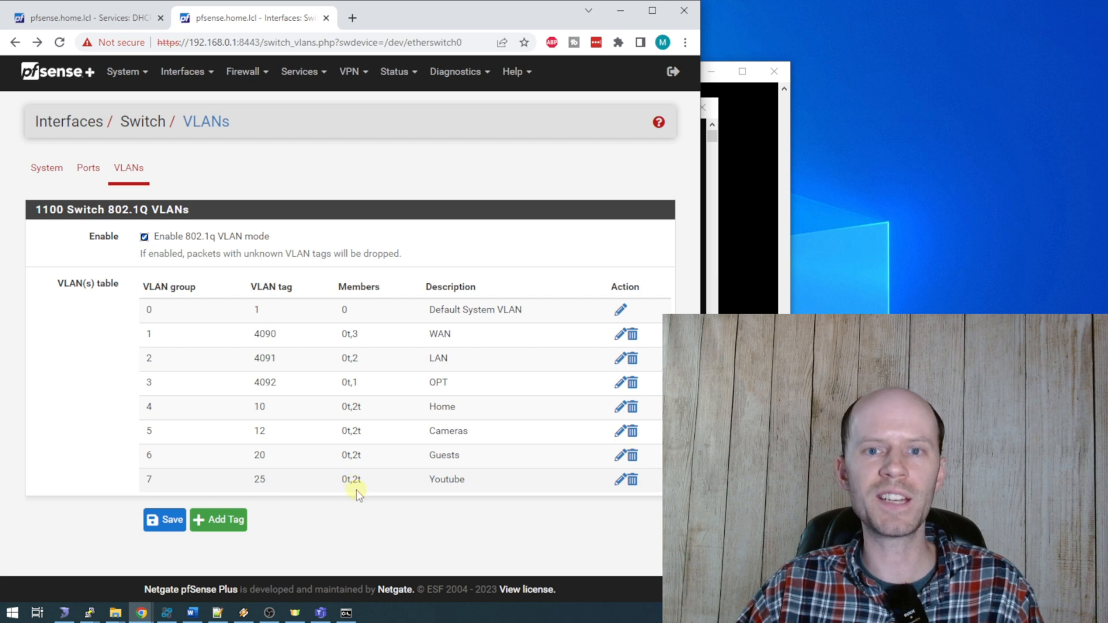
pyautogui.moveTo(387, 449)
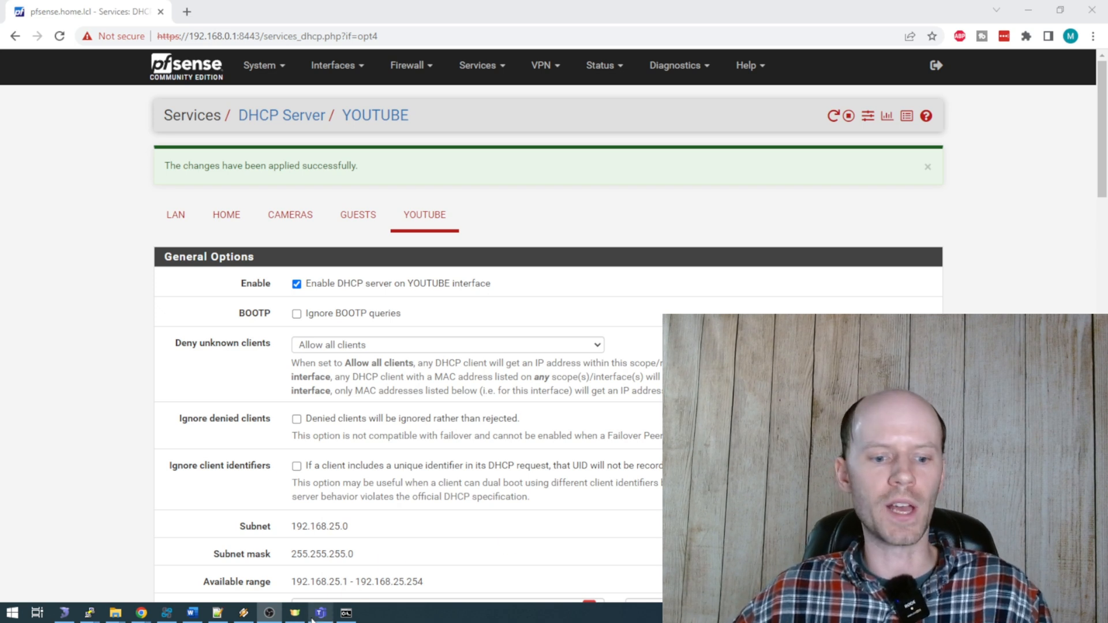
# Step: Run ipconfig in Command Prompt, showing address 192.168.10.10 and gateway 192.168.10.1
pyautogui.click(346, 613)
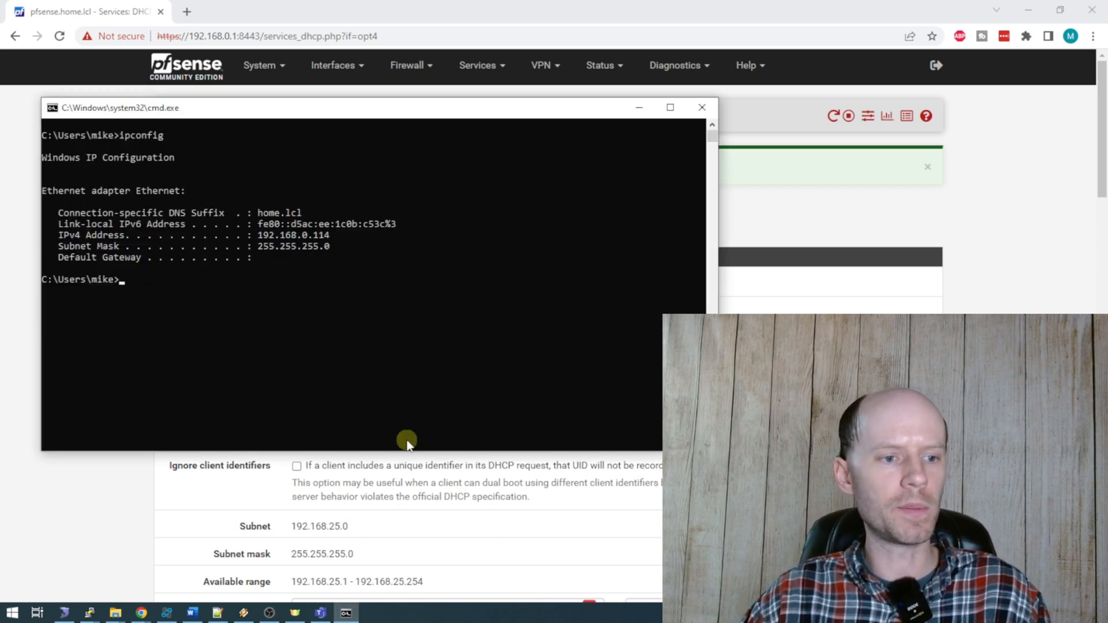
pyautogui.write('ipconfig')
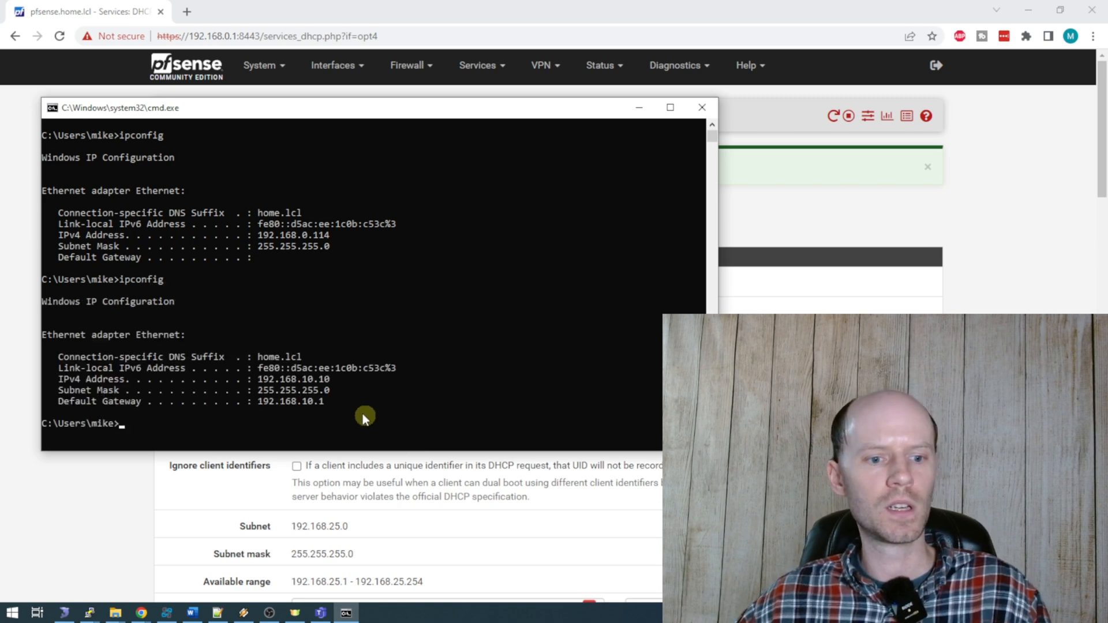
pyautogui.moveTo(876, 171)
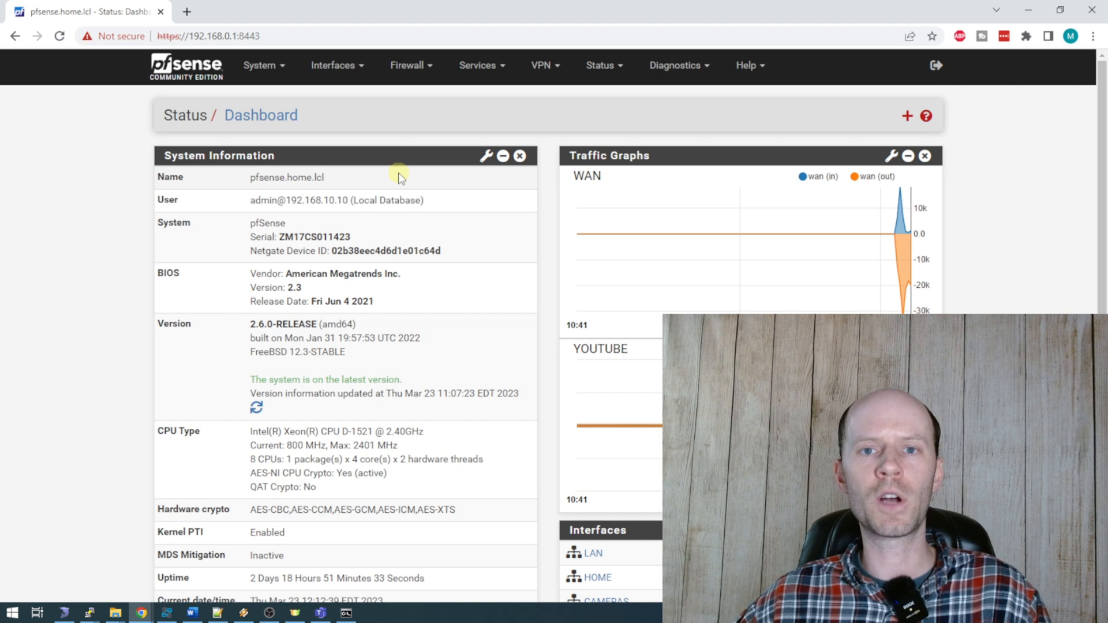
# Step: Go to Firewall > Rules, landing on the YOUTUBE interface with no rules defined
pyautogui.click(411, 65)
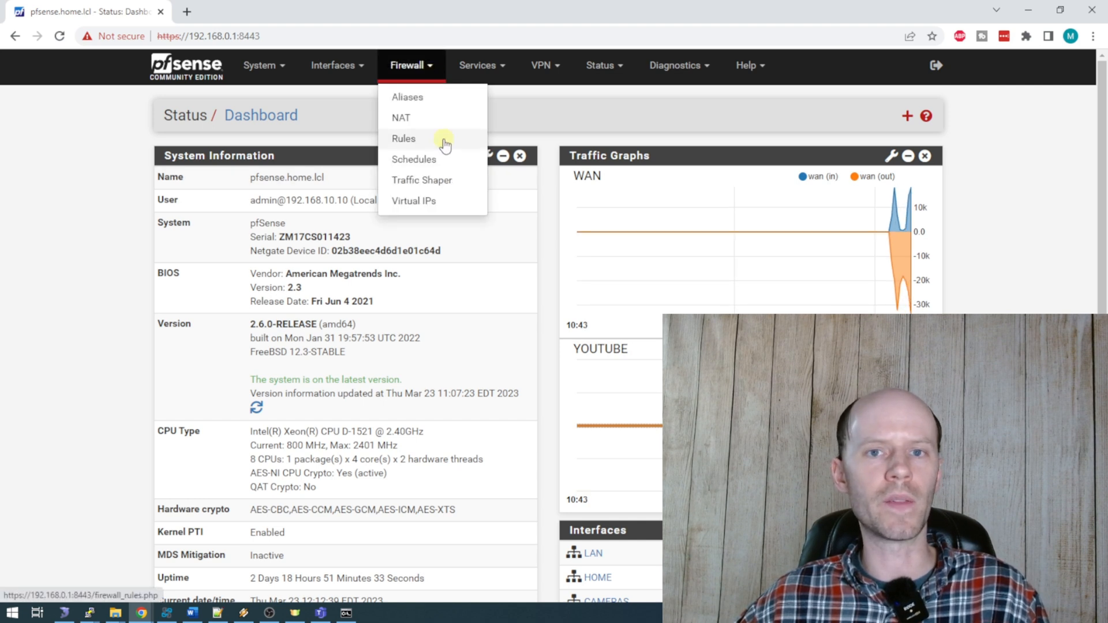
pyautogui.click(404, 138)
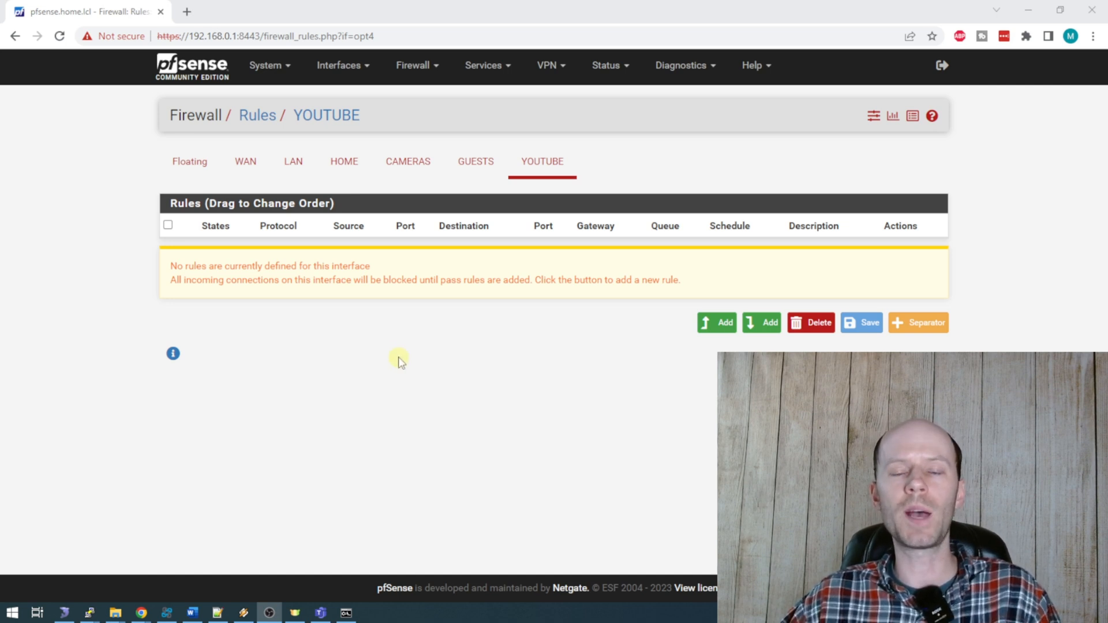
pyautogui.moveTo(245, 162)
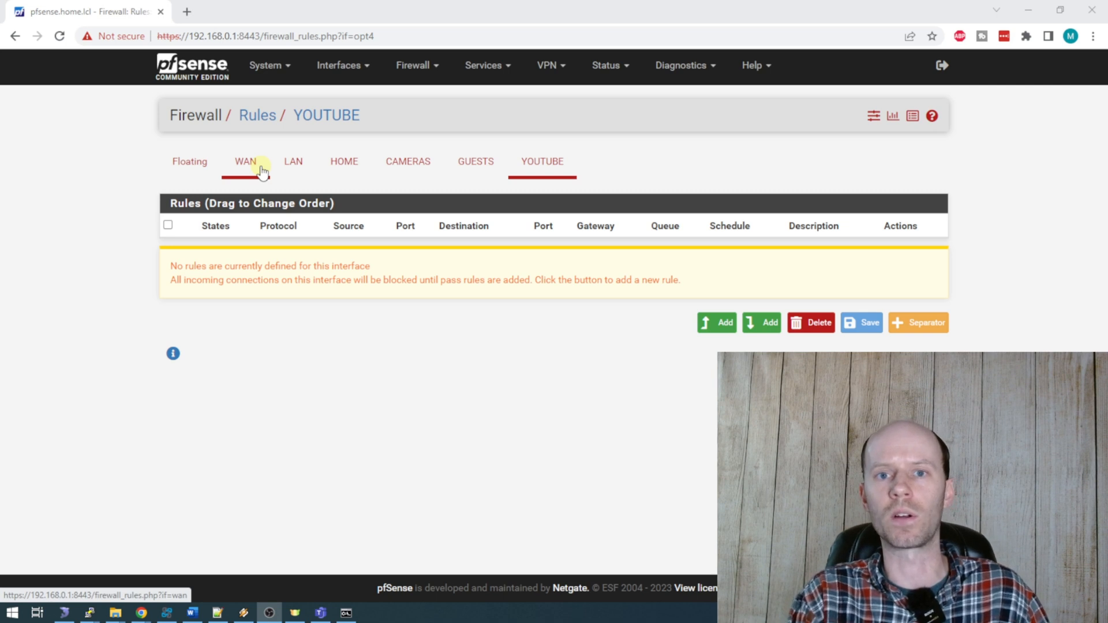
pyautogui.moveTo(619, 396)
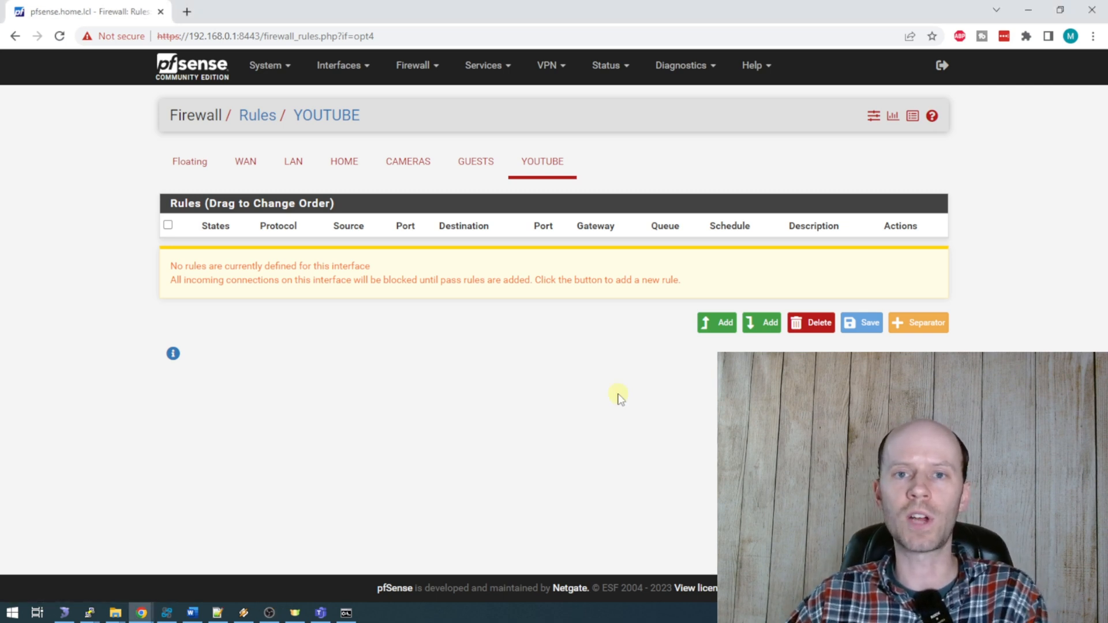
pyautogui.moveTo(698, 298)
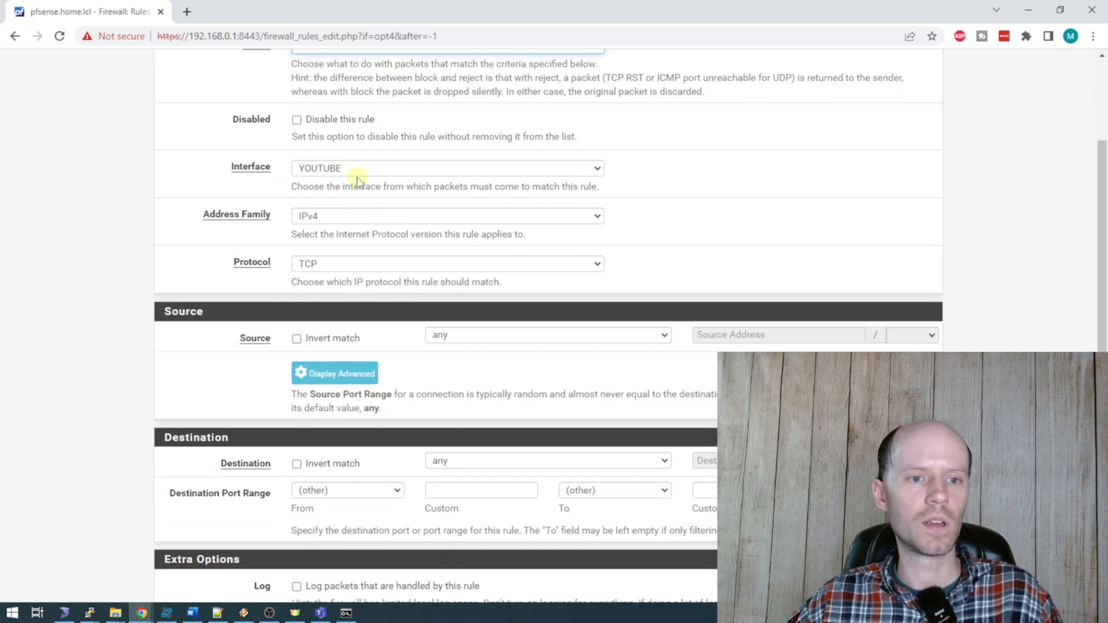
pyautogui.moveTo(375, 225)
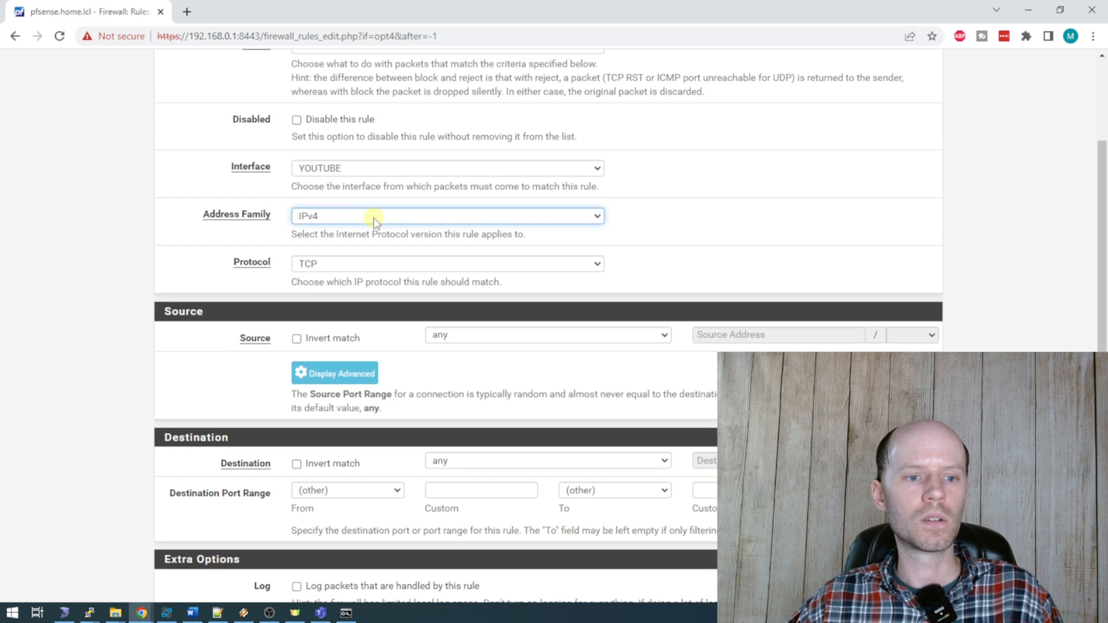
# Step: Save an IPv4 pass rule on YOUTUBE with protocol Any, any source, any destination
pyautogui.click(446, 263)
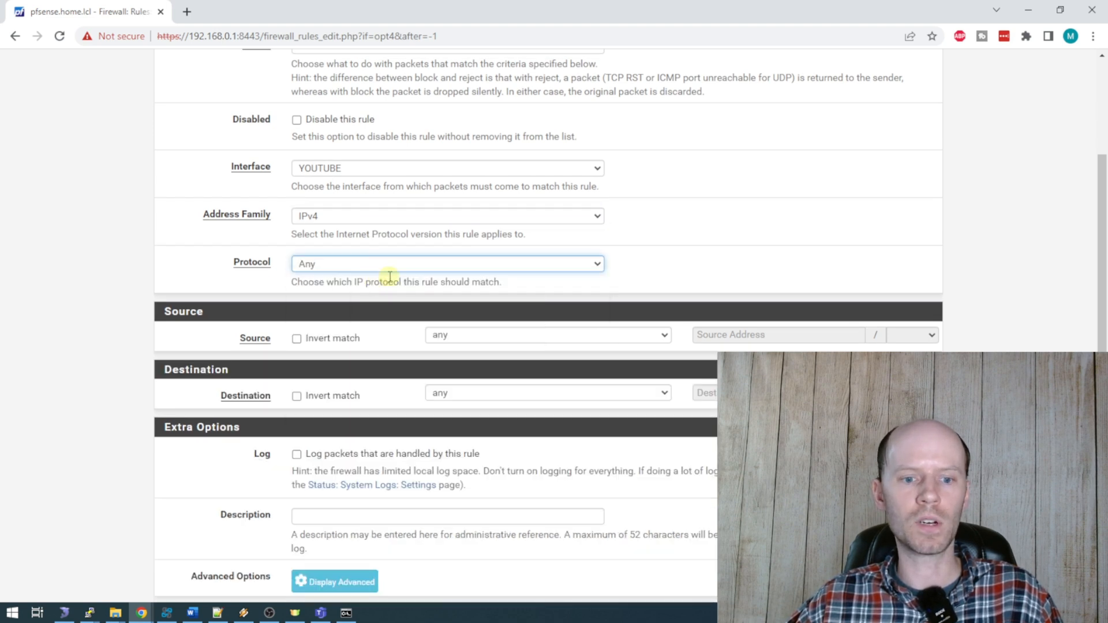
pyautogui.moveTo(430, 361)
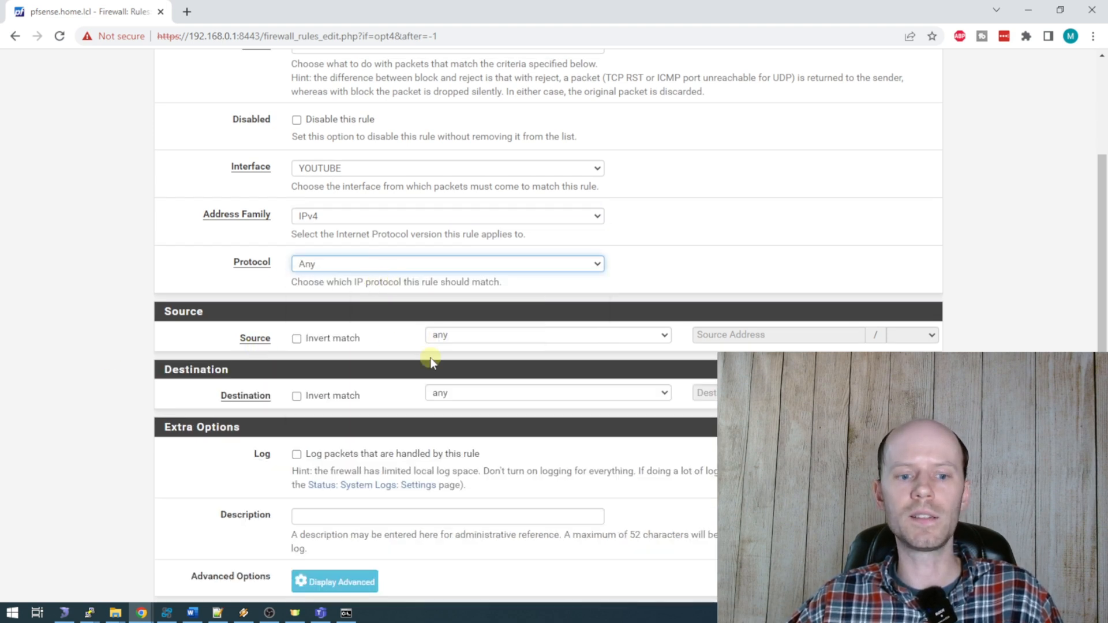
pyautogui.scroll(-3)
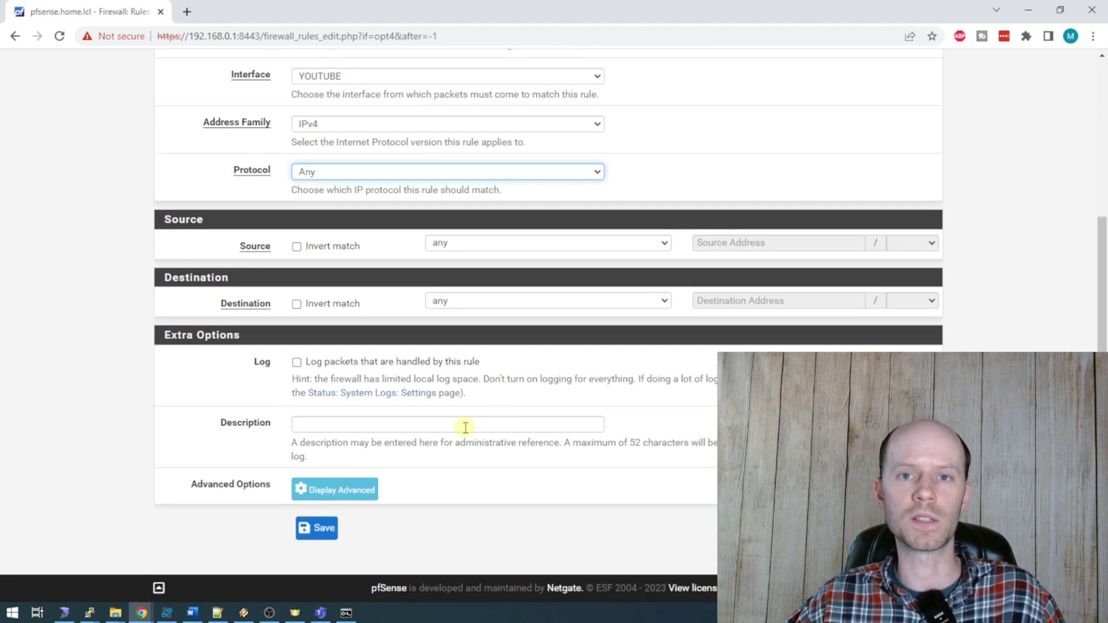
pyautogui.click(316, 528)
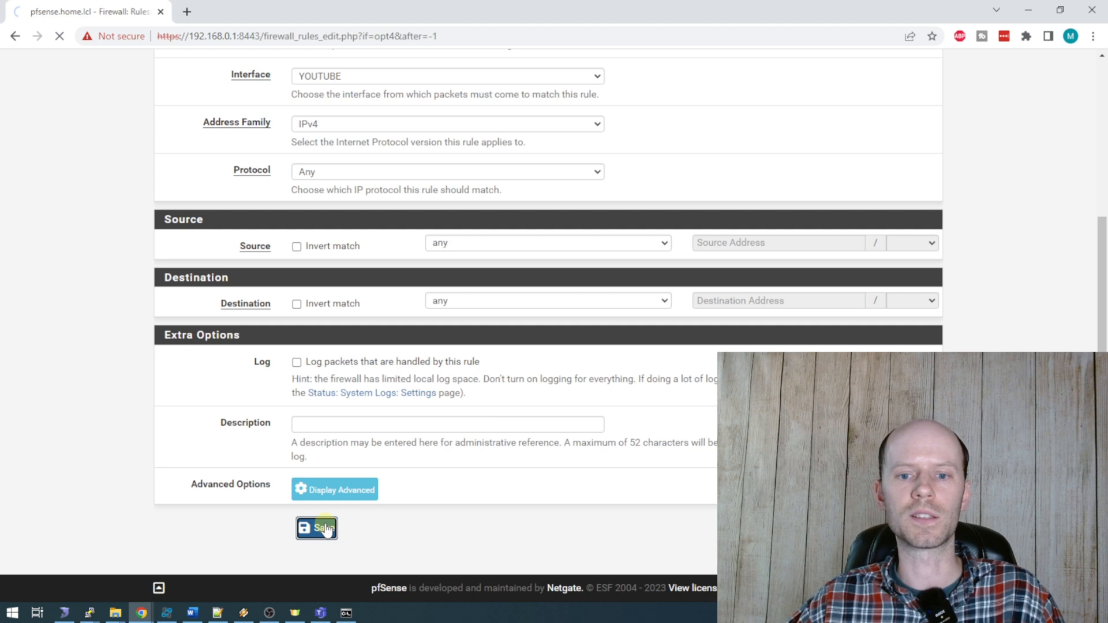
pyautogui.click(316, 528)
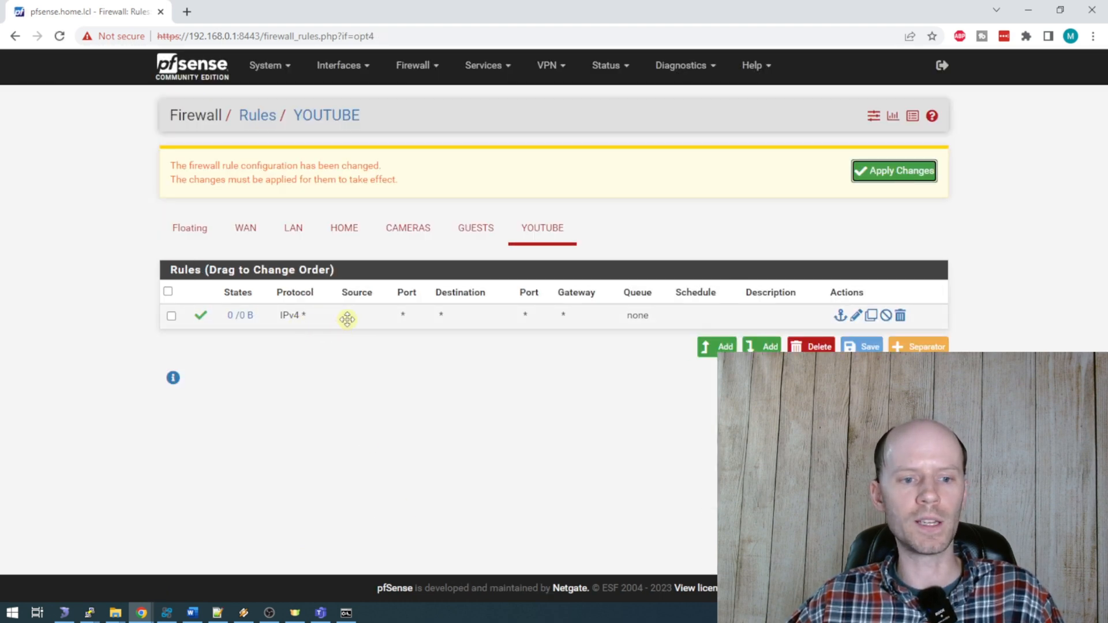
pyautogui.moveTo(511, 340)
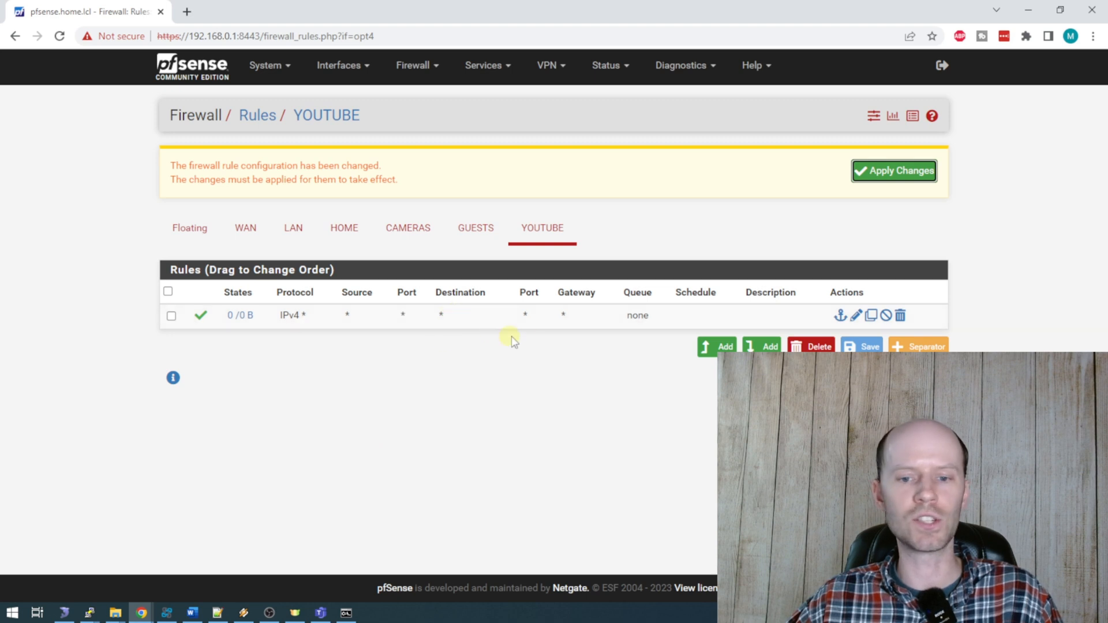
pyautogui.moveTo(519, 309)
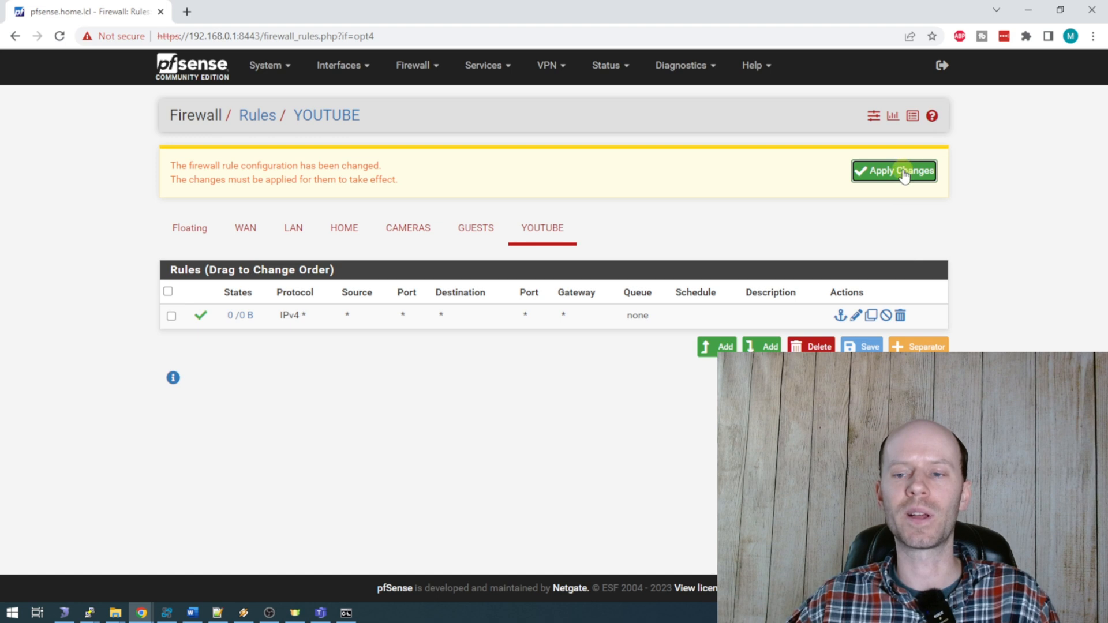
# Step: Apply the pending firewall changes so the YOUTUBE pass rule takes effect
pyautogui.click(893, 171)
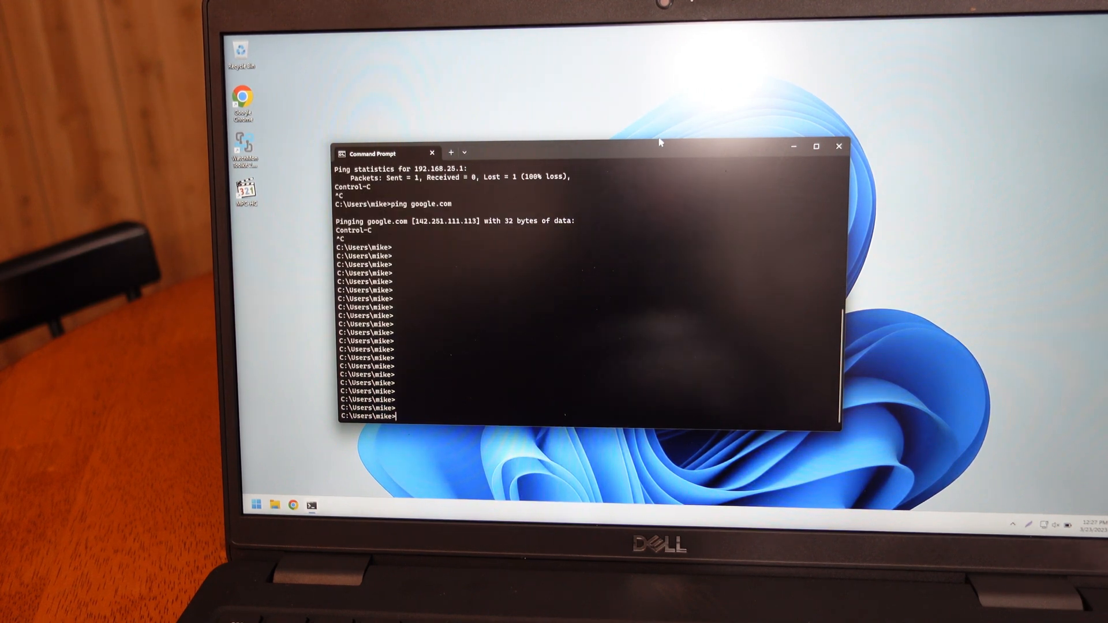
# Step: Ping the gateway 192.168.25.1 with 0% loss, then ping google.com from the laptop
pyautogui.write('ping 192.168.25.1')
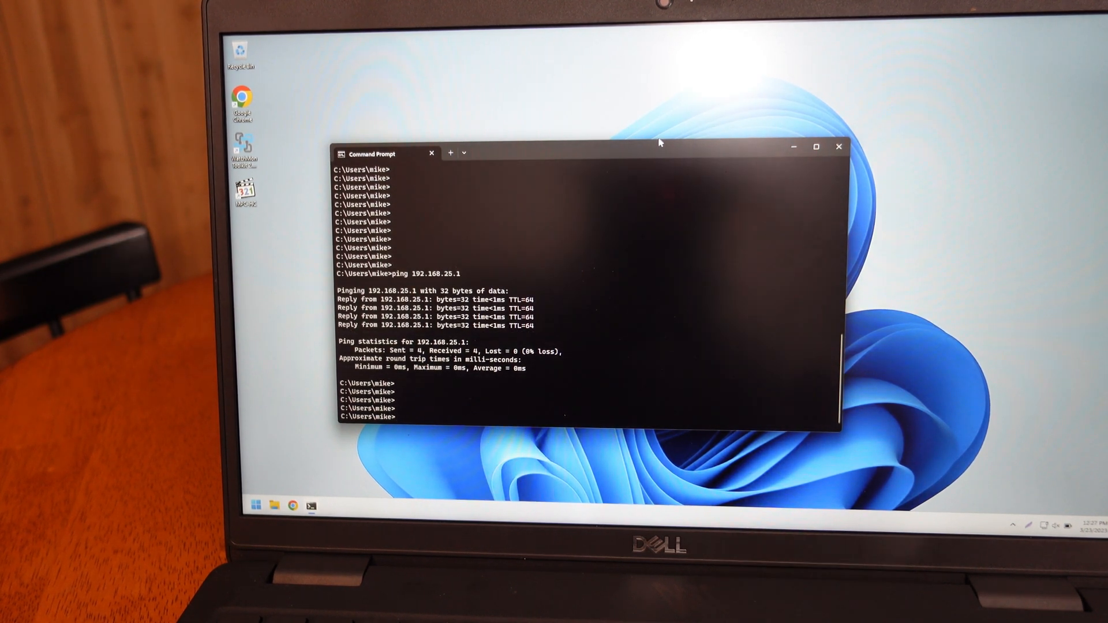
pyautogui.write('ping google.com')
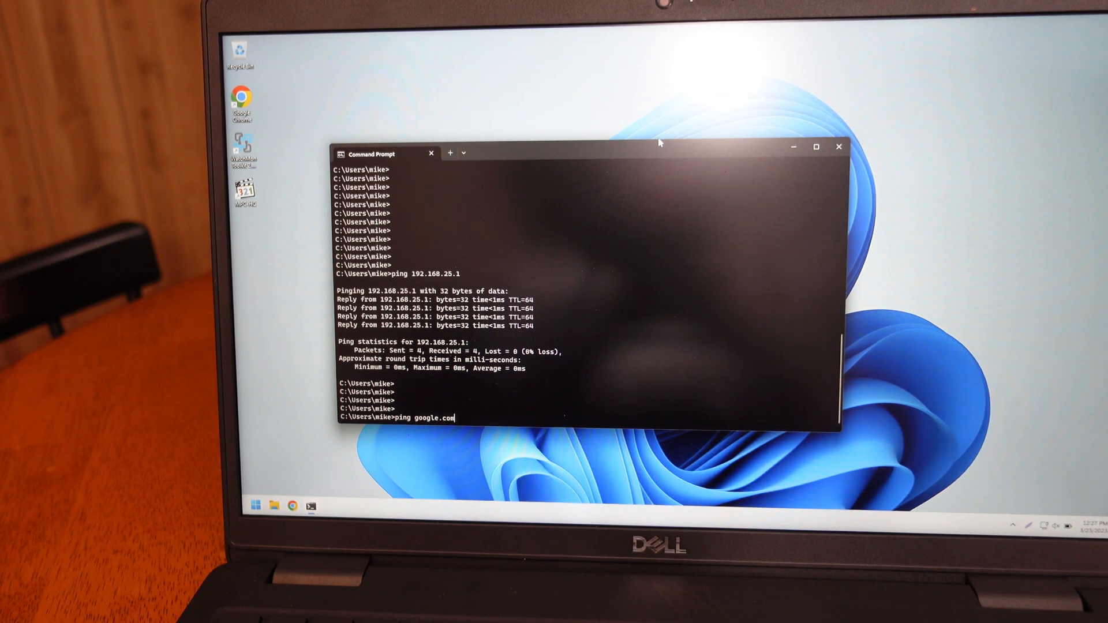
pyautogui.press('Enter')
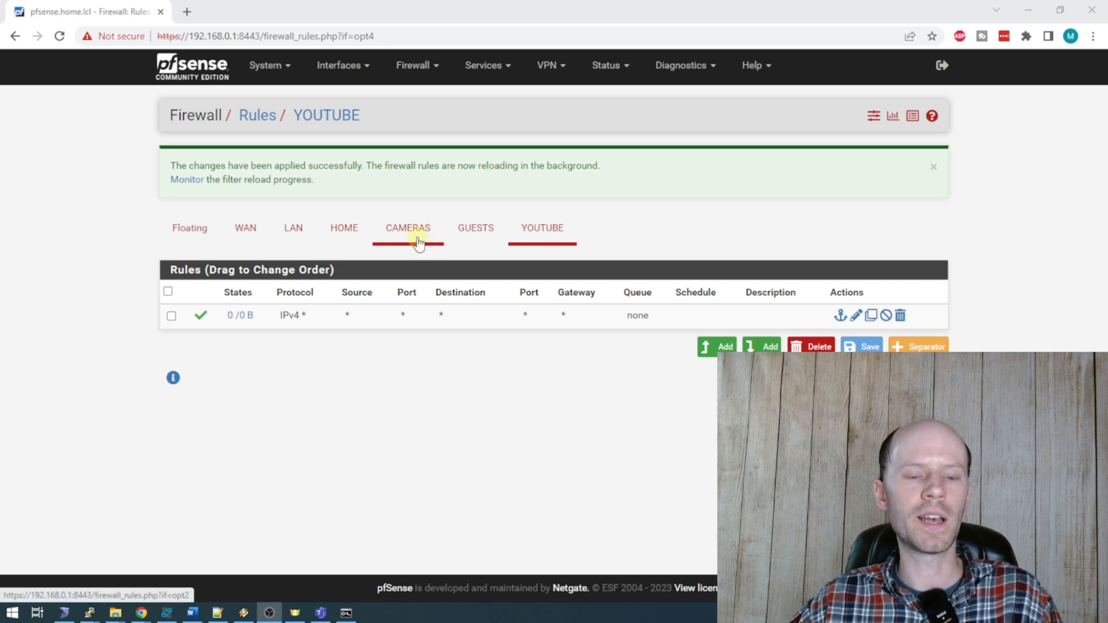
# Step: View the CAMERAS firewall rules and tick the DNS (port 53) rule's checkbox
pyautogui.click(408, 228)
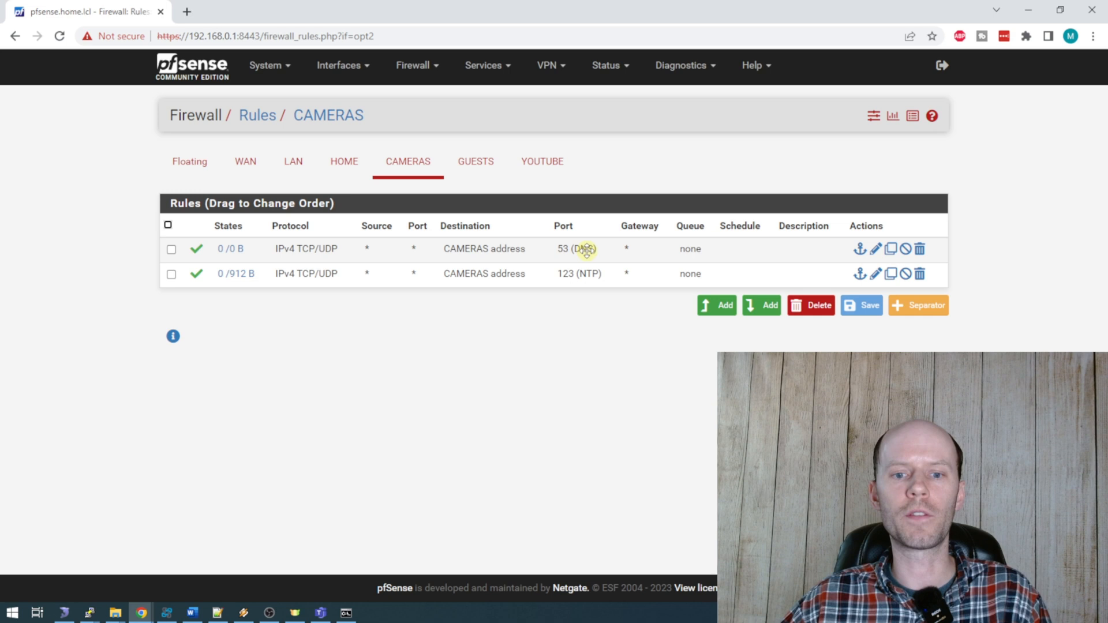
pyautogui.click(171, 249)
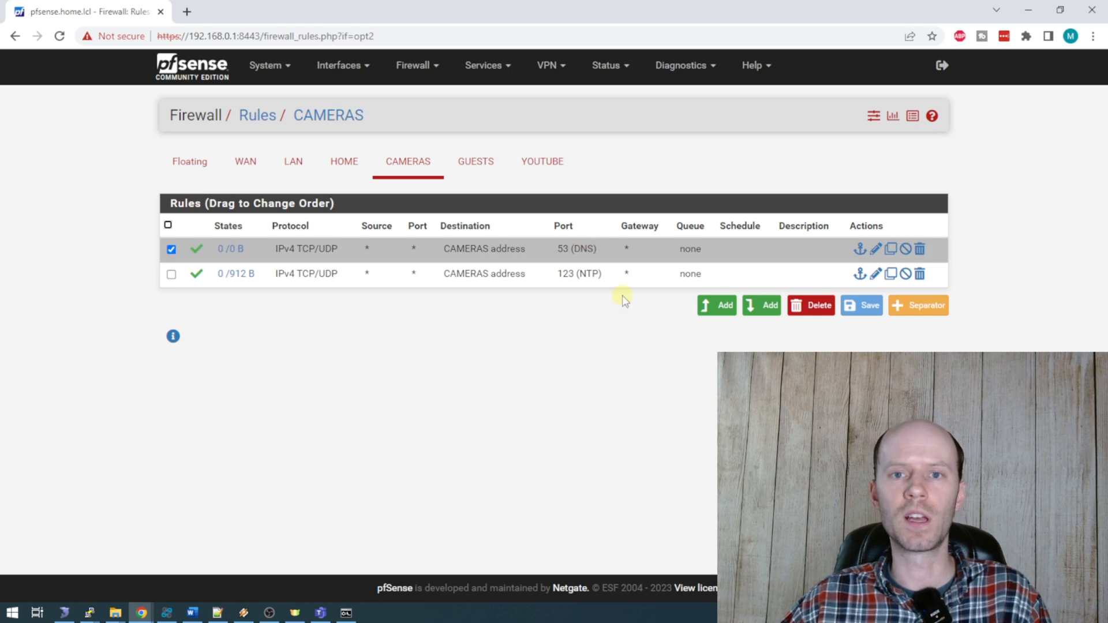
pyautogui.moveTo(596, 282)
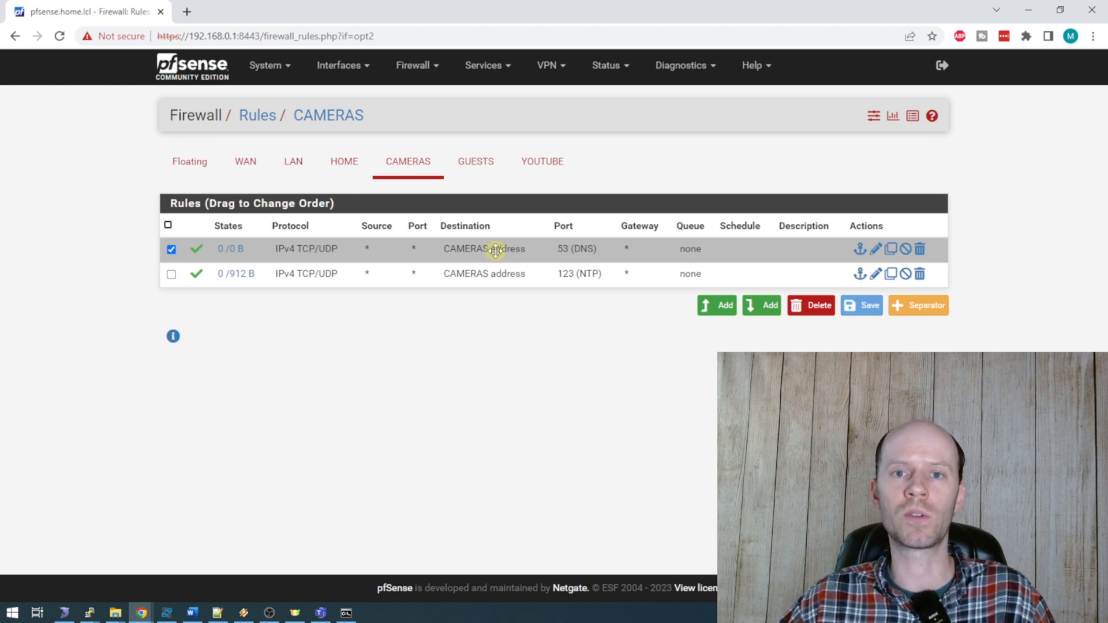
pyautogui.moveTo(471, 276)
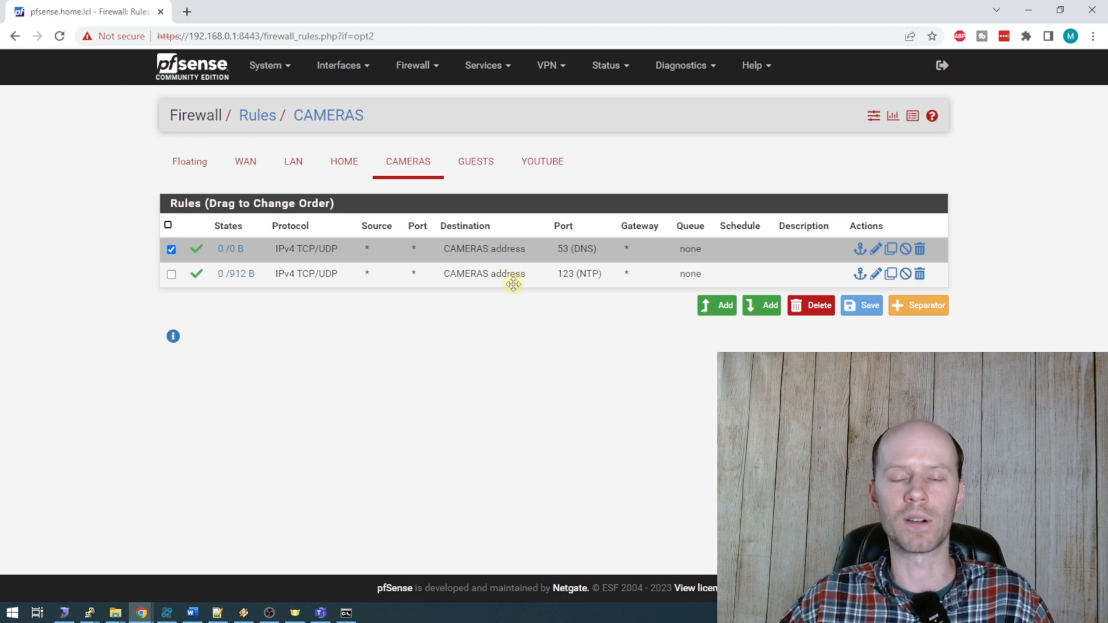
pyautogui.moveTo(503, 407)
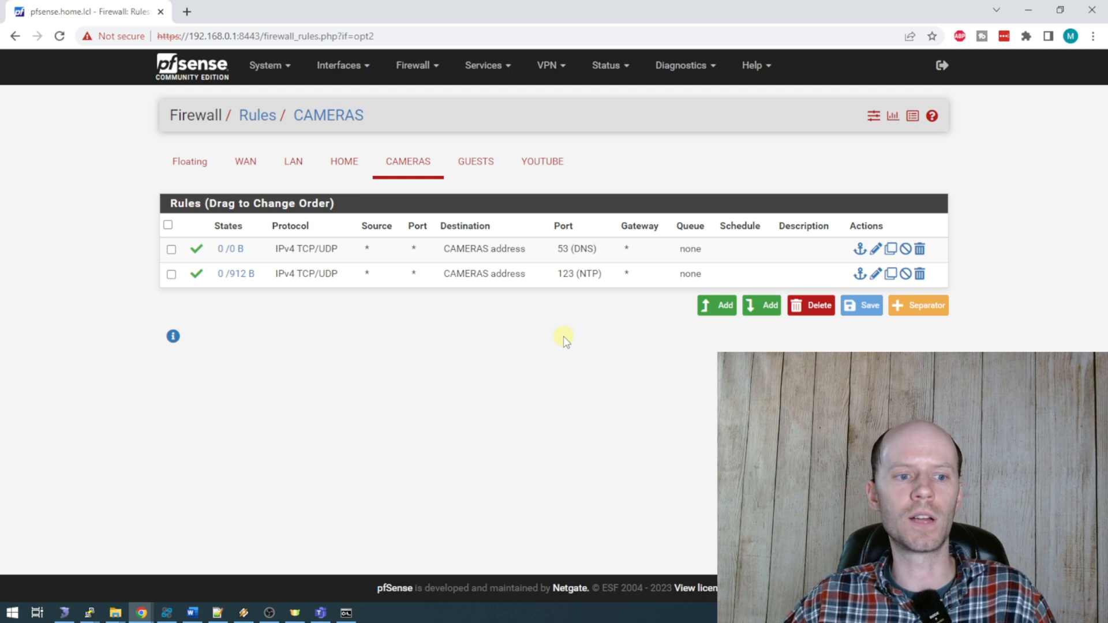
pyautogui.moveTo(621, 332)
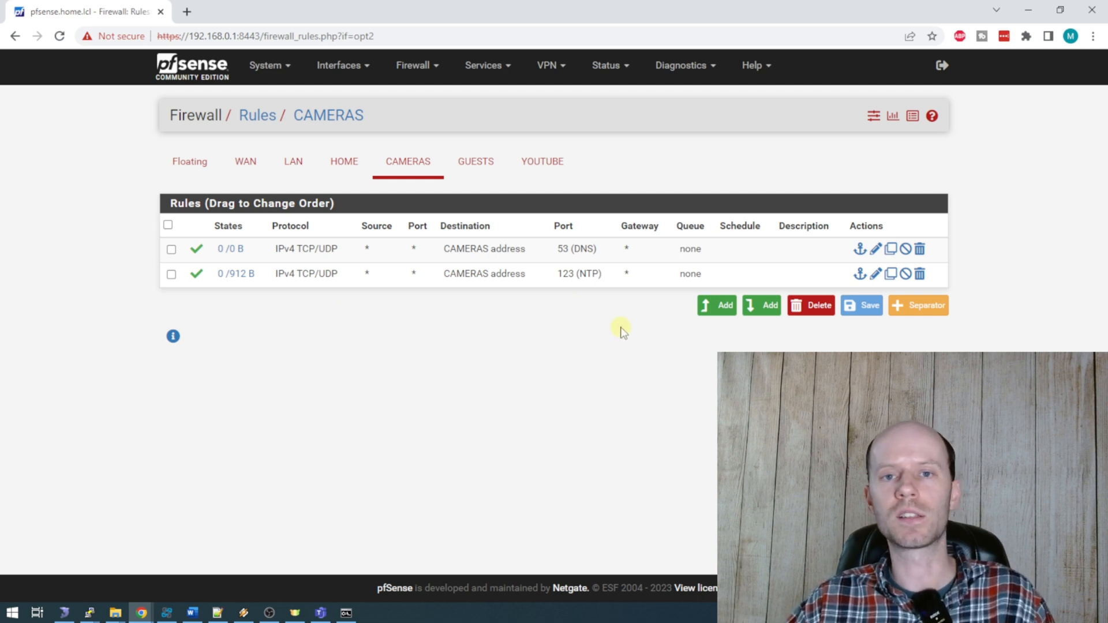